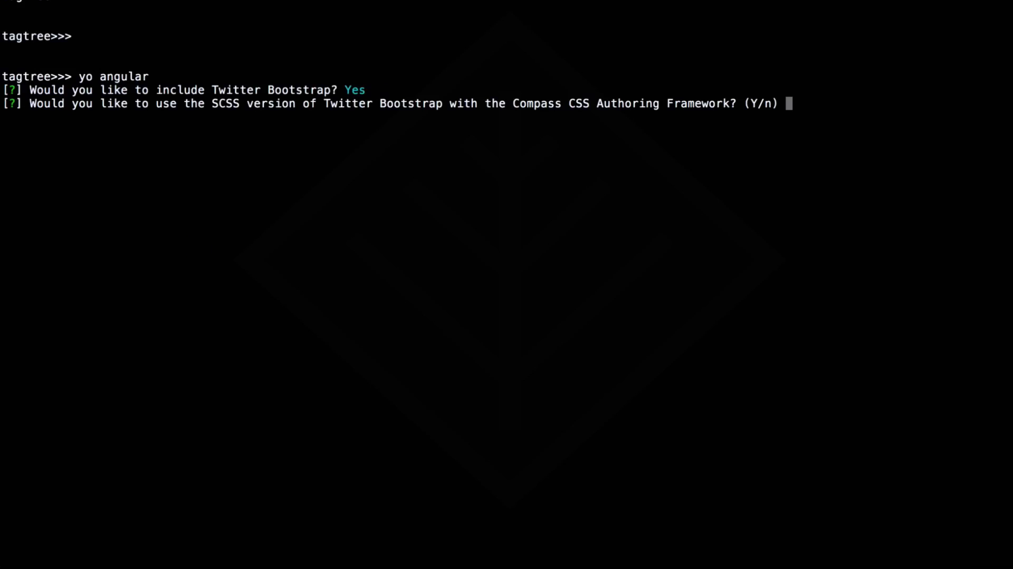
Finish the yo angular Bootstrap prompts and run bower install underscore --save.
key(enter)
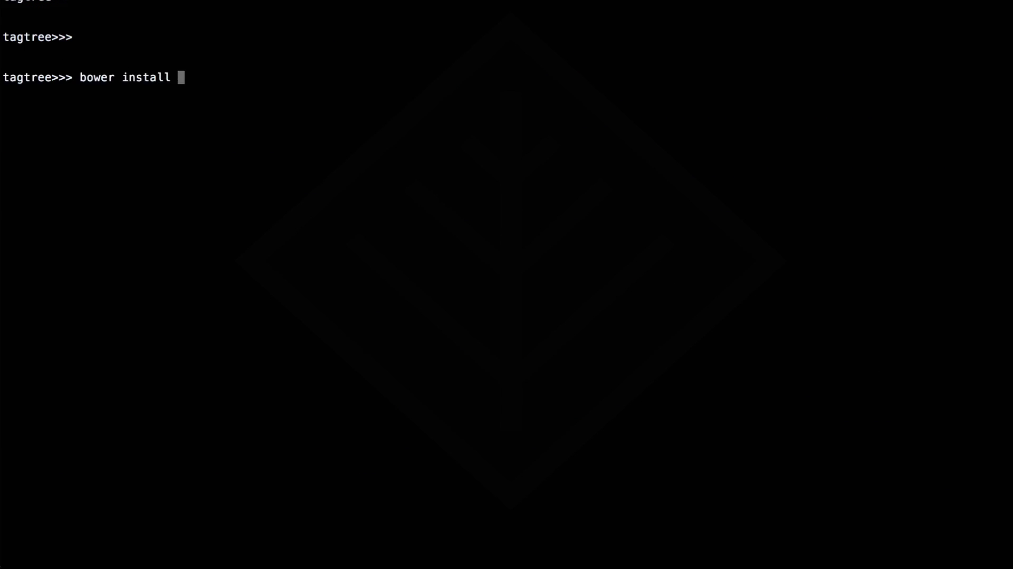
text(underscore --save)
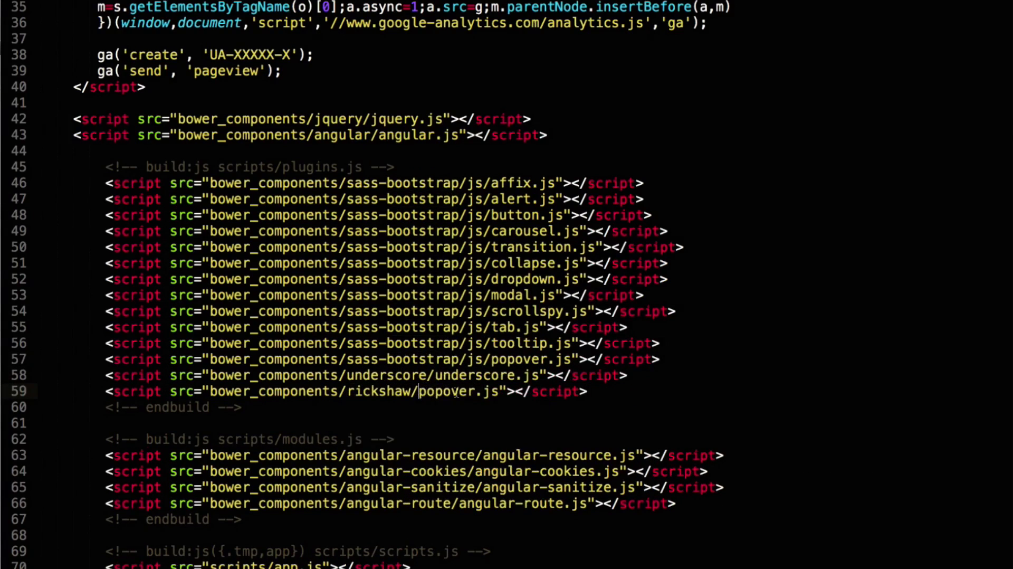
Add the rickshaw.js script tag and a stylesheet link pointing to rickshaw.css in index.html.
text(rickshaw.js"></script>)
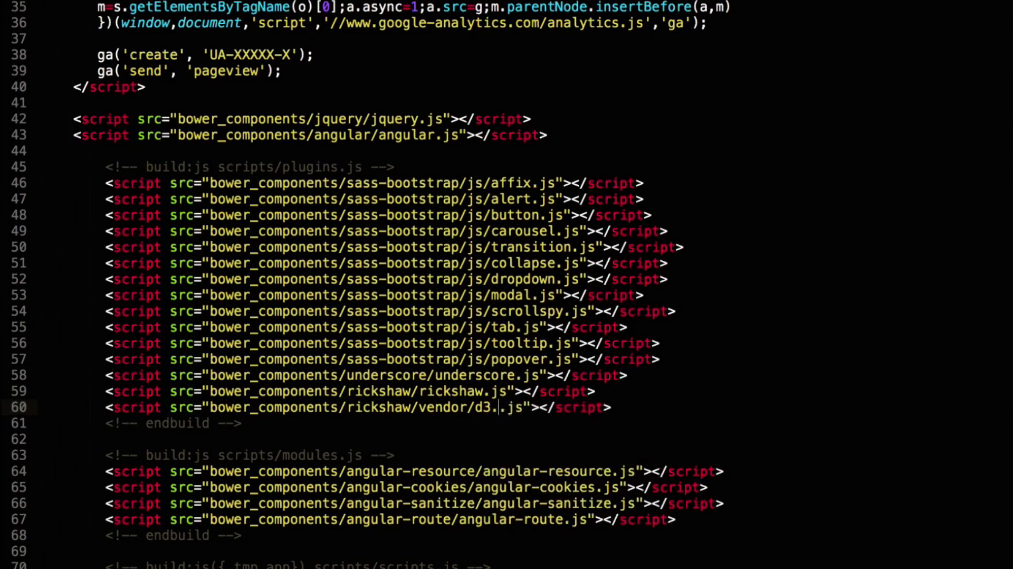
scroll(up, 3)
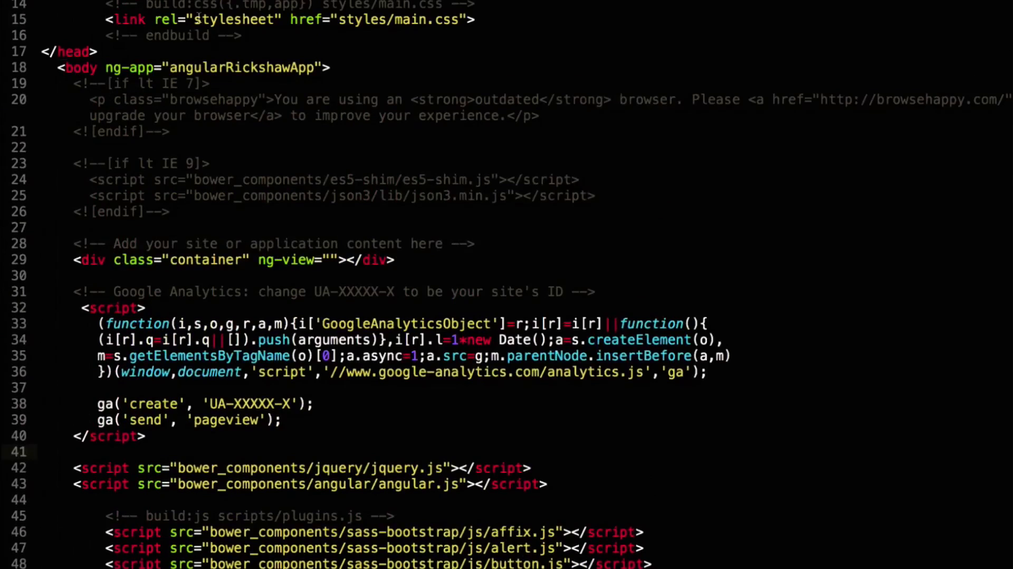
text(<link rel="stylesheet" href="bower_components/styles/main.css">)
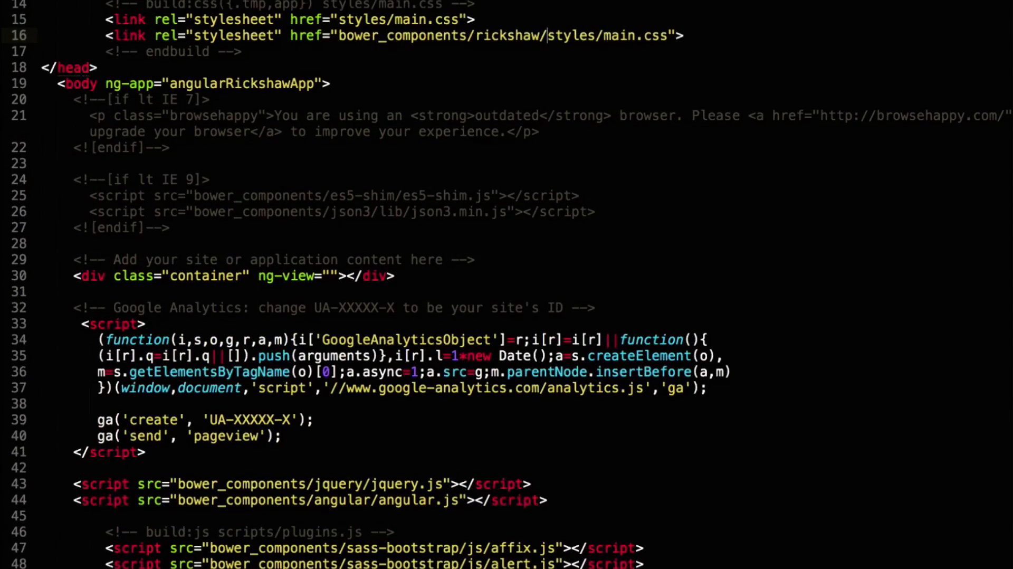
text(rickshaw.css)
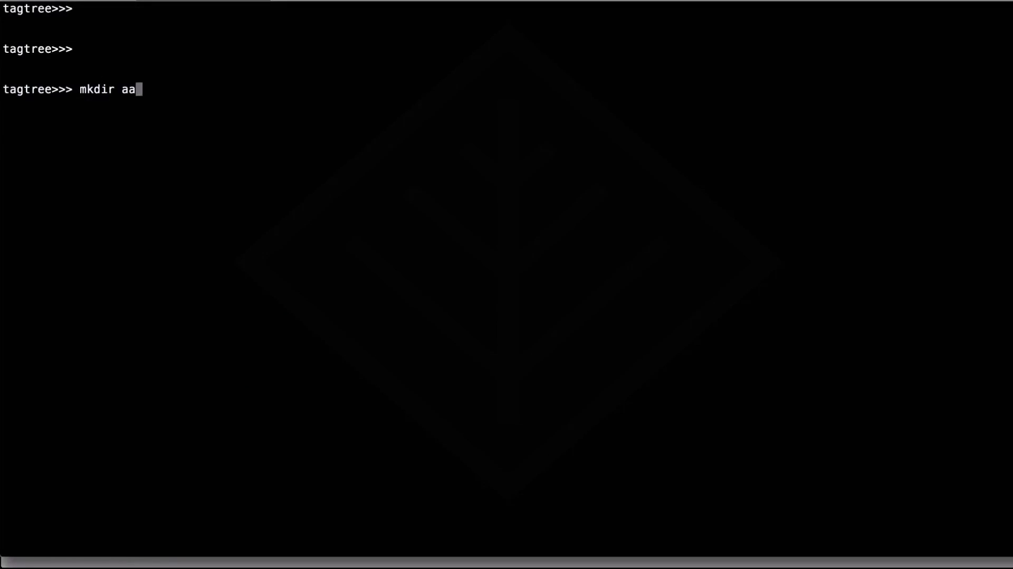
text(curl -o app/data/)
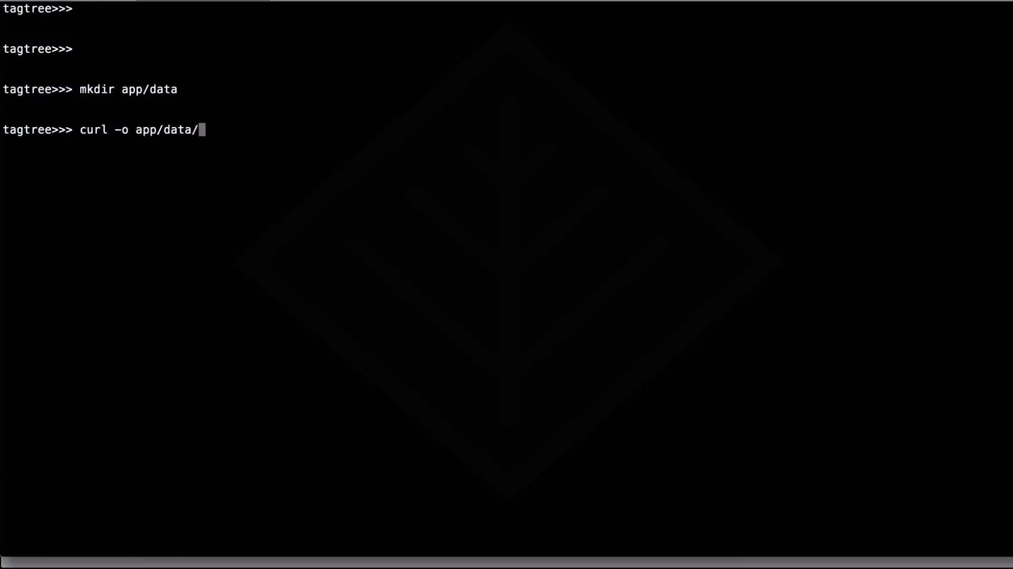
text(sightings.json http://tagtree.tv)
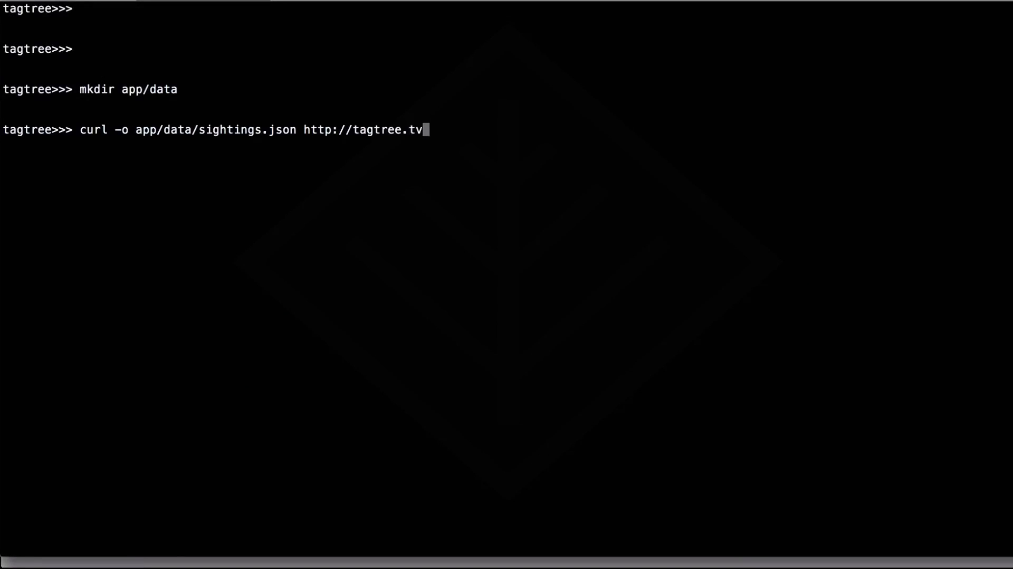
text(/ufos_in_2008)
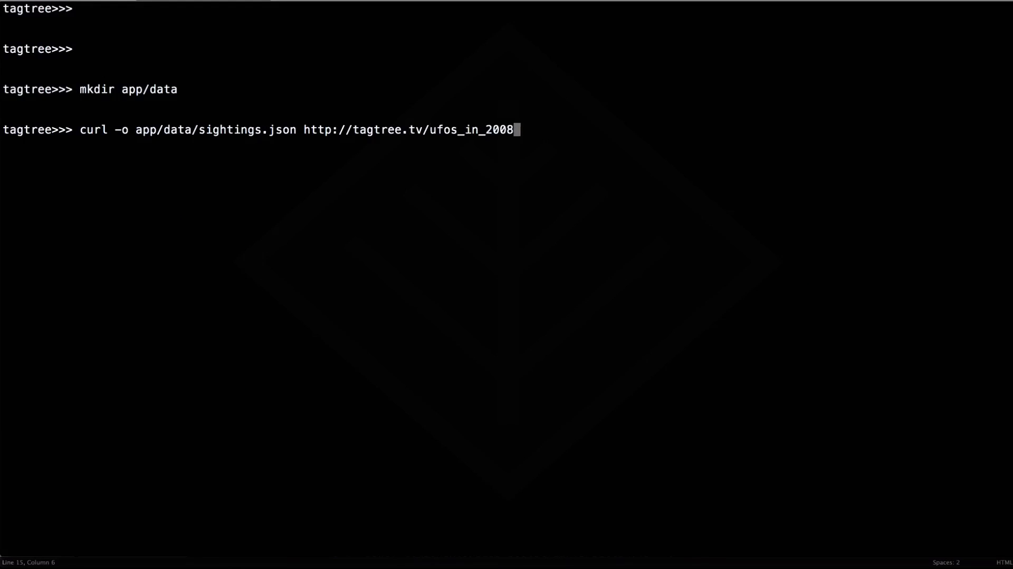
text(.json)
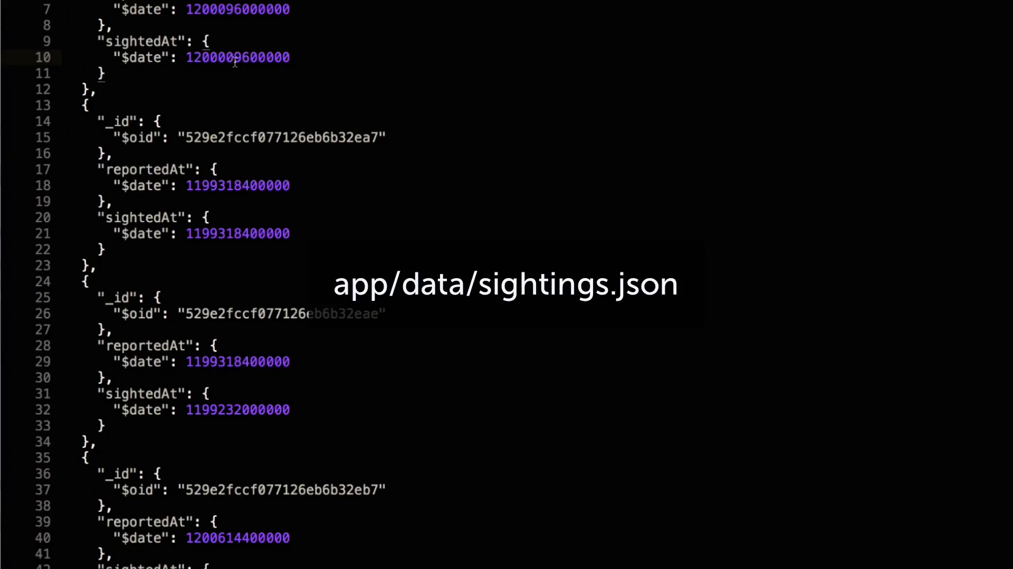
In main.js add $http.get('data/sightings.json').success(...) to load the sightings into scope.
scroll(down, 3)
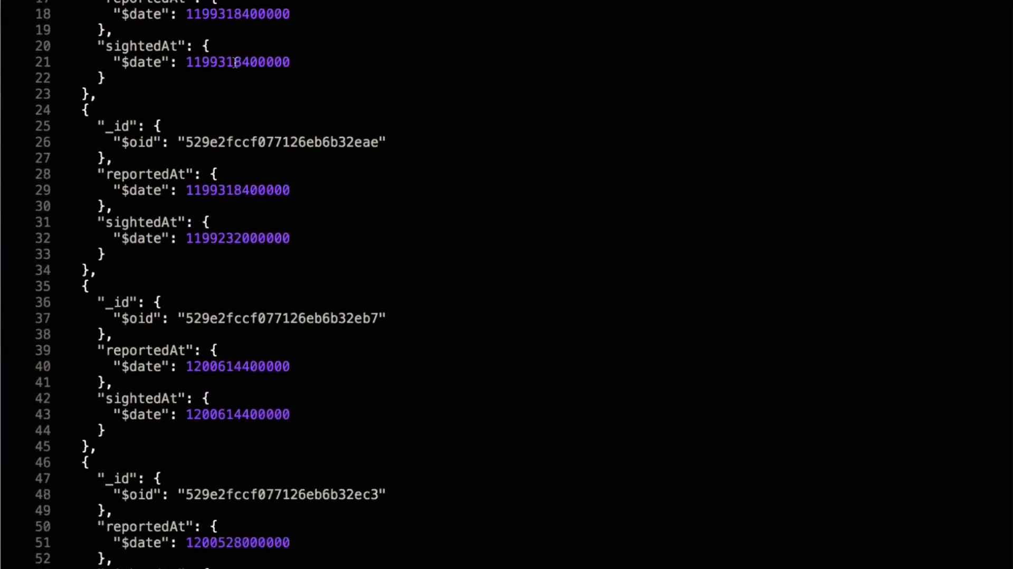
scroll(down, 3)
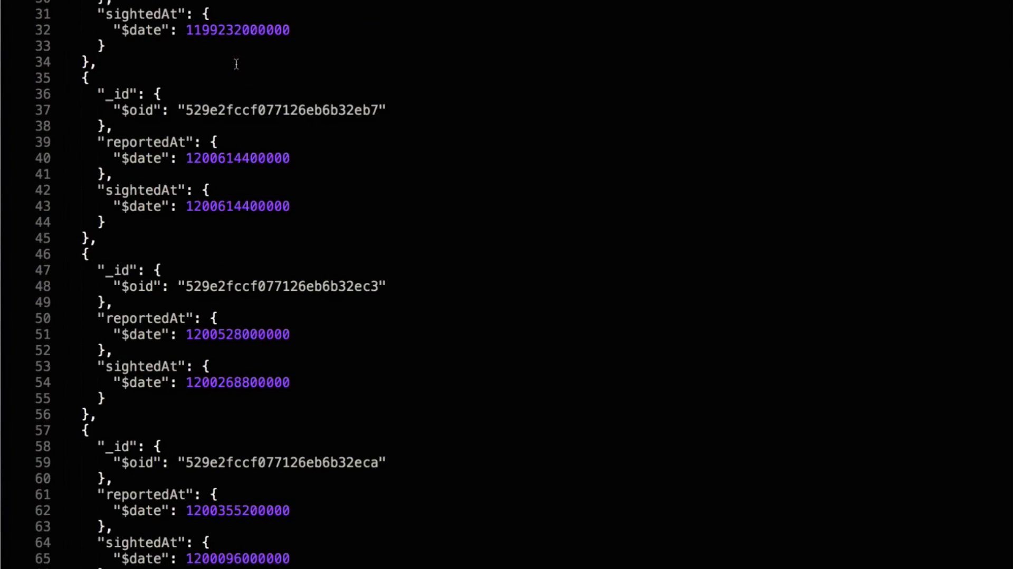
click(249, 0)
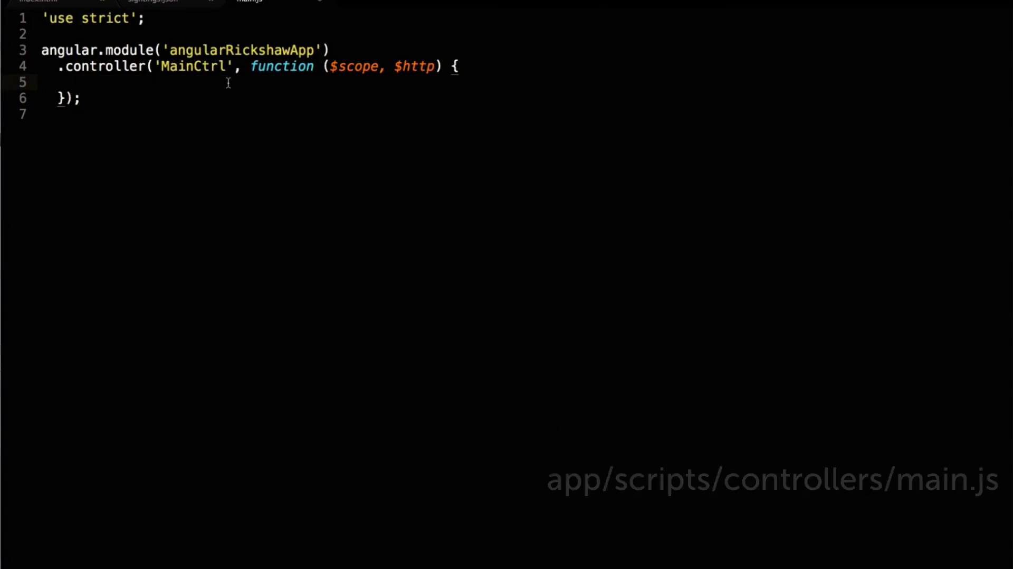
text($http.get('data'))
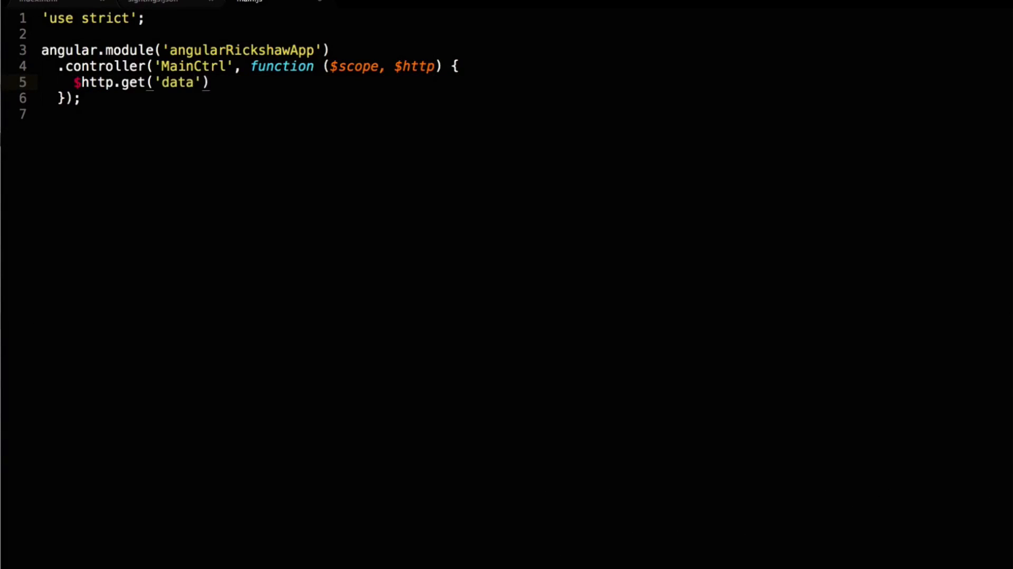
text(/sightings.json').success(function(result){)
text($scope.sightings =)
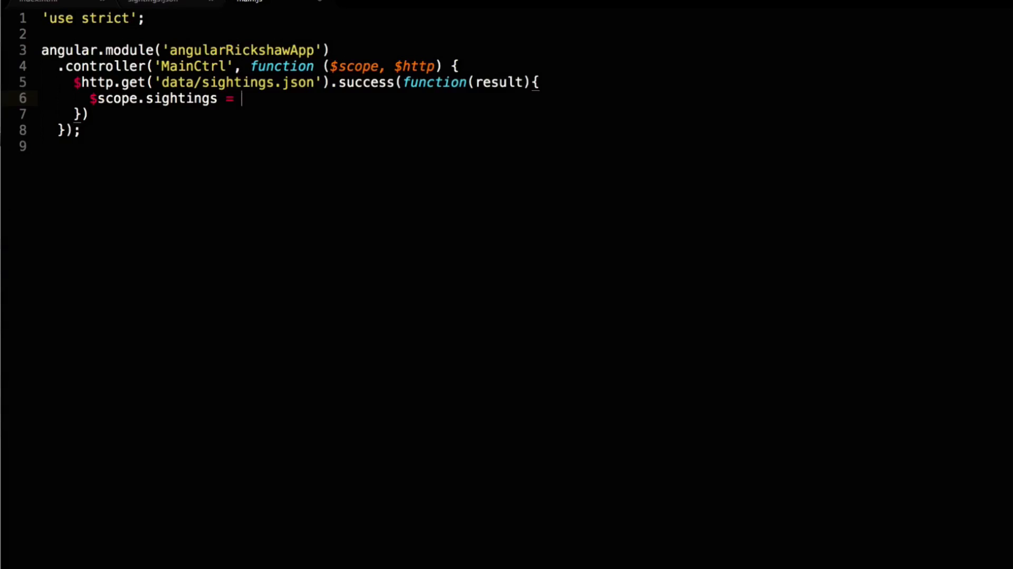
click(126, 11)
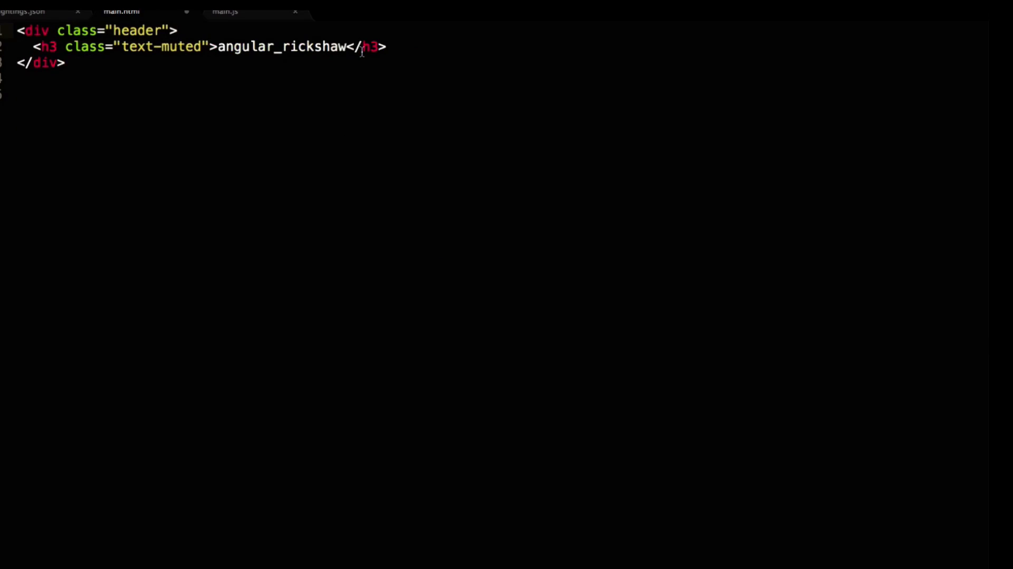
Set the h3 to 'UFO sightings in 2008' and add a repeated div showing {{sighting.reportedAt.$date}}.
text(UF)
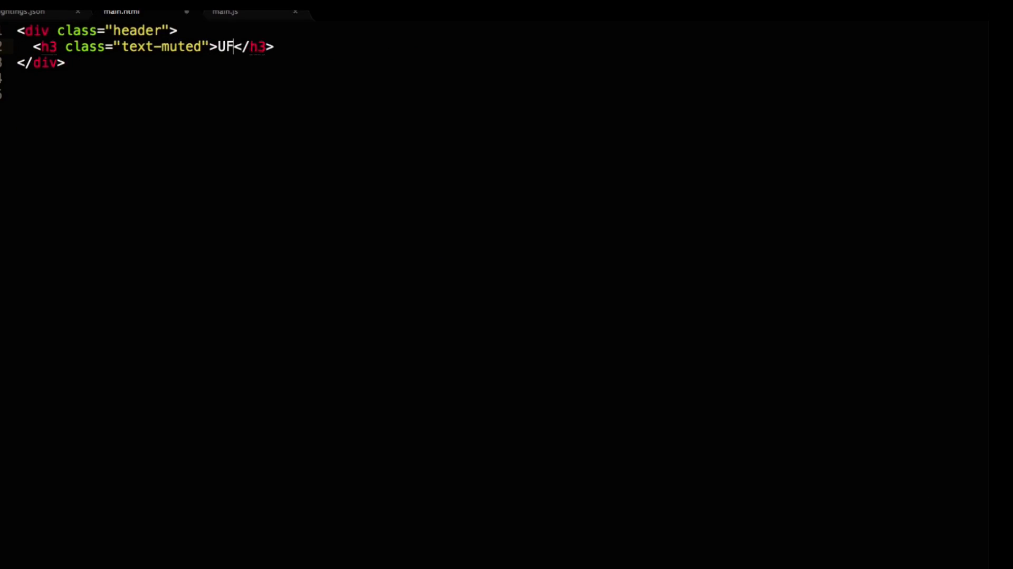
text(O sightings in 2008)
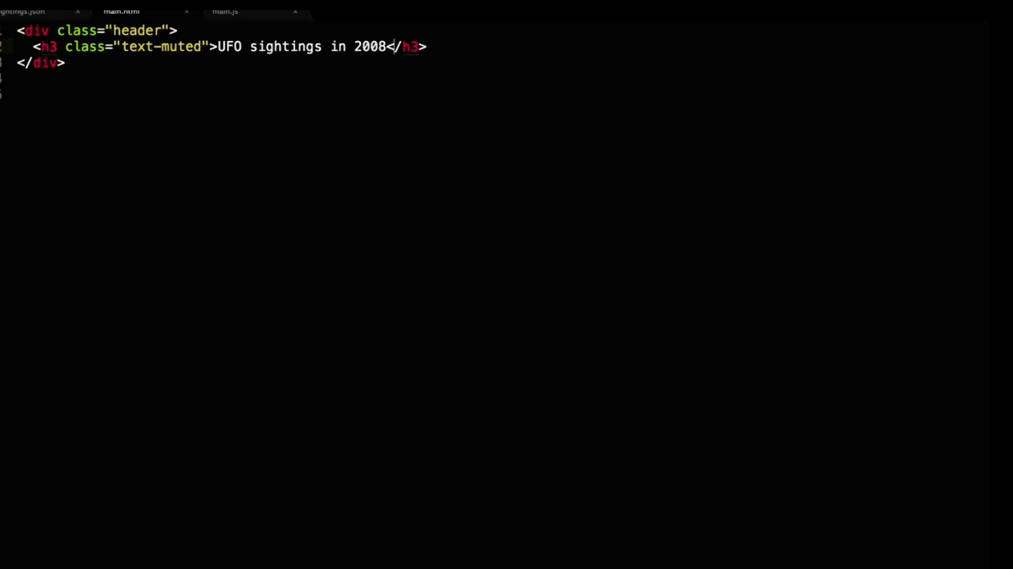
text(<div ng-repeat="sighting in sightings">)
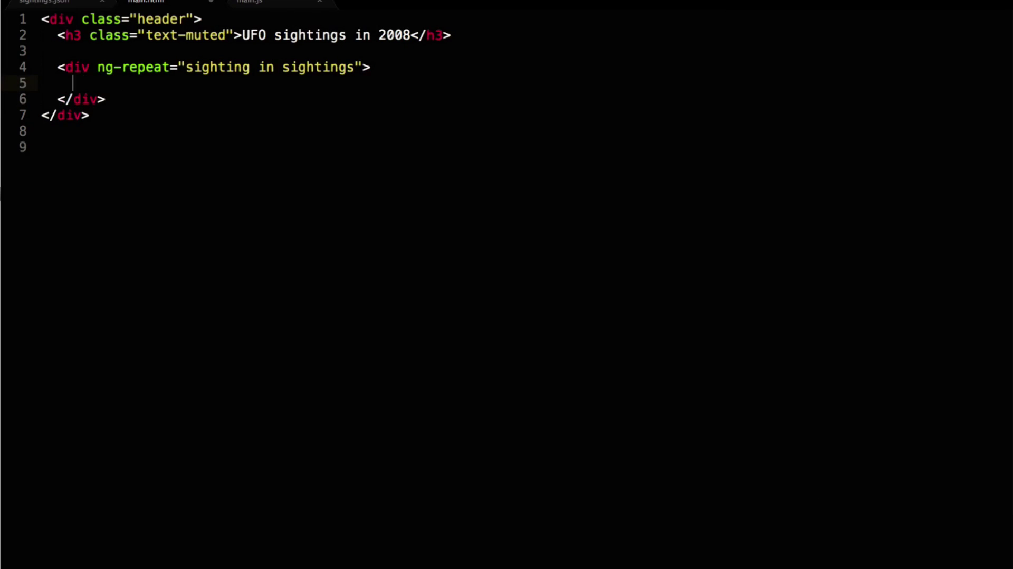
text({{sighting.}})
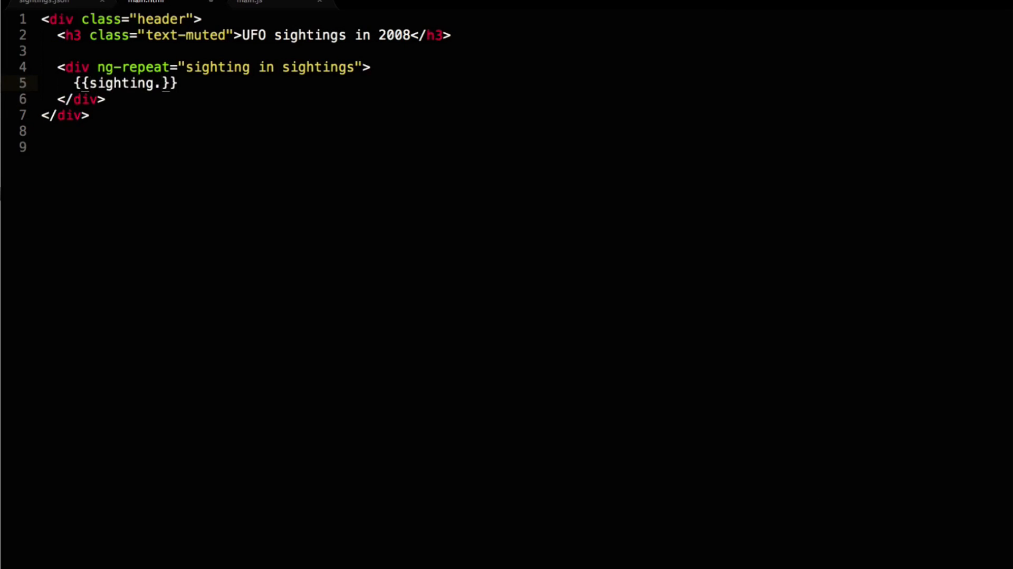
text(reportedAt.$date)
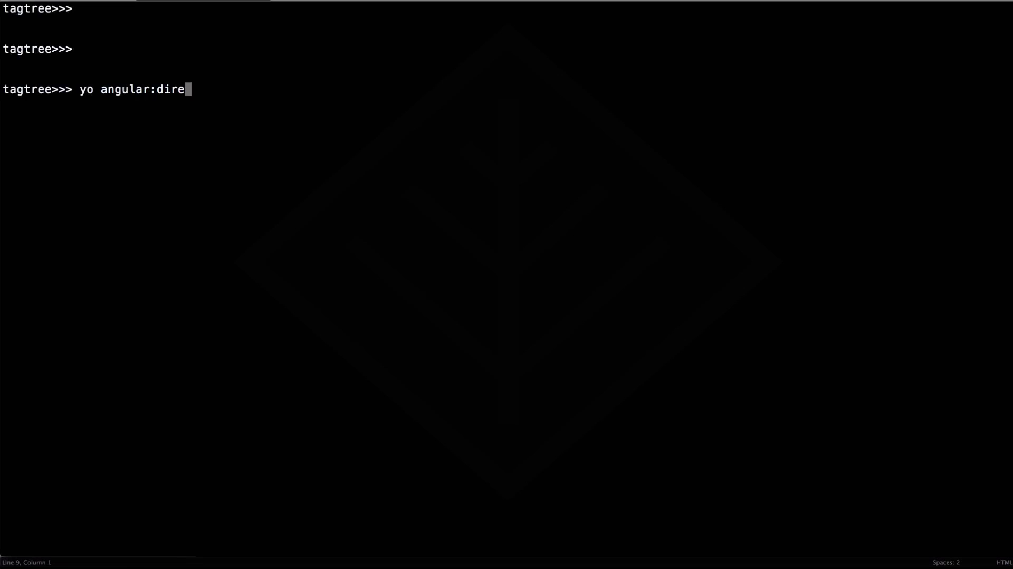
Run yo angular:directive rickshawChart to generate the directive boilerplate.
text(ctive)
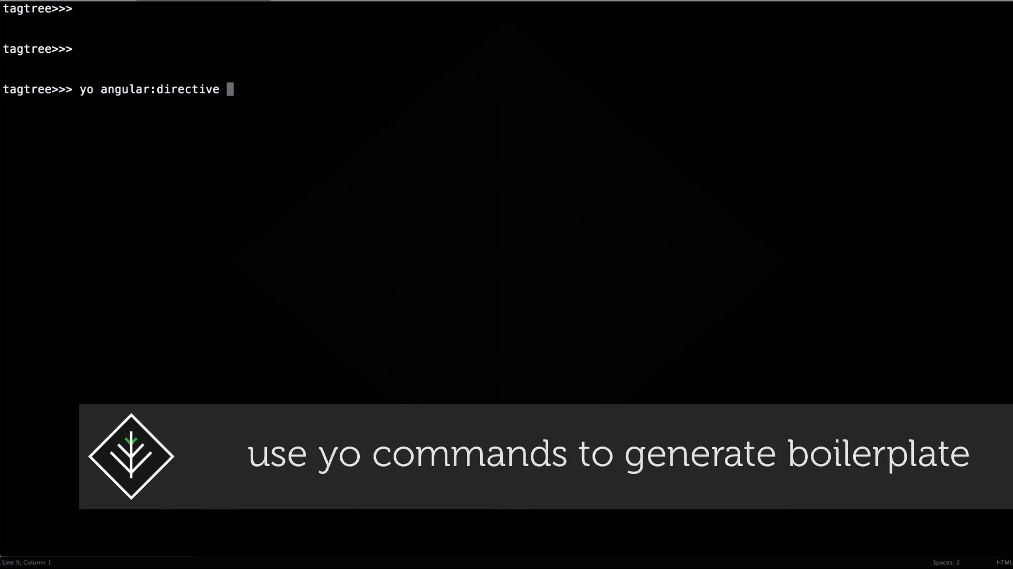
text(rickshaw)
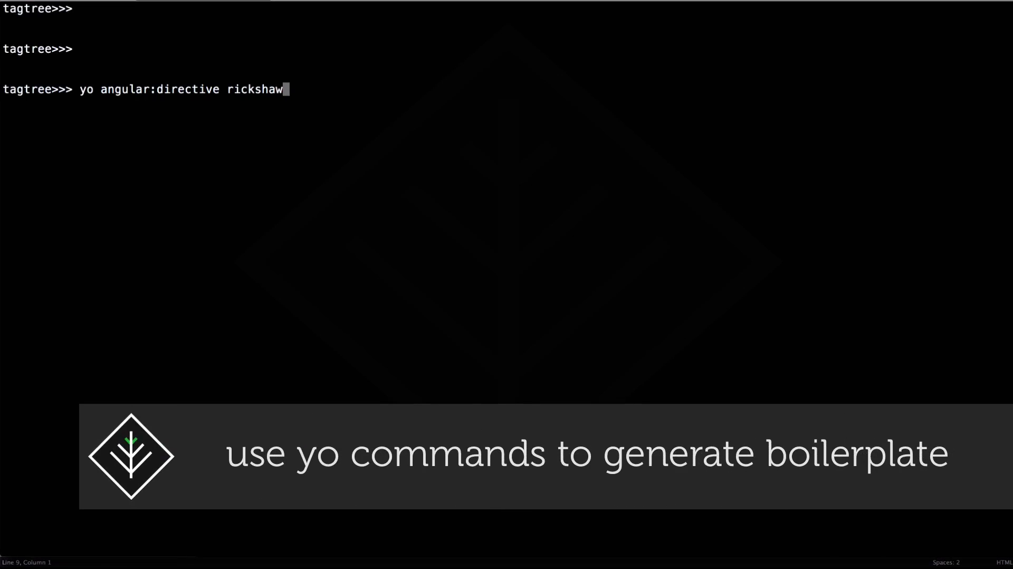
text(Chart)
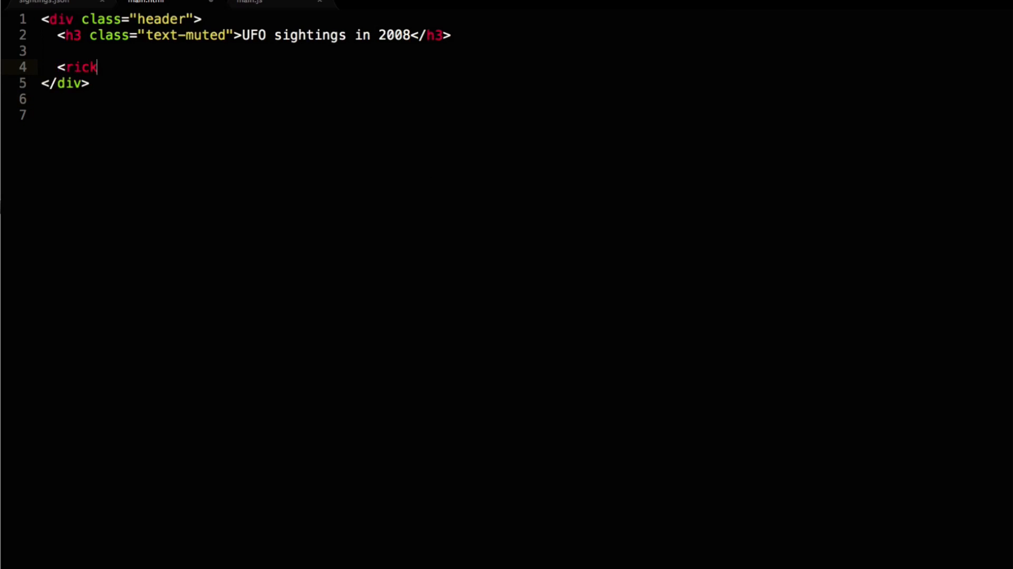
Add scope: { data: '=', renderer: '=' } to the rickshawChart directive's returned object.
text(shaw)
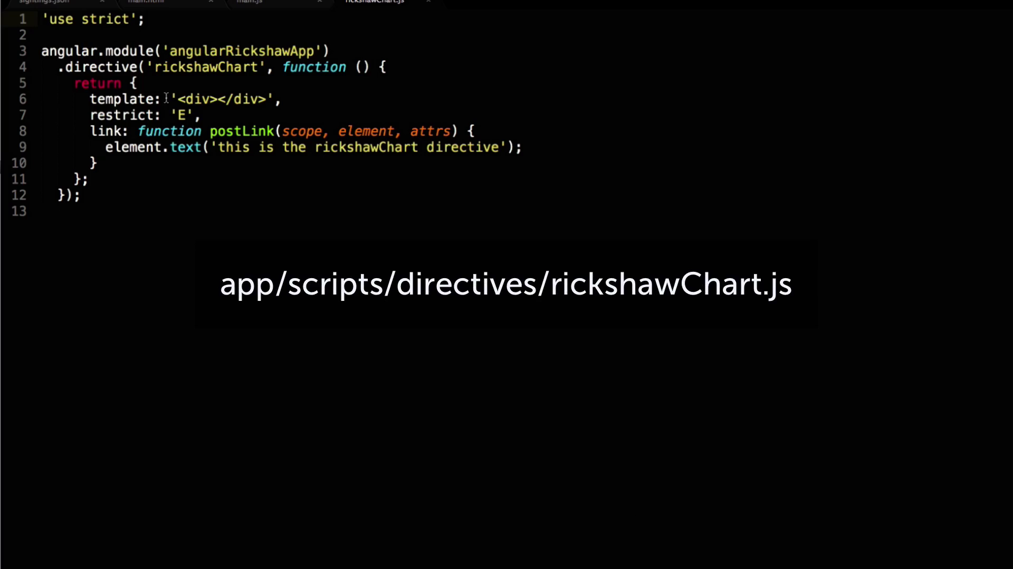
key(Enter)
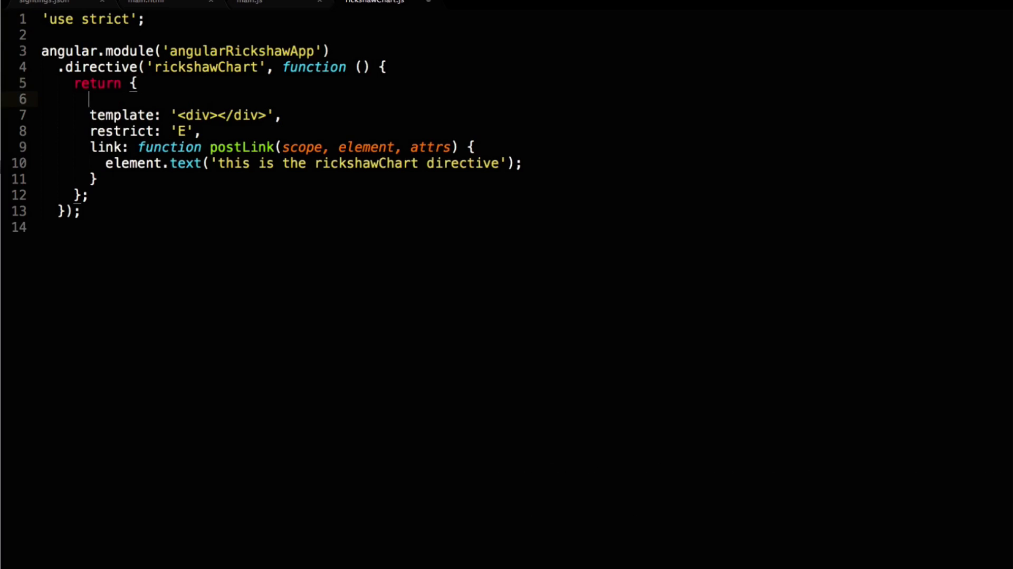
text(scope:)
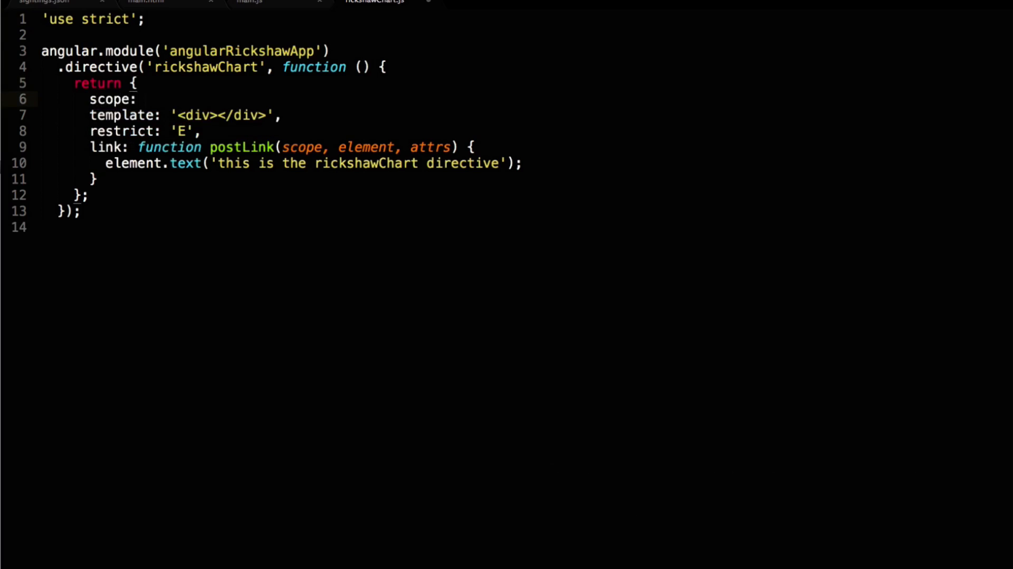
text({)
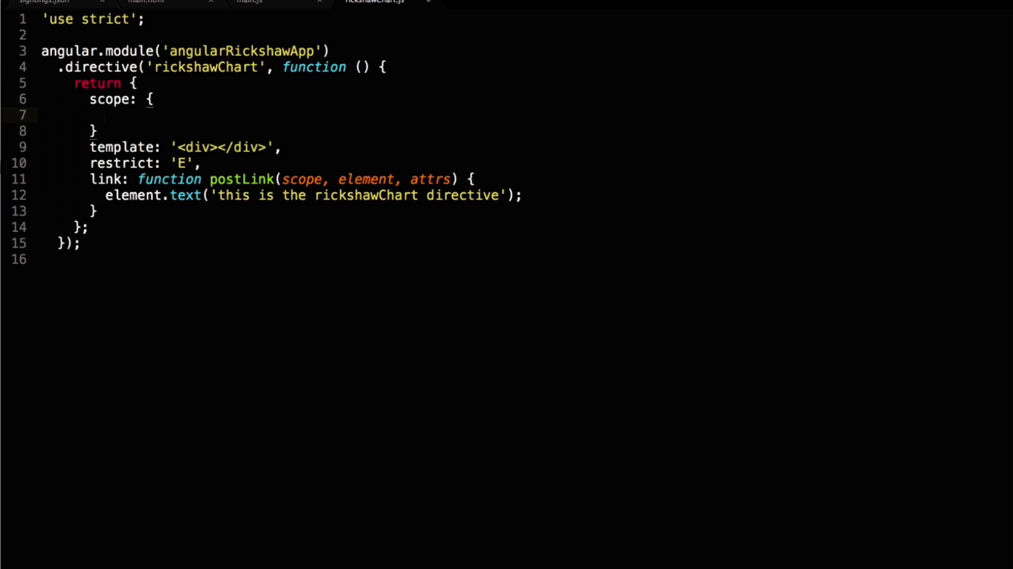
text(data:)
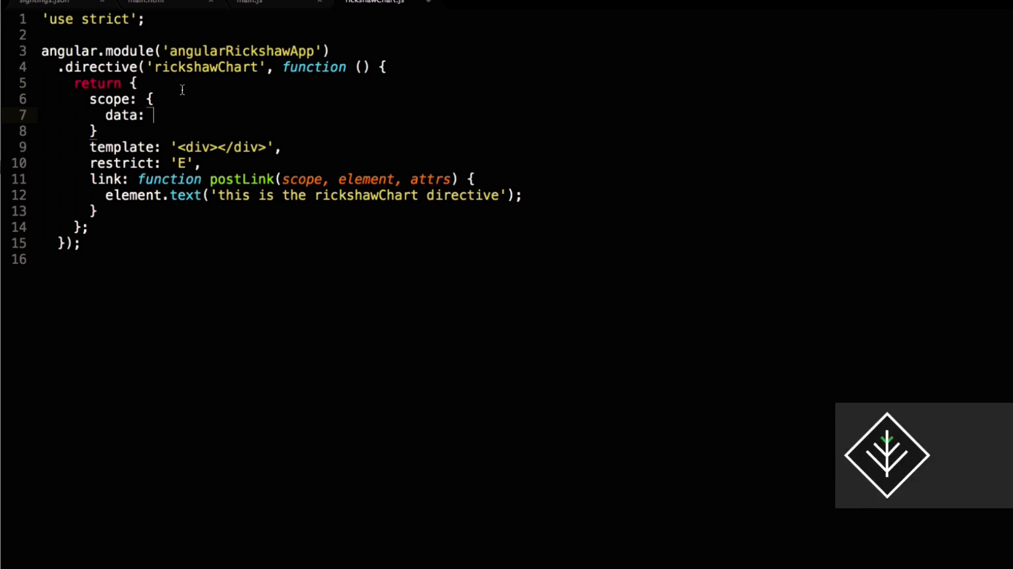
text('=',)
text(rend)
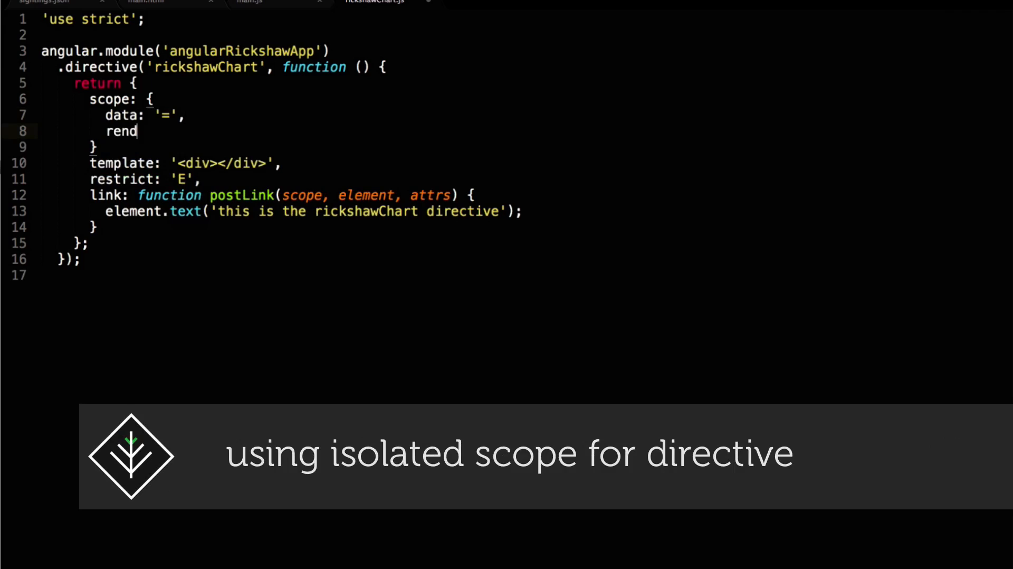
text(er)
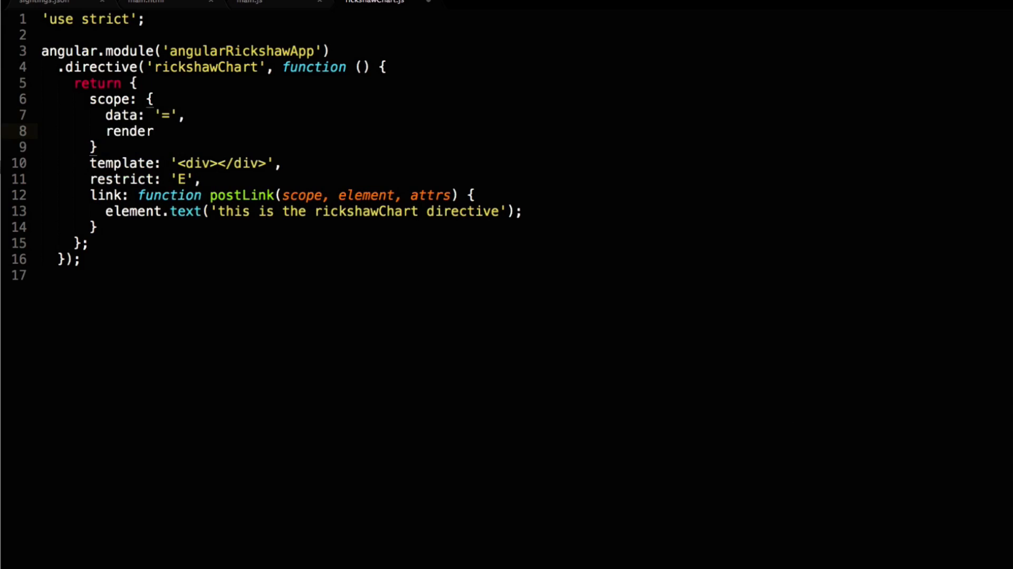
text(er)
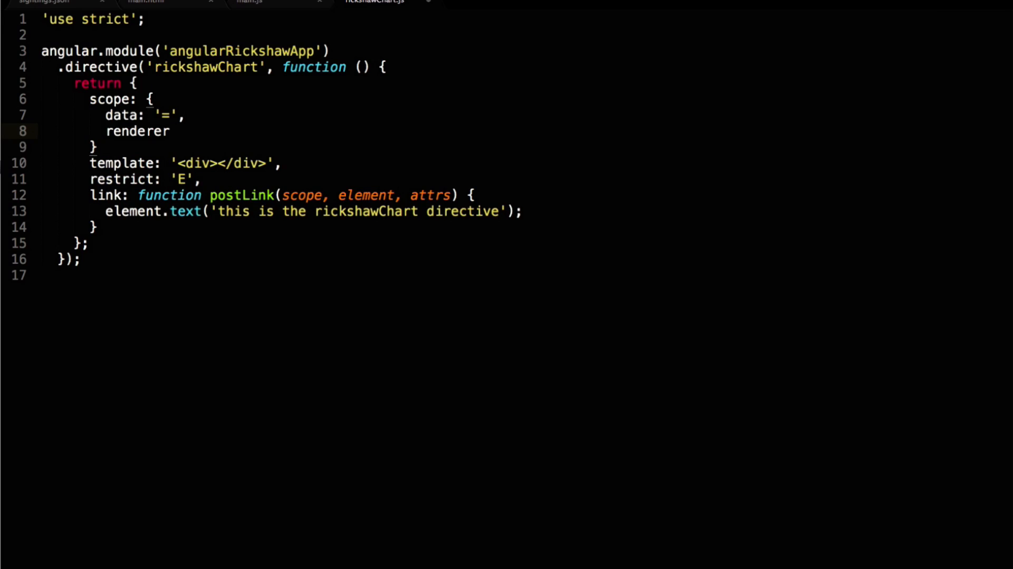
text(: '=')
click(296, 147)
text(,)
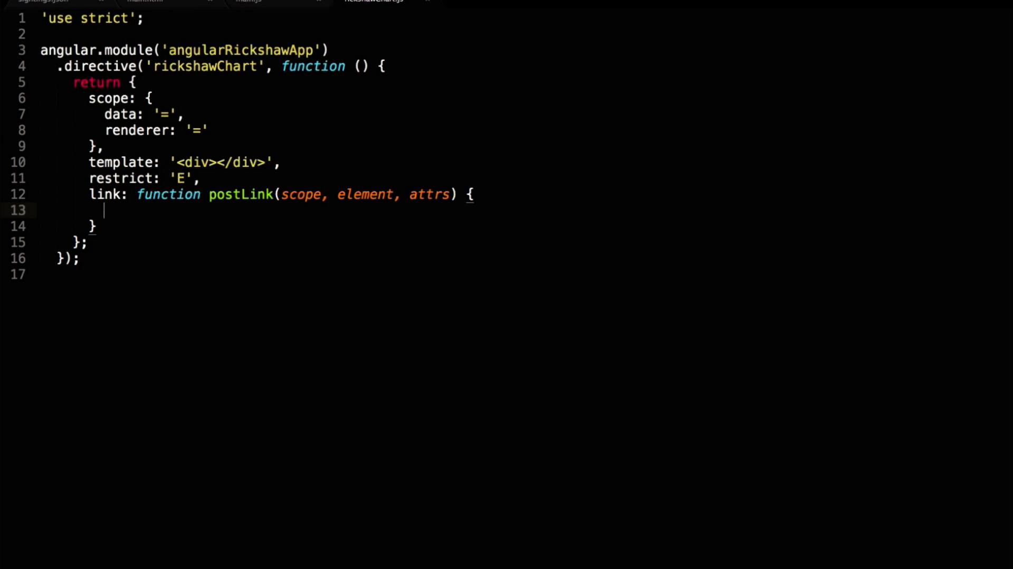
Start $scope.$watchCollection('[data, renderer]') in the directive's link function.
text($scope.)
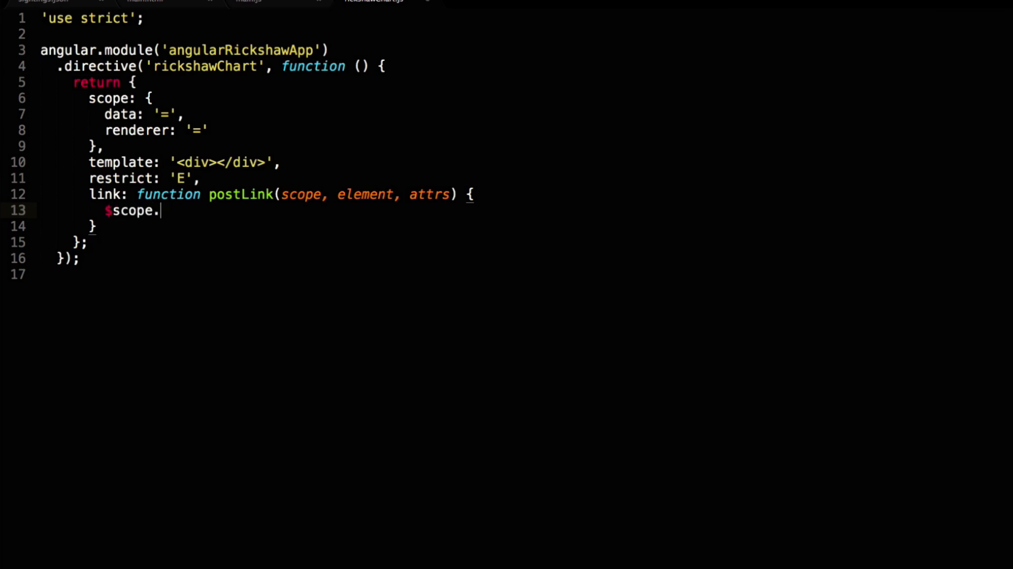
text($)
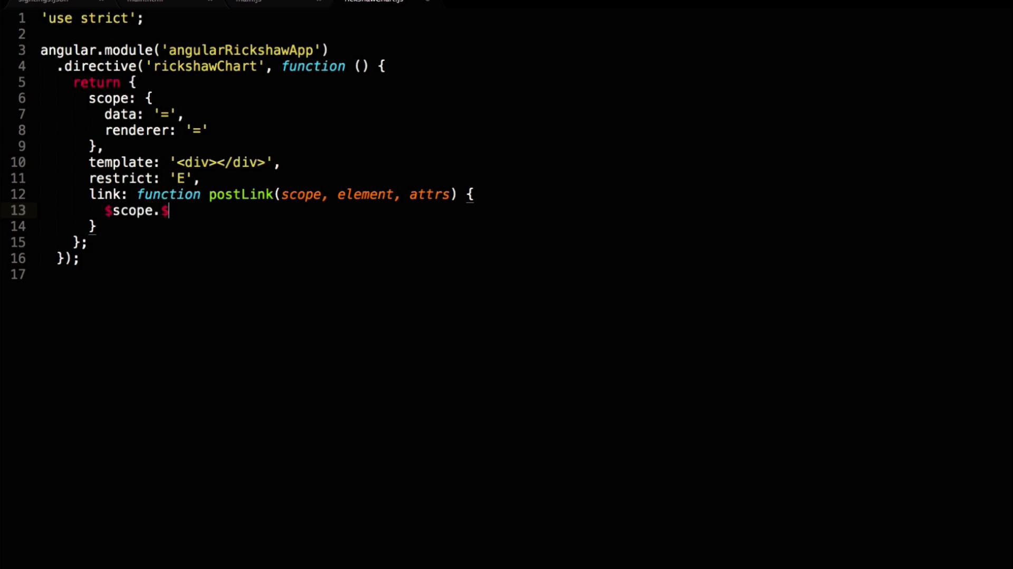
text(watchCol)
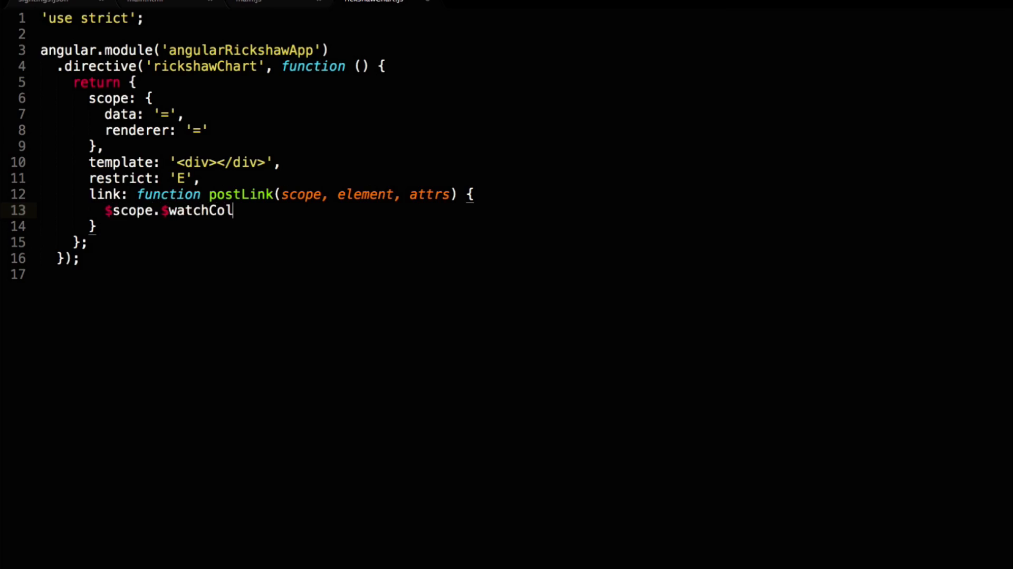
text(lection())
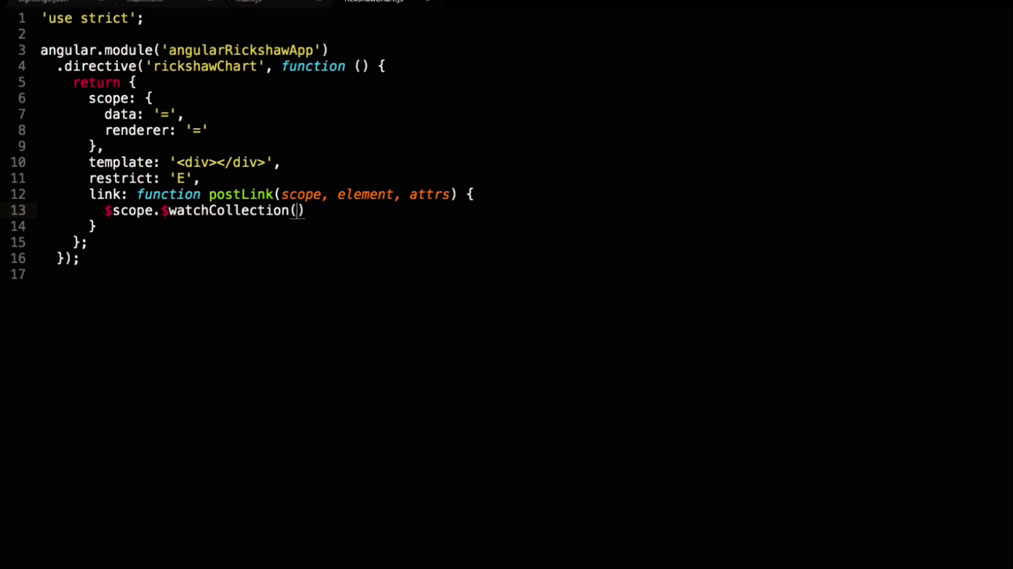
text('')
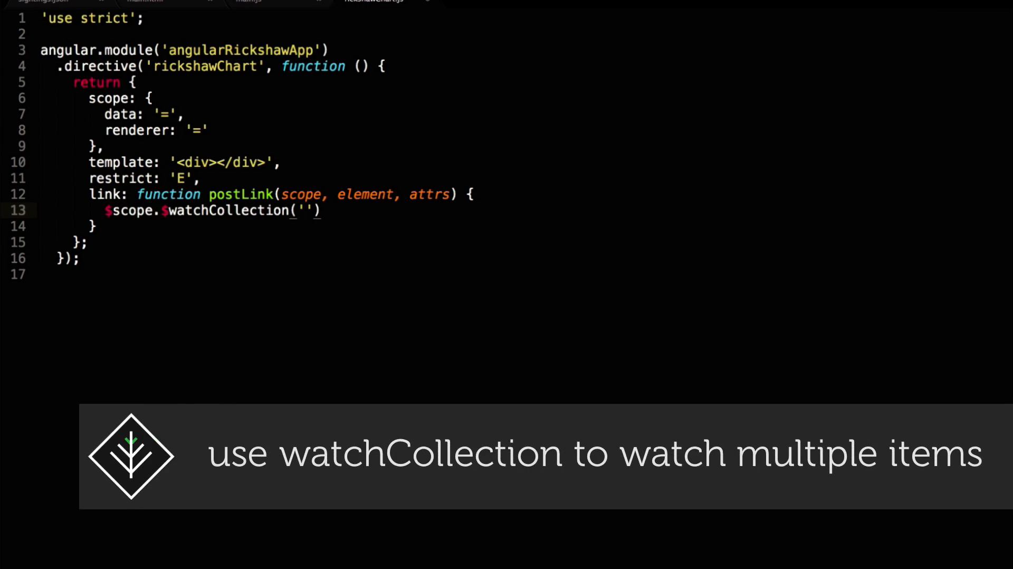
text([data,)
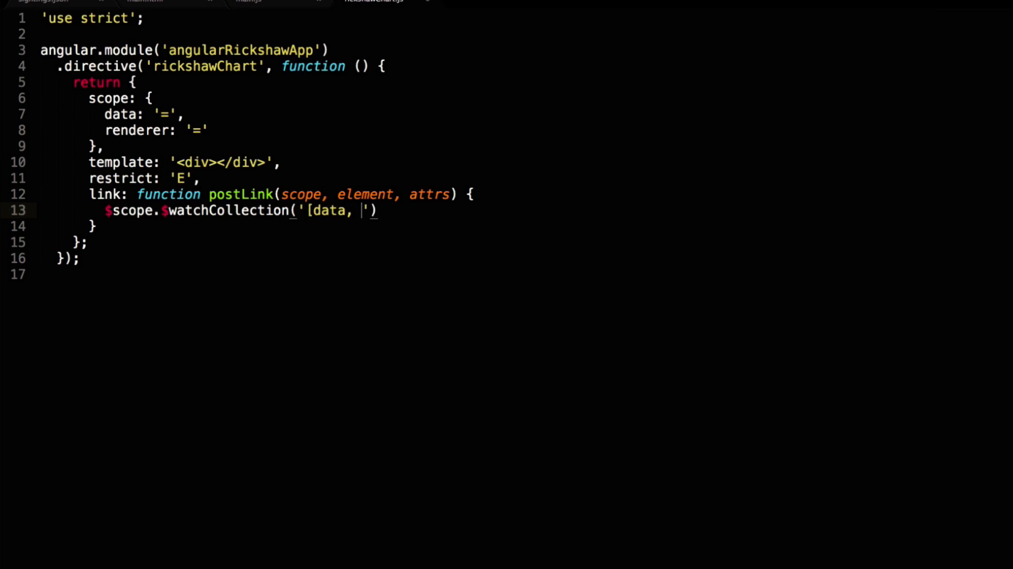
text(renderer)
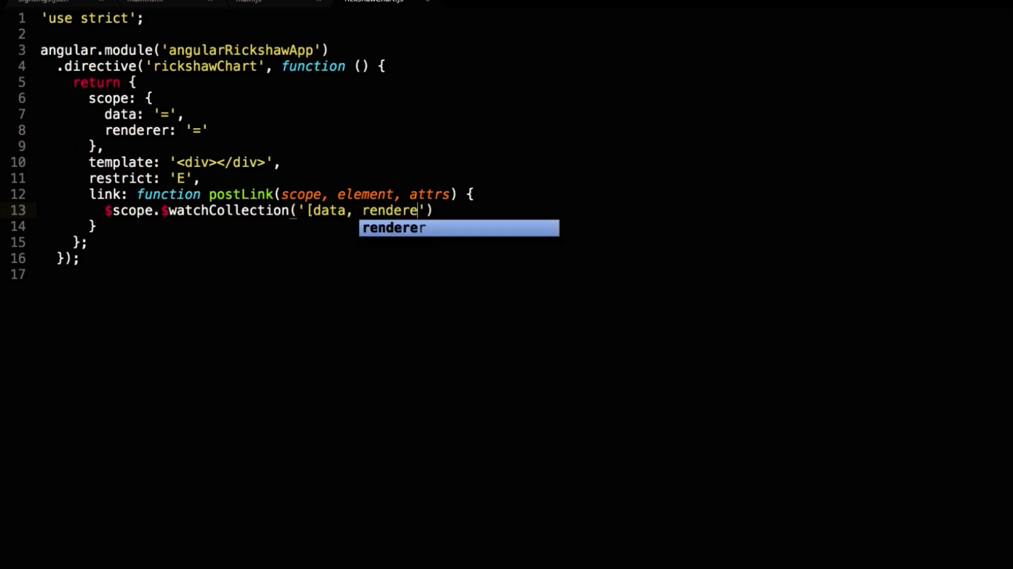
key(Tab)
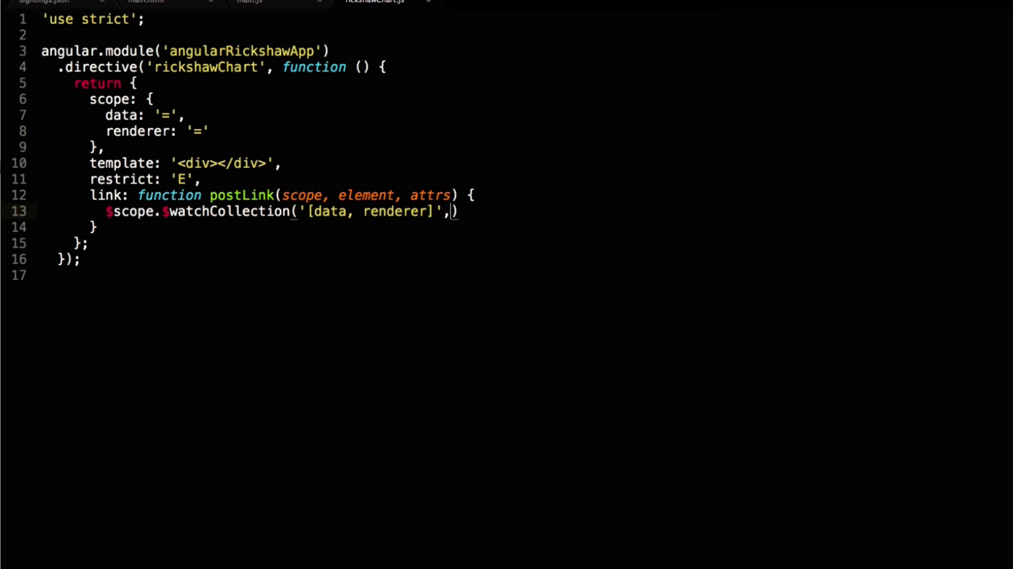
Give the watcher a function(newVal, oldVal) callback that returns early when !newVal[0].
text(function(){)
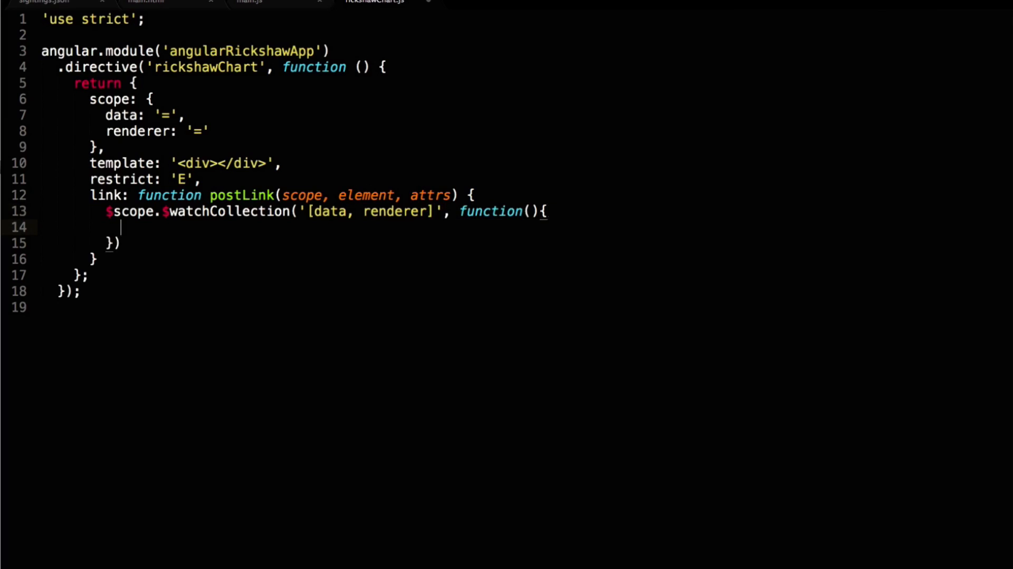
text(;)
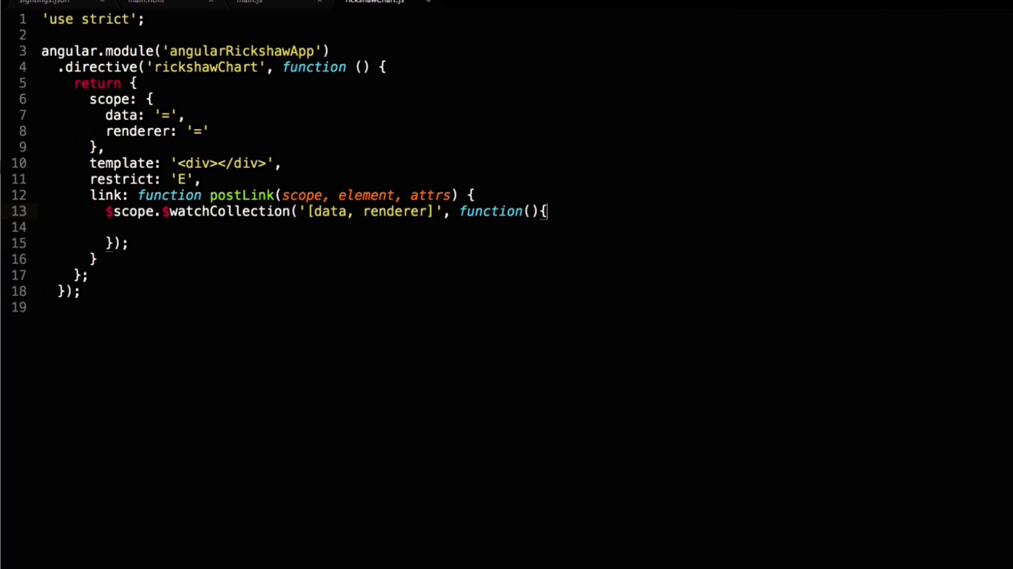
text(newVal, oldVal)
click(292, 227)
text(if()
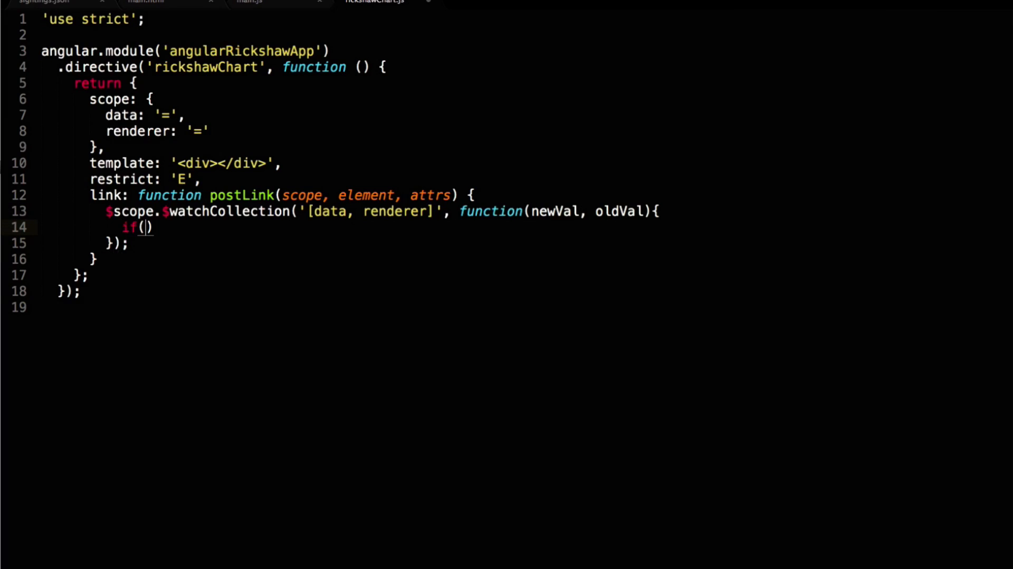
text(!newVal)
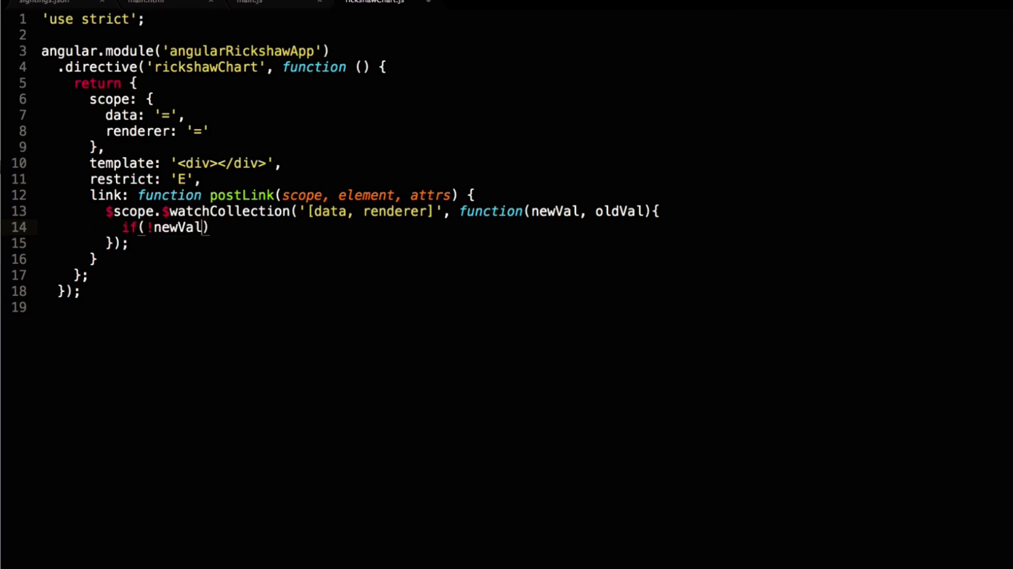
text([0]){)
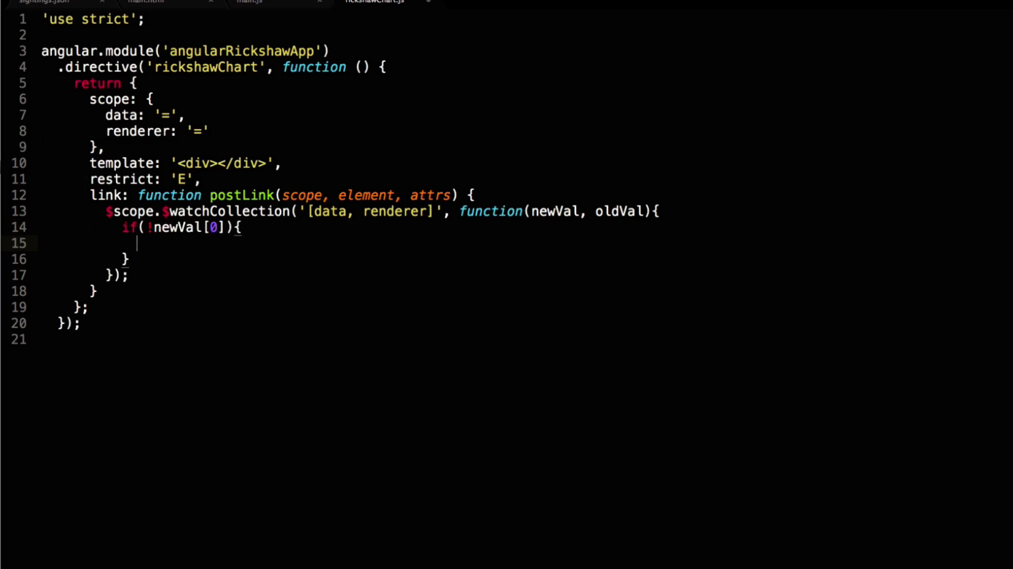
text(return;)
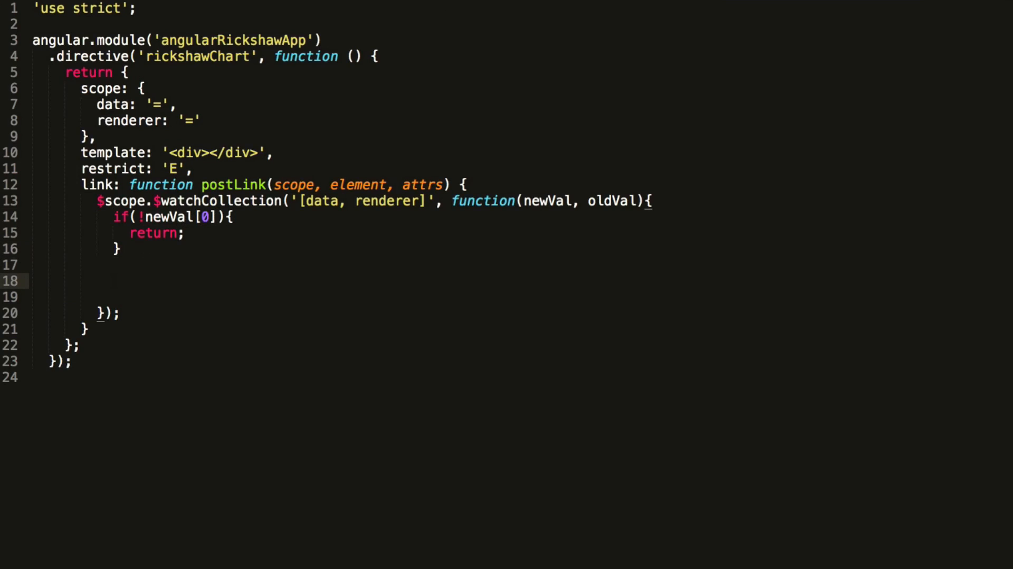
Grab element.find('div:first') as graphEl, clear its html, and begin var graph = new Rickshaw.Graph.
text(var graphE)
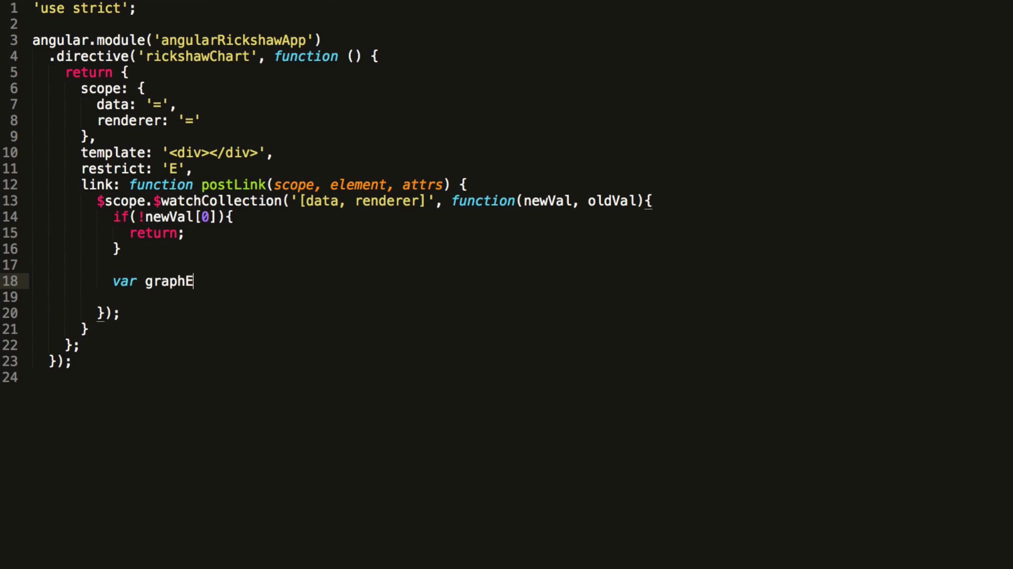
text(l =element.find(""))
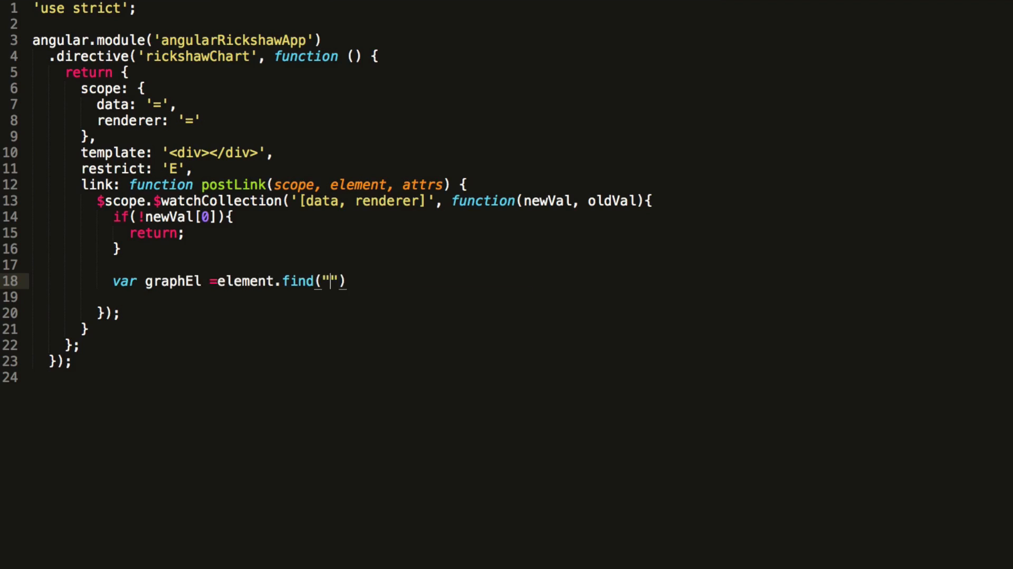
text(div:first)
click(523, 296)
text(graph)
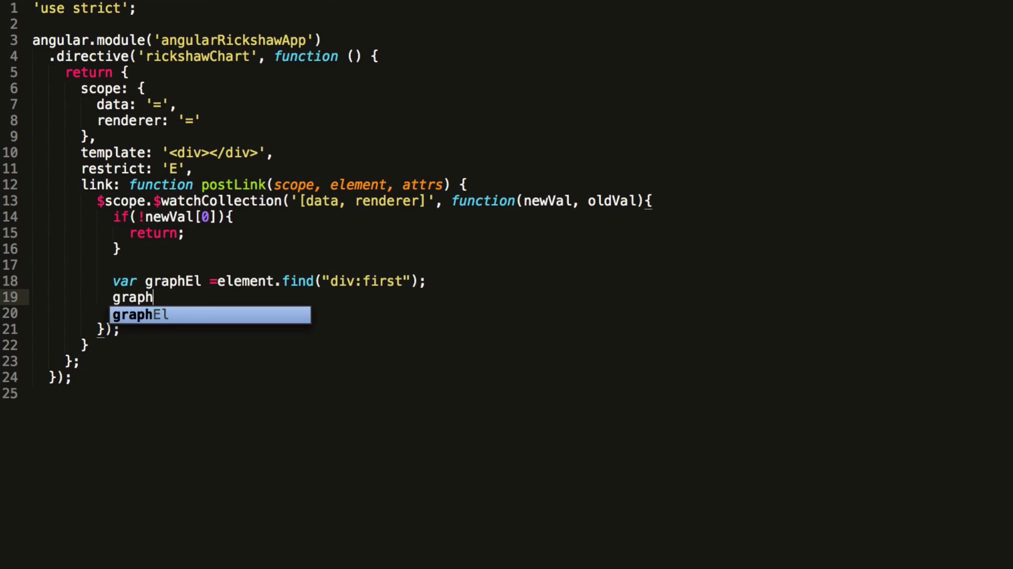
text(El.html)
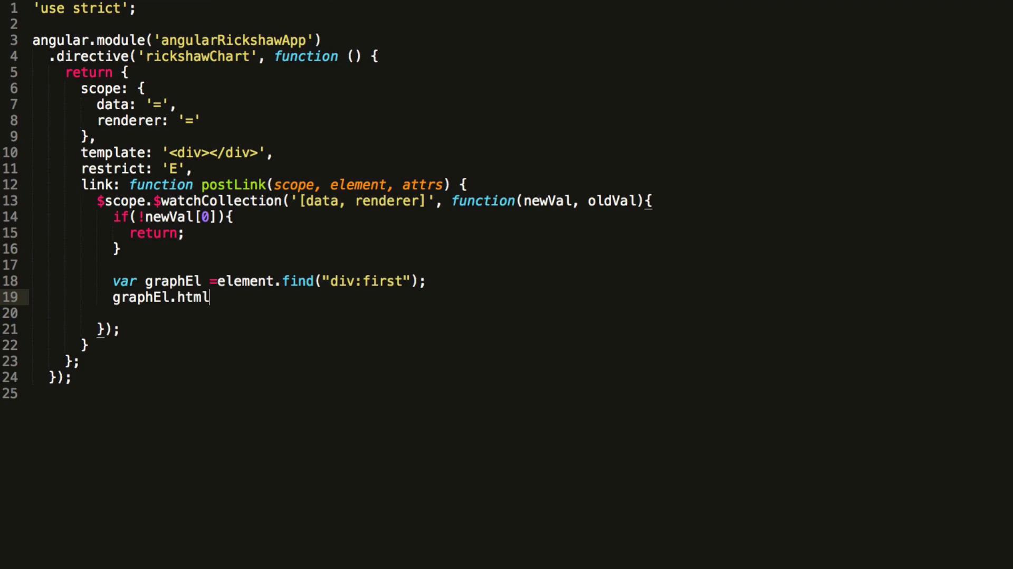
text(('');)
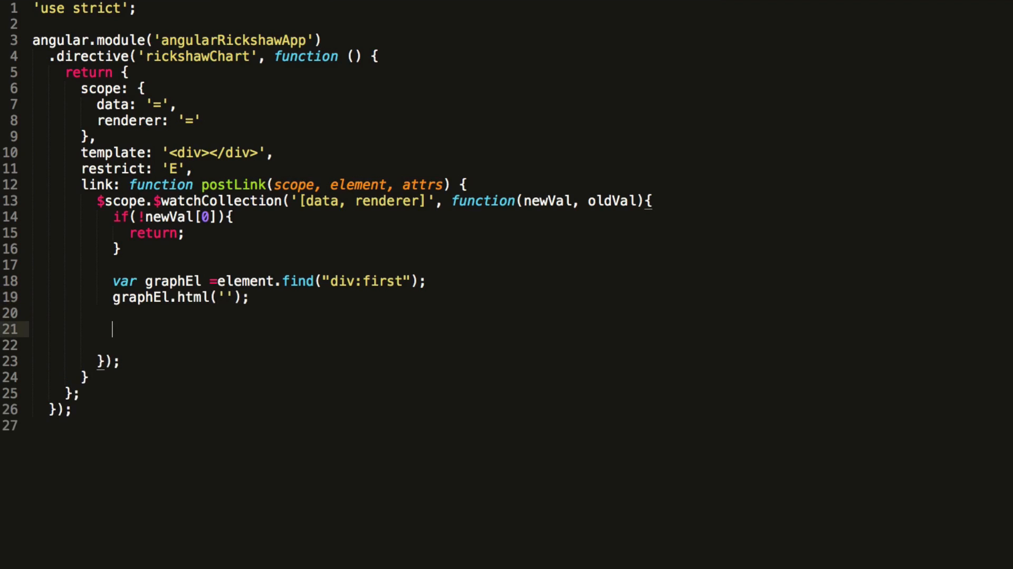
text(var graph = new Rickshaw.Graph({)
text(element: graphEl[0],)
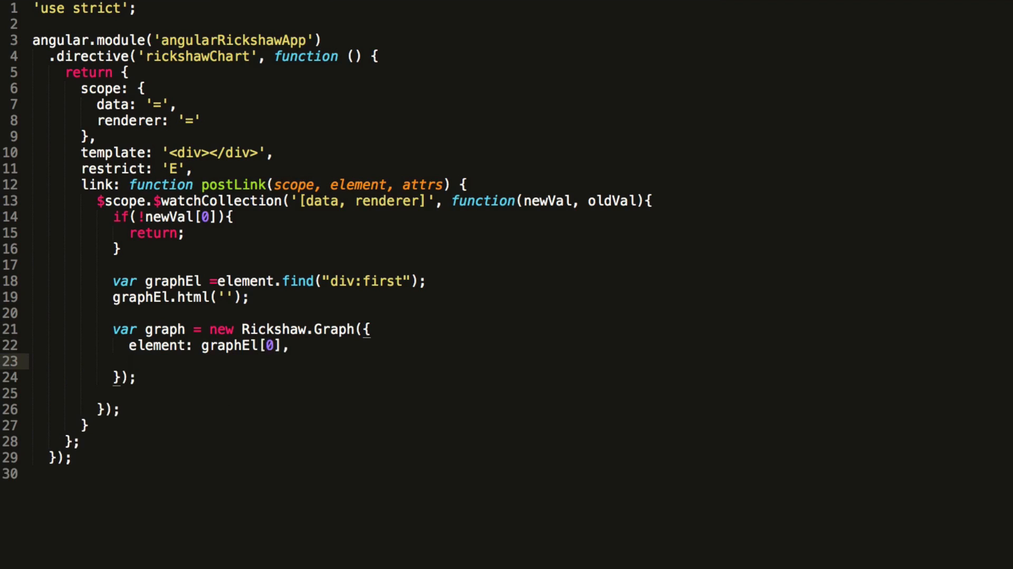
Set the graph's width and height from attrs.width and attrs.height.
text(width: a)
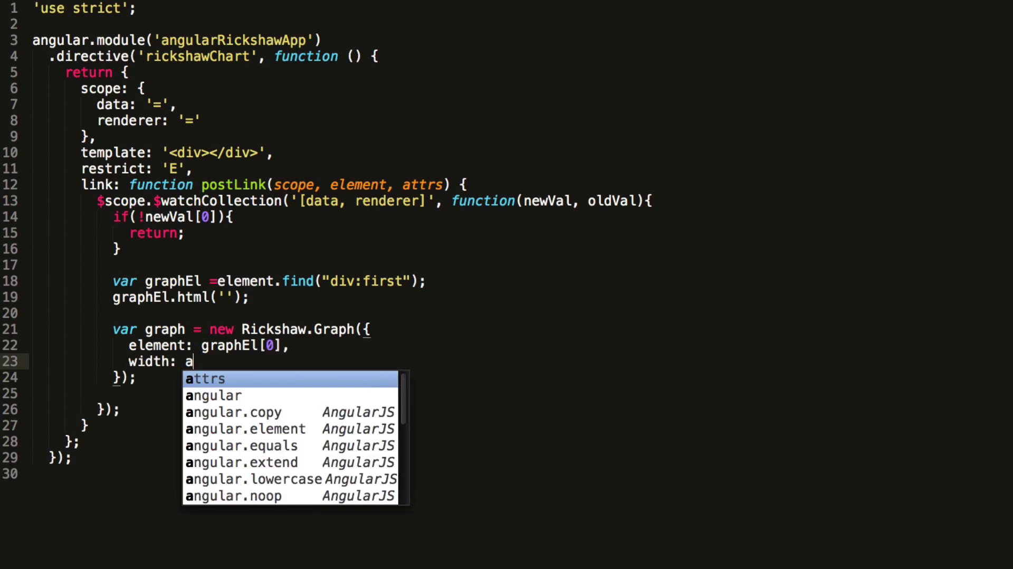
text(ttrs.width,)
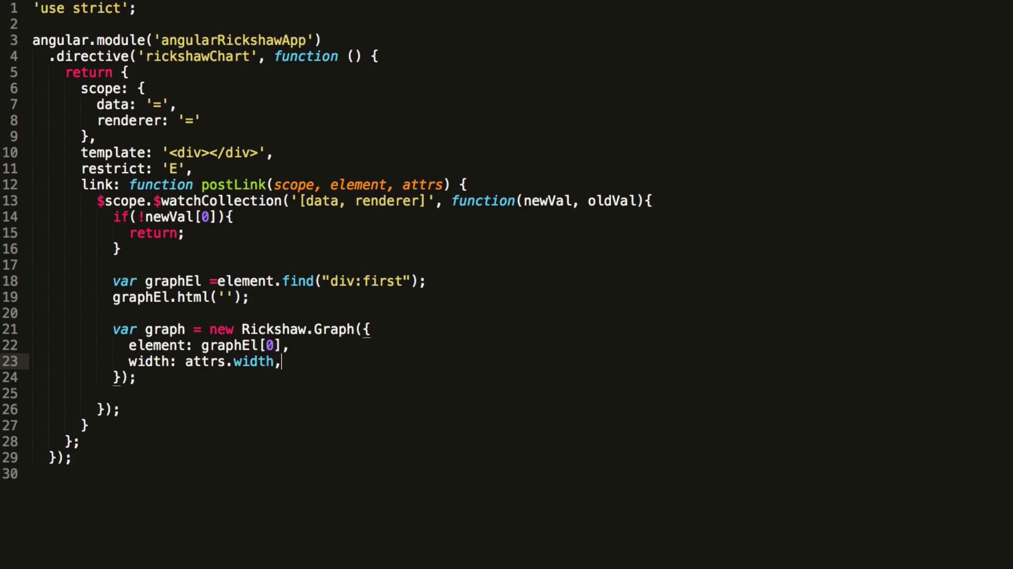
text(heightL)
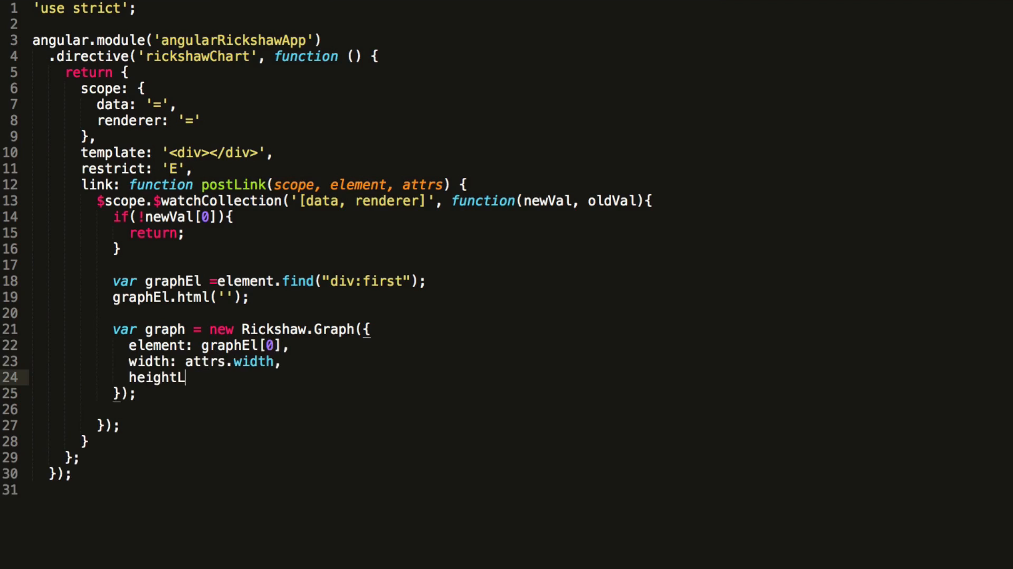
text(eight: attrs.height,)
text(series:)
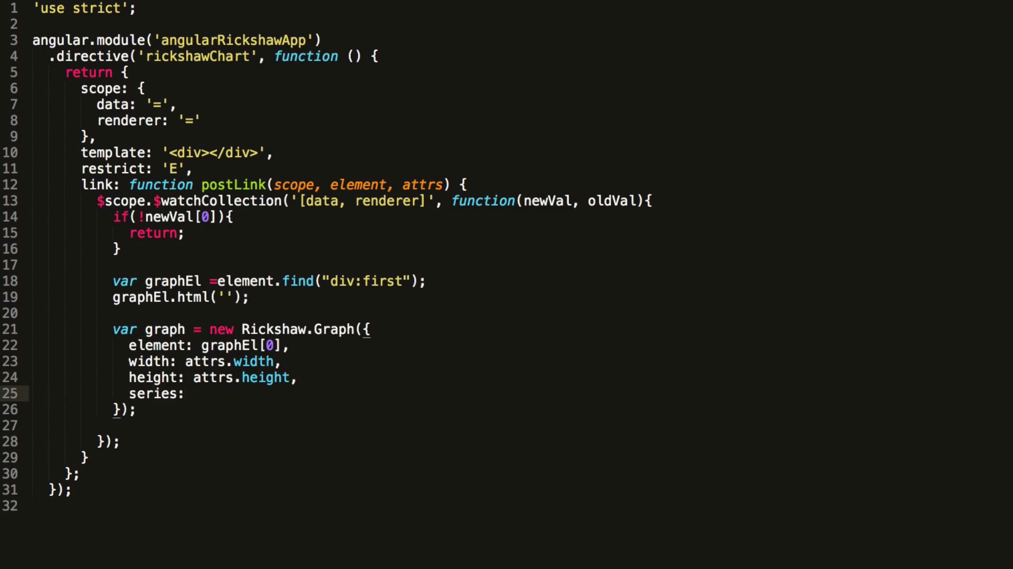
Add a series with data: scope.data, color and name from attrs, and renderer: scope.renderer.
text([{data}])
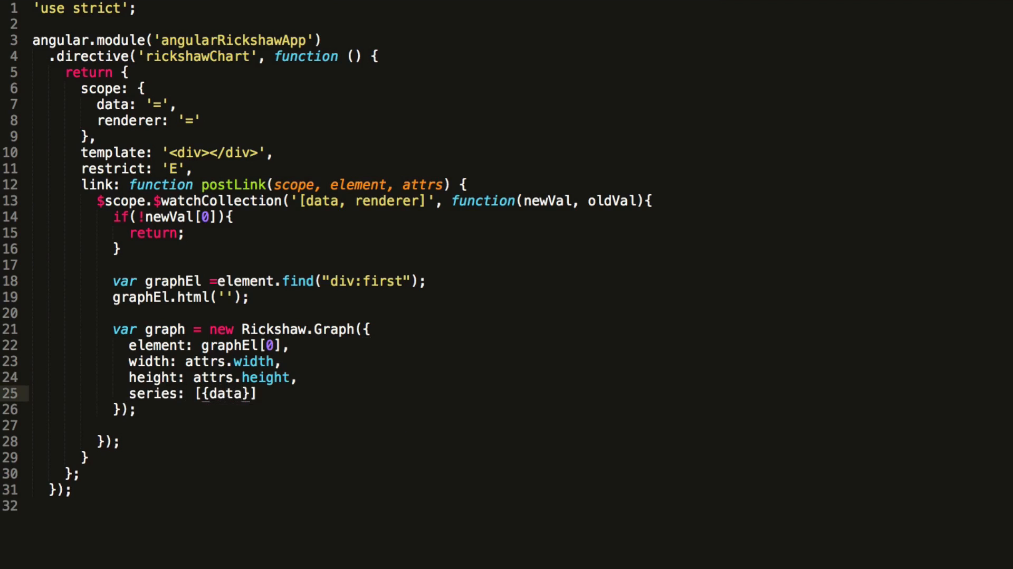
text(: scope.data)
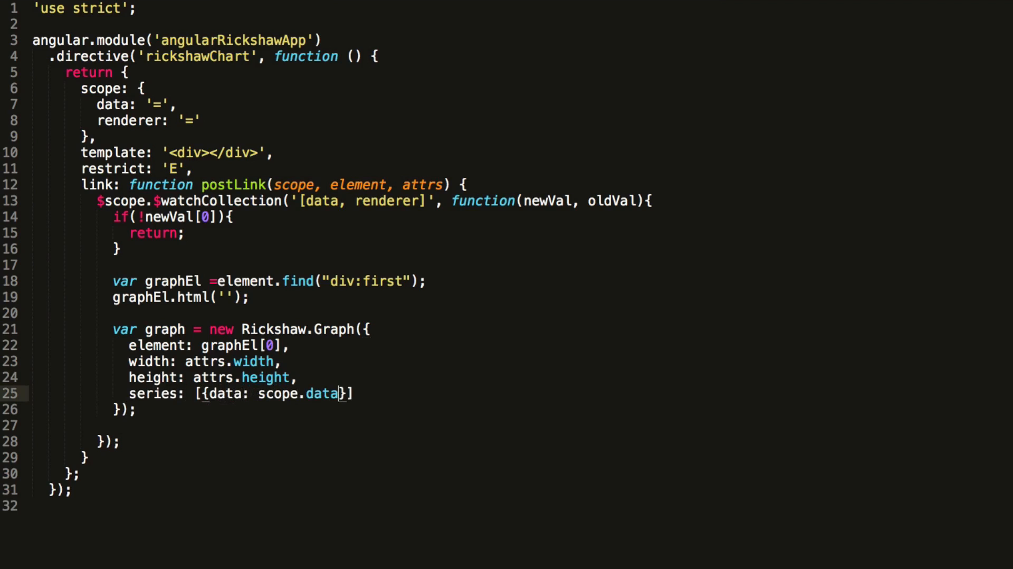
text(, color: attrs.c)
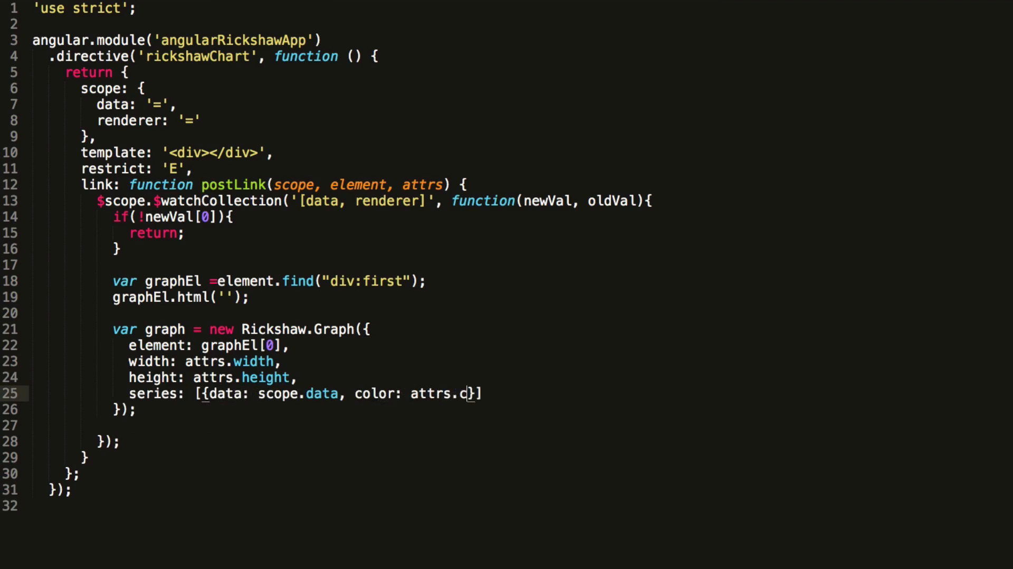
text(olor, name:a)
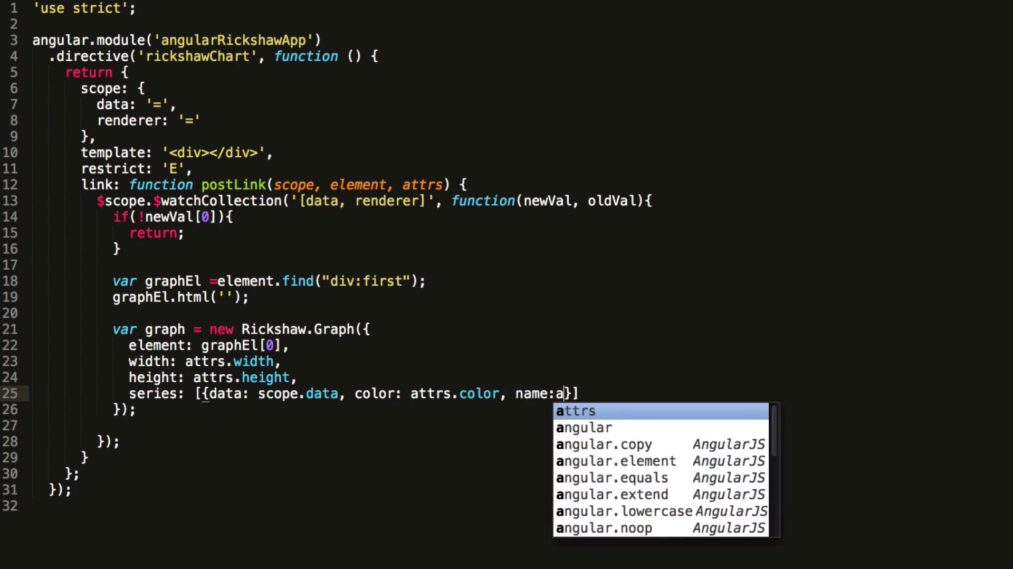
key(Tab)
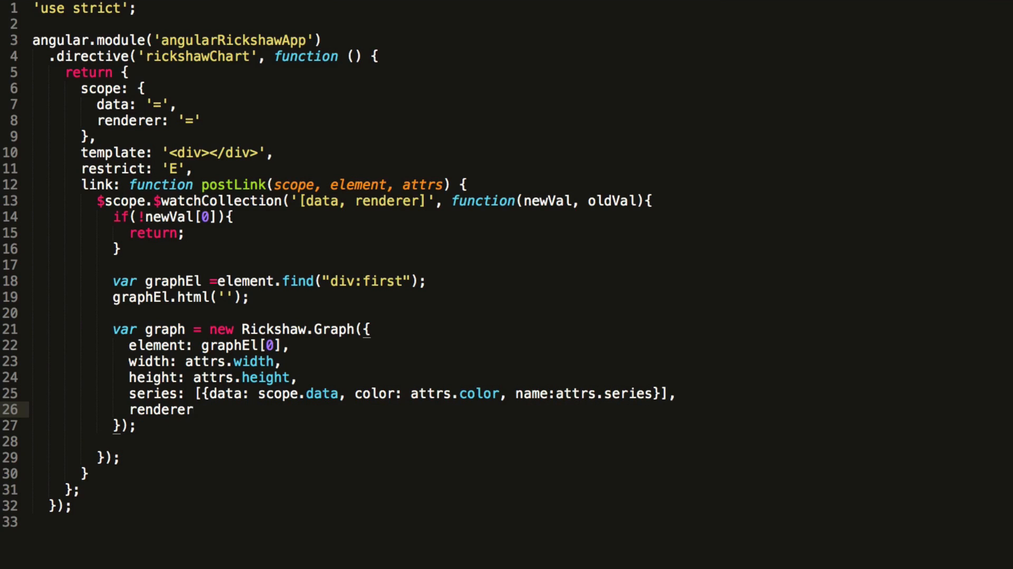
text(: scope.rend)
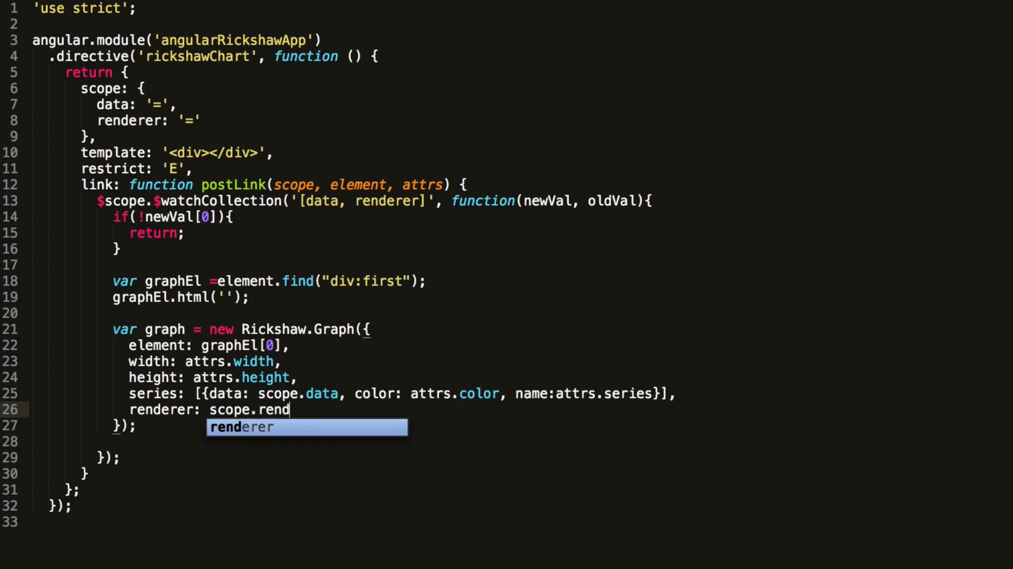
key(Tab)
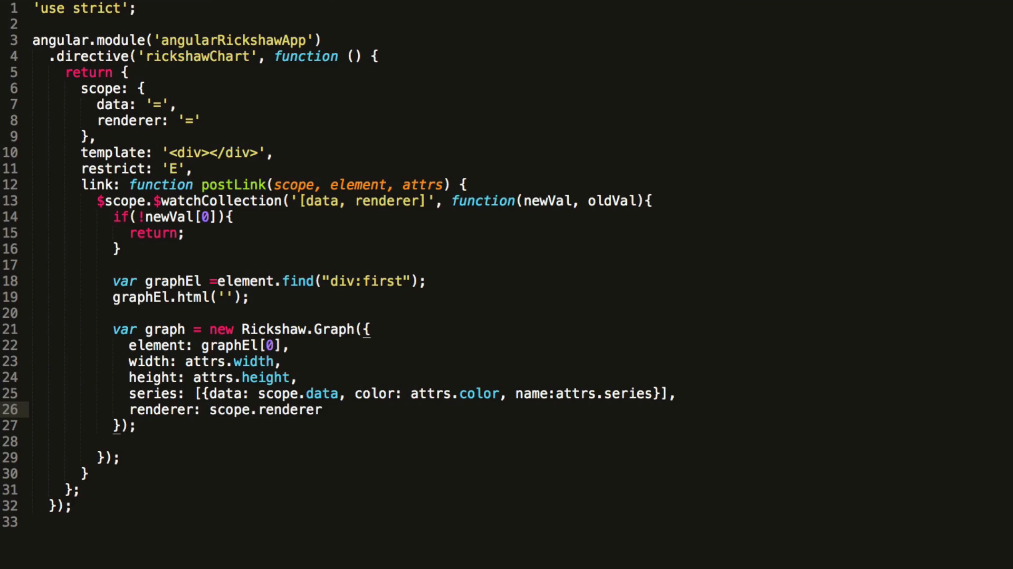
key(Enter)
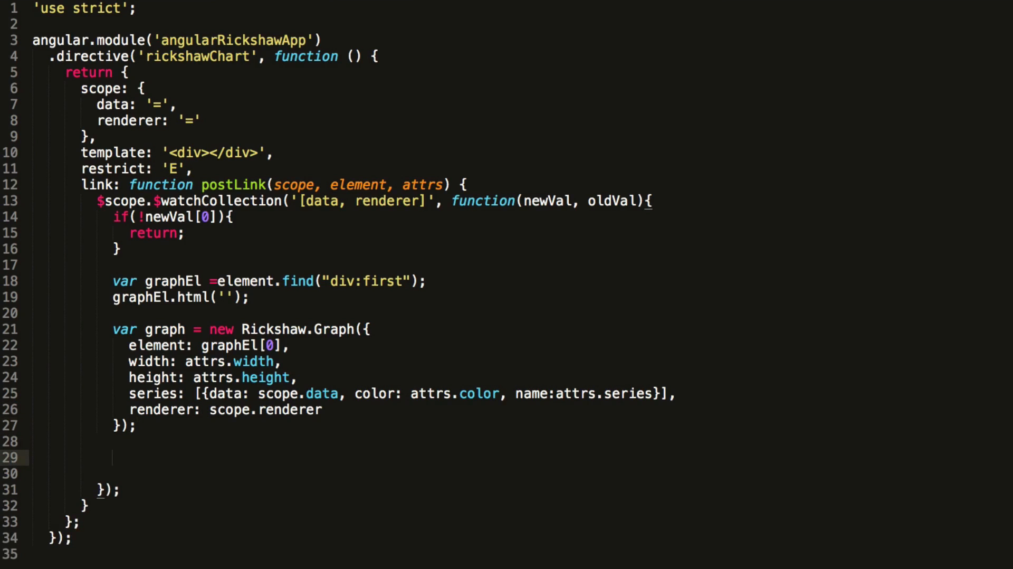
Add graph.render(); right after the graph constructor in the directive.
text(graph.rend)
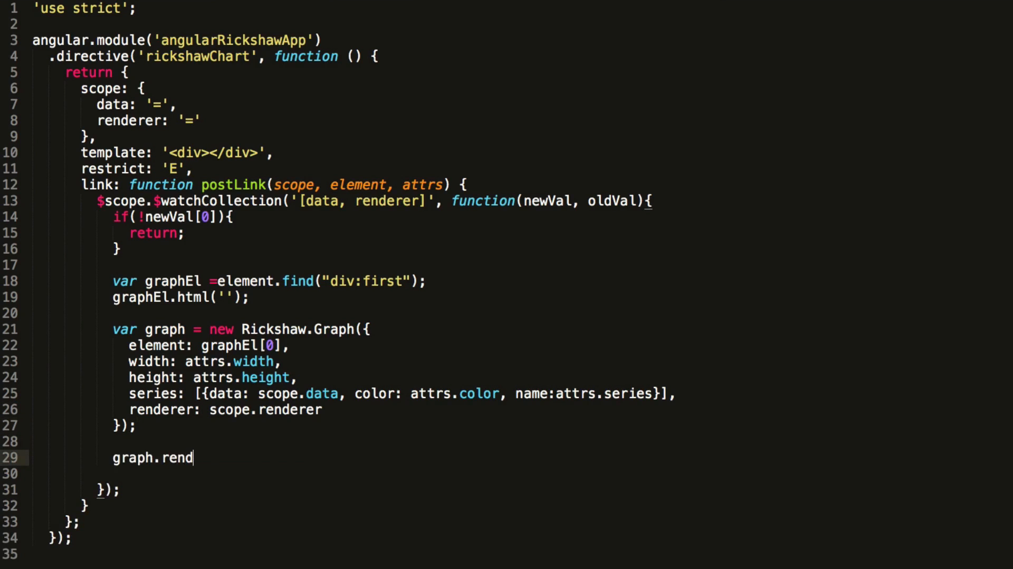
text(er();)
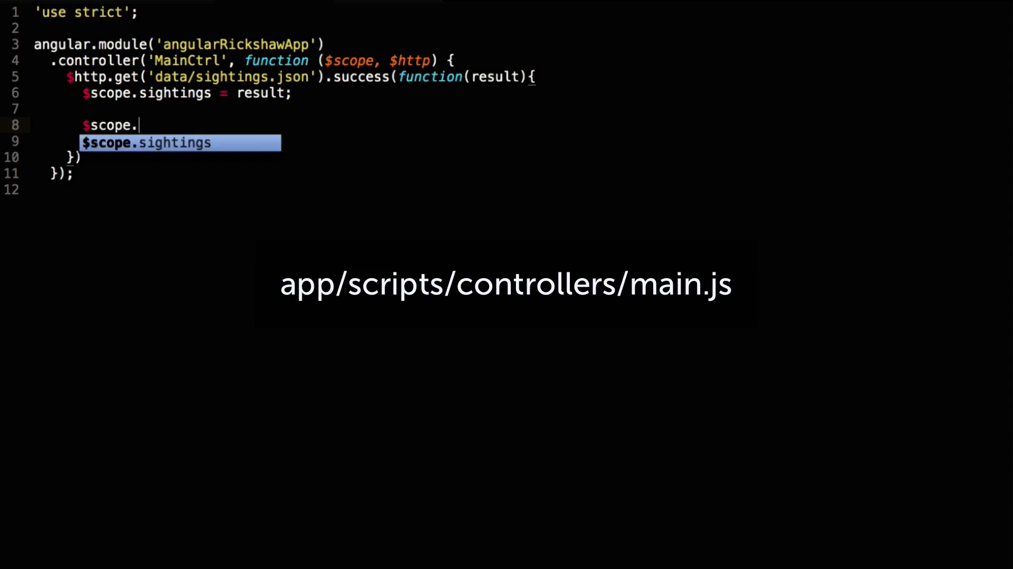
Set $scope.renderer = 'line' and begin $scope.sightingsByDate = _(result) in the success callback.
text(renderer)
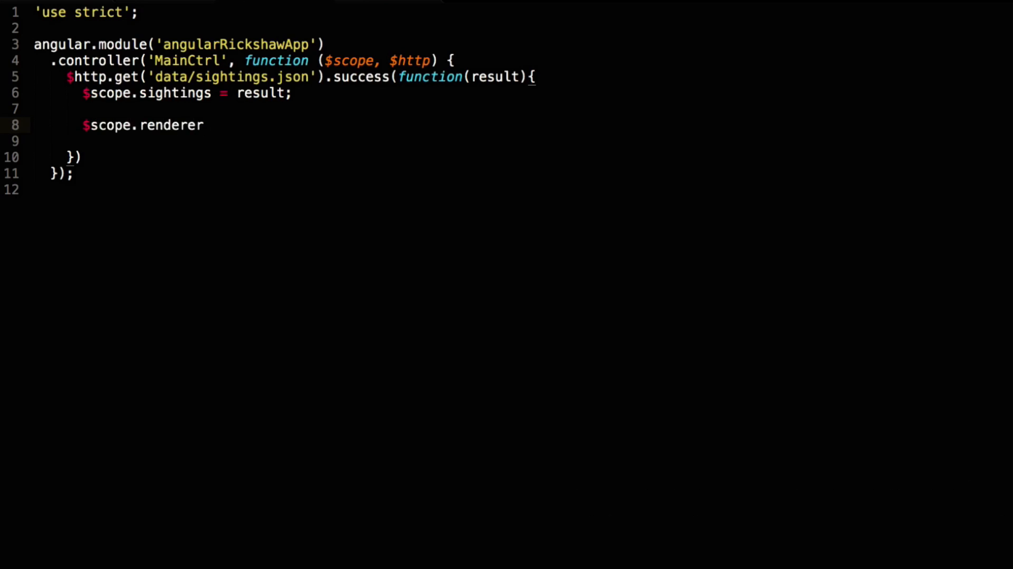
text(= 'line';)
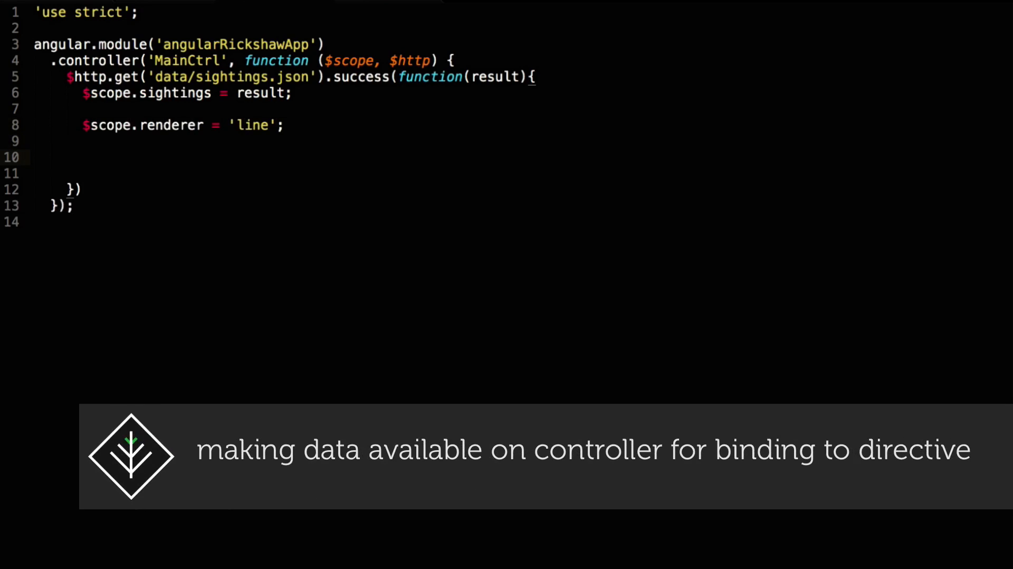
text($scope.sightingsB)
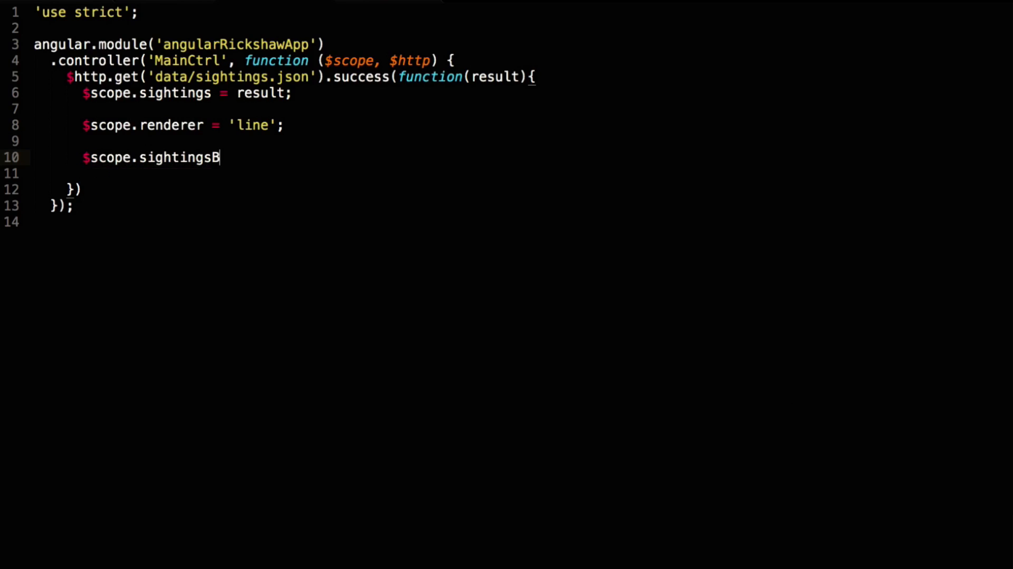
text(yDate)
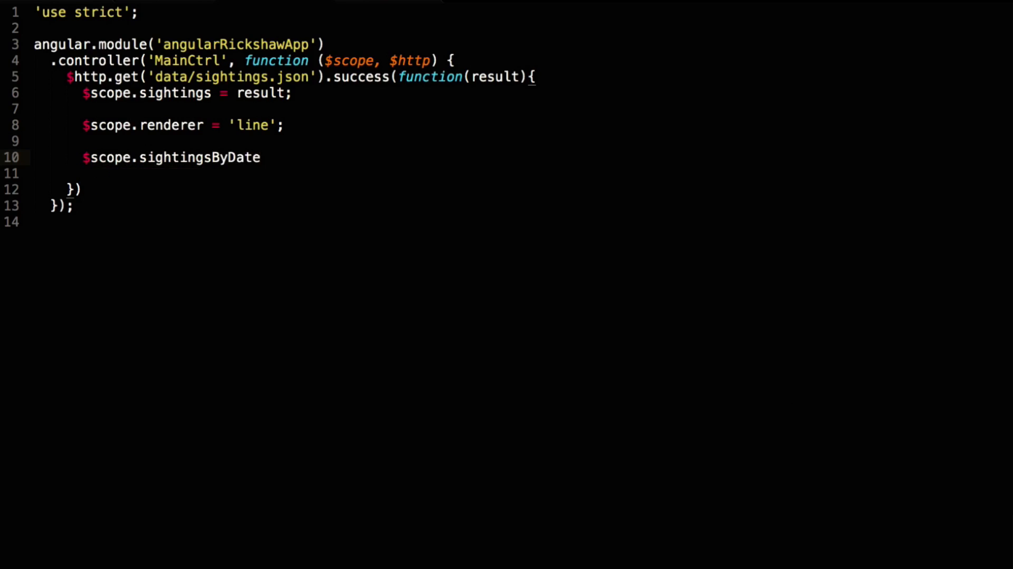
text(= _()
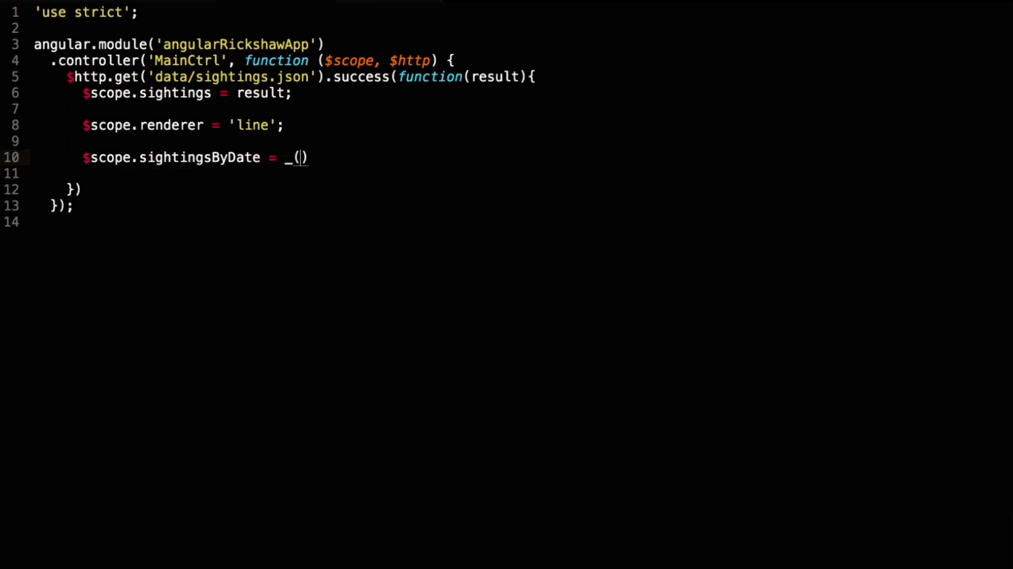
text(result)
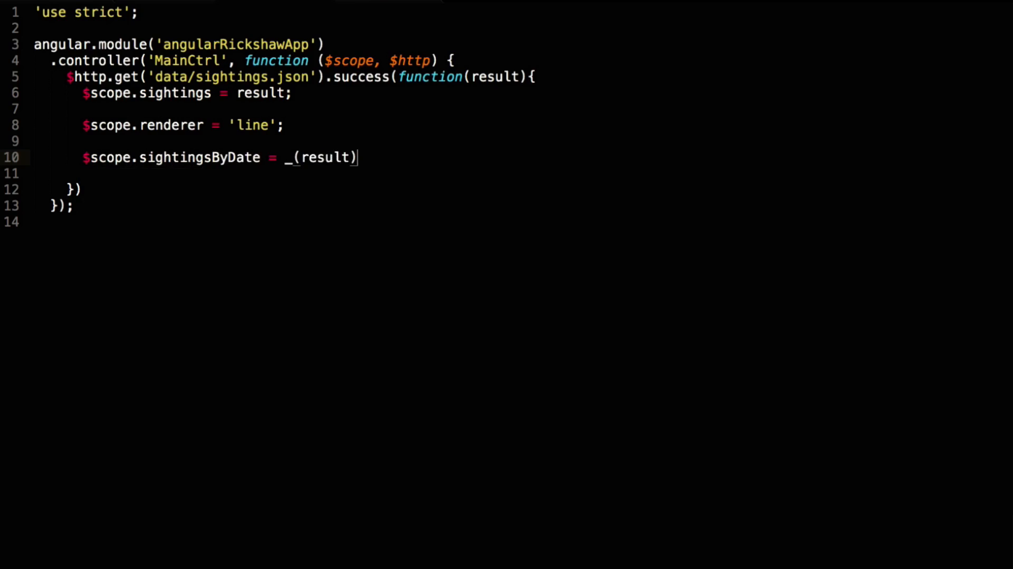
Chain .countBy on sighting.sightedAt.$date followed by .pairs() onto the result.
key(Enter)
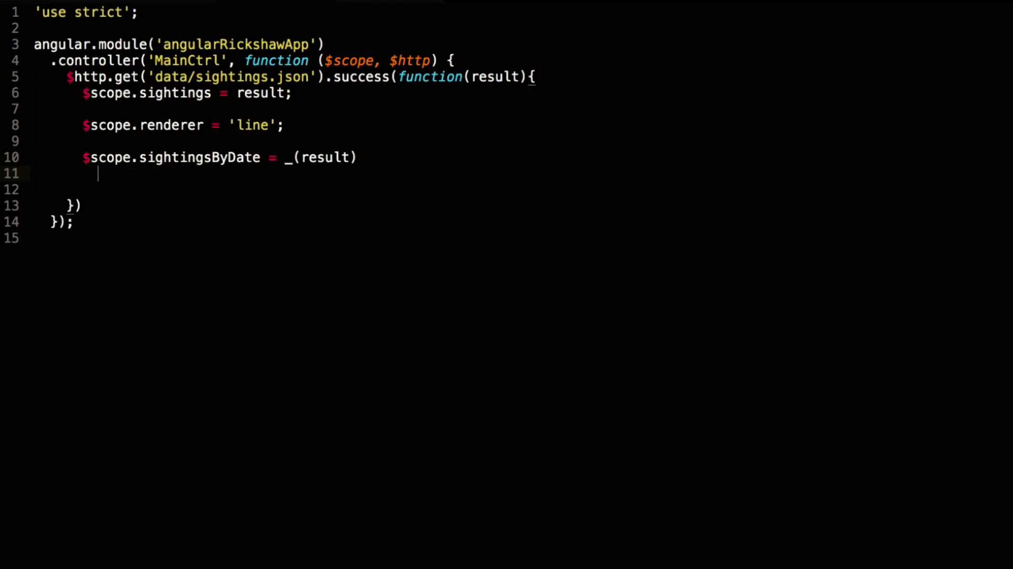
text(.chain()
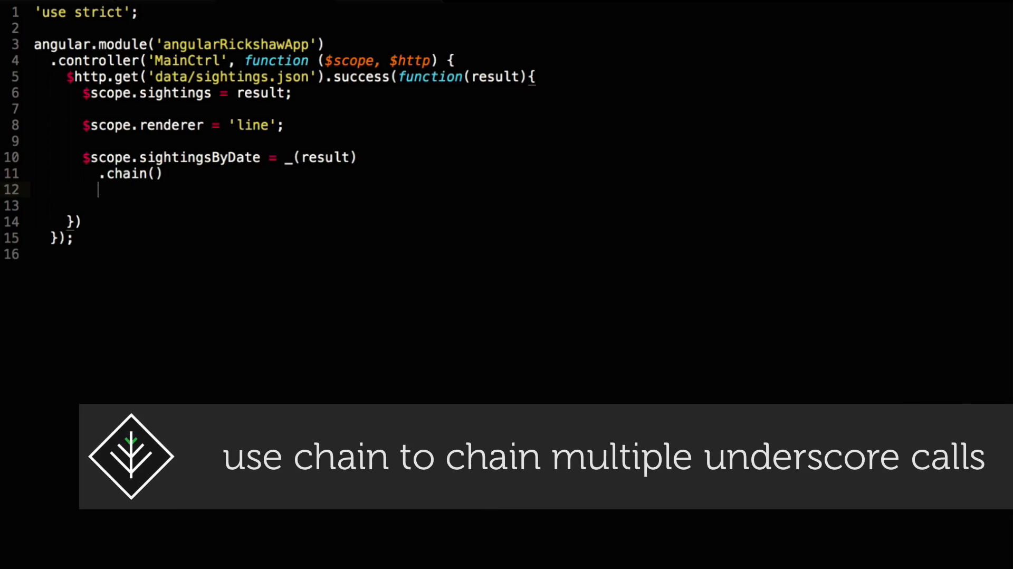
text(.c)
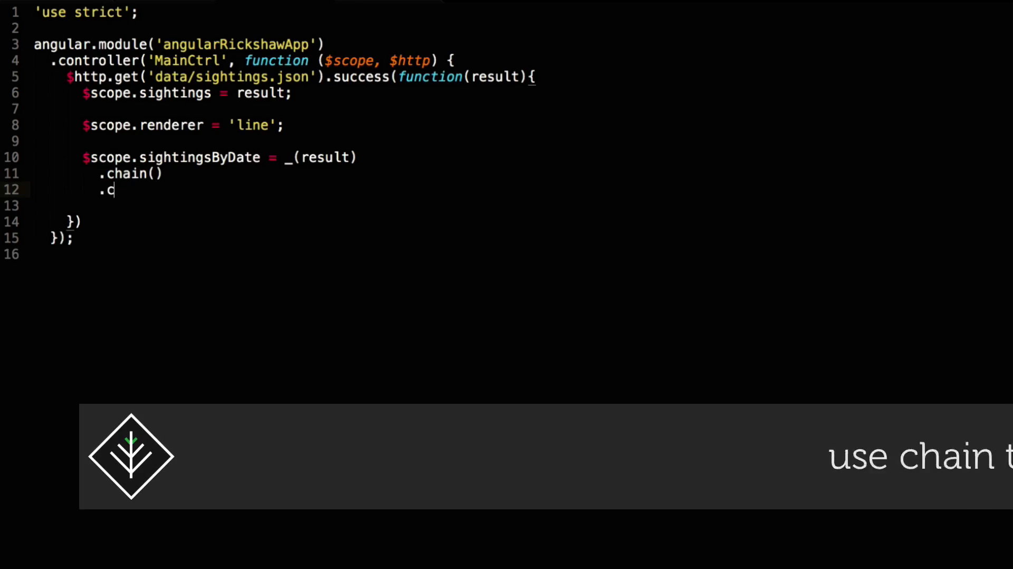
text(ountBy(function(sighting)
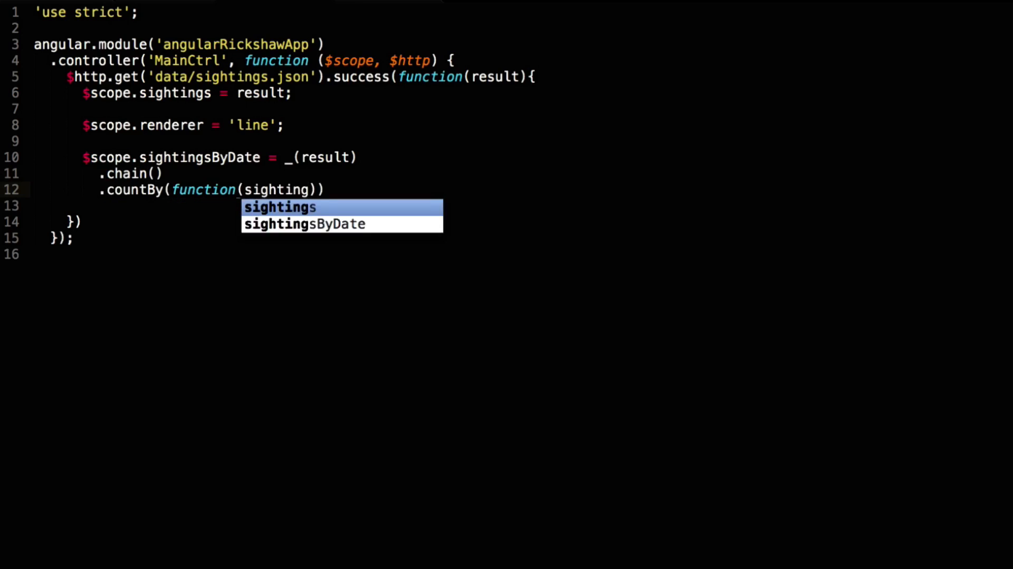
text({return sighting)
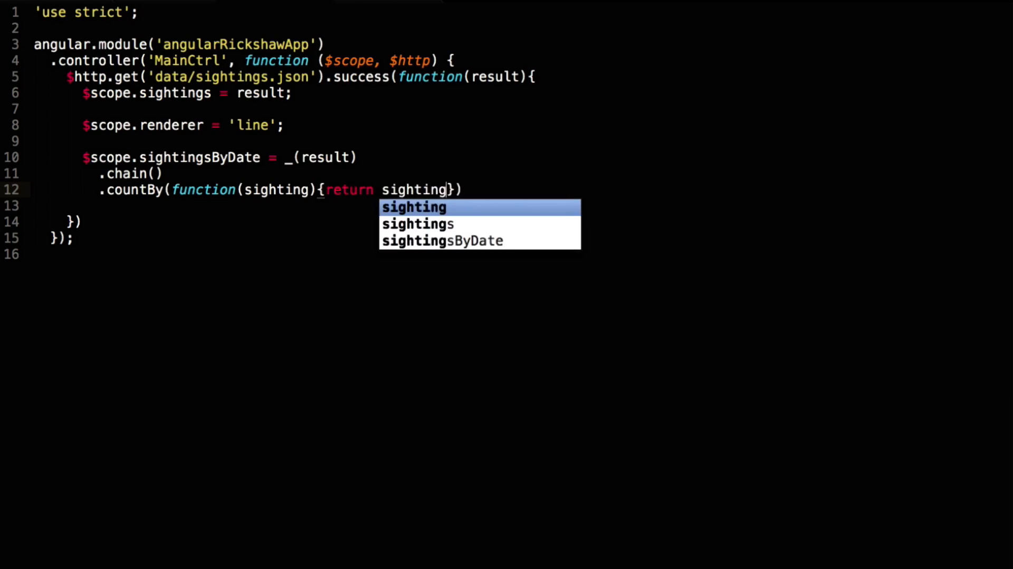
text(.sightedAt)
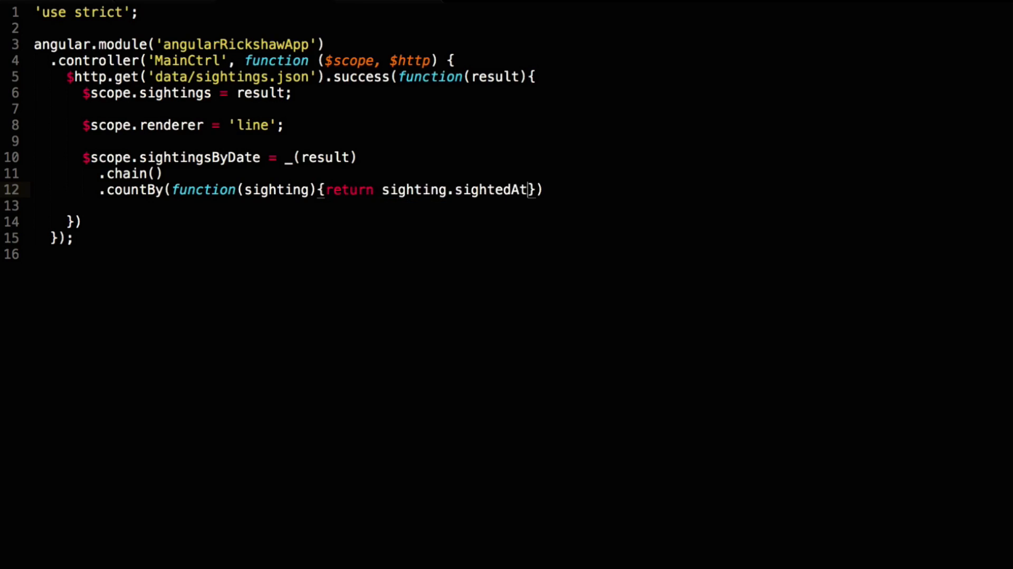
text(.$date)
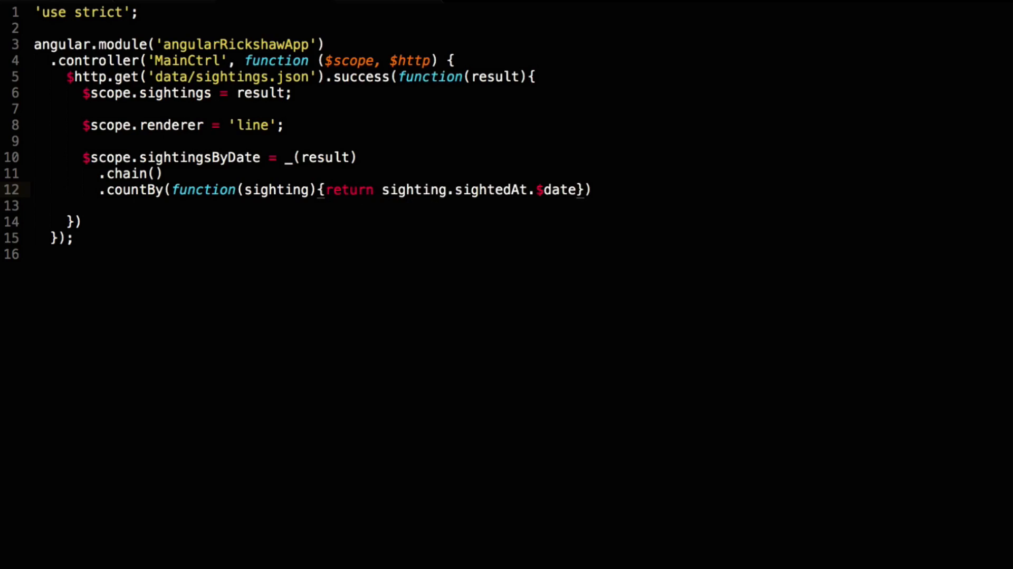
text(;)
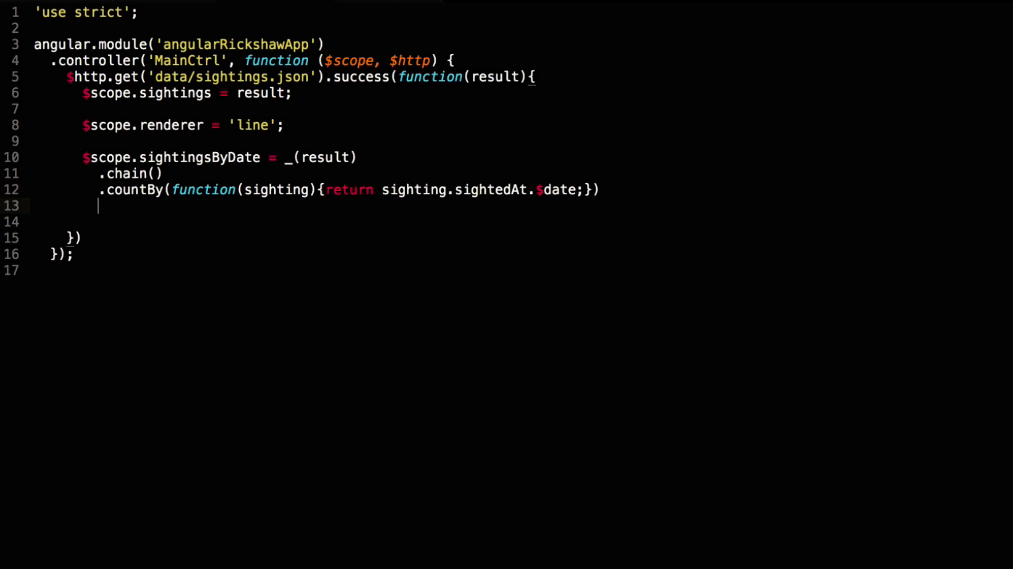
text(.)
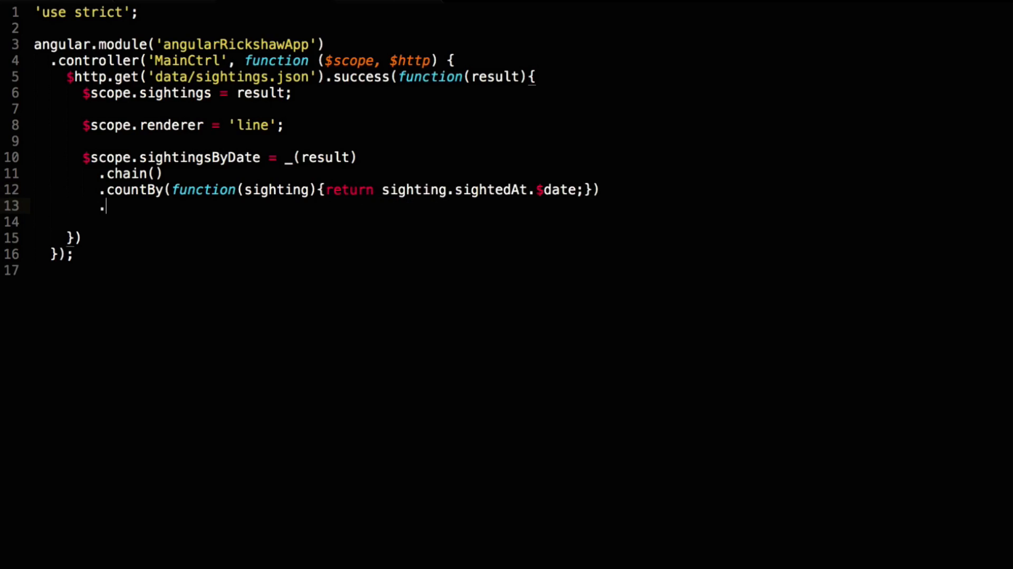
text(pai)
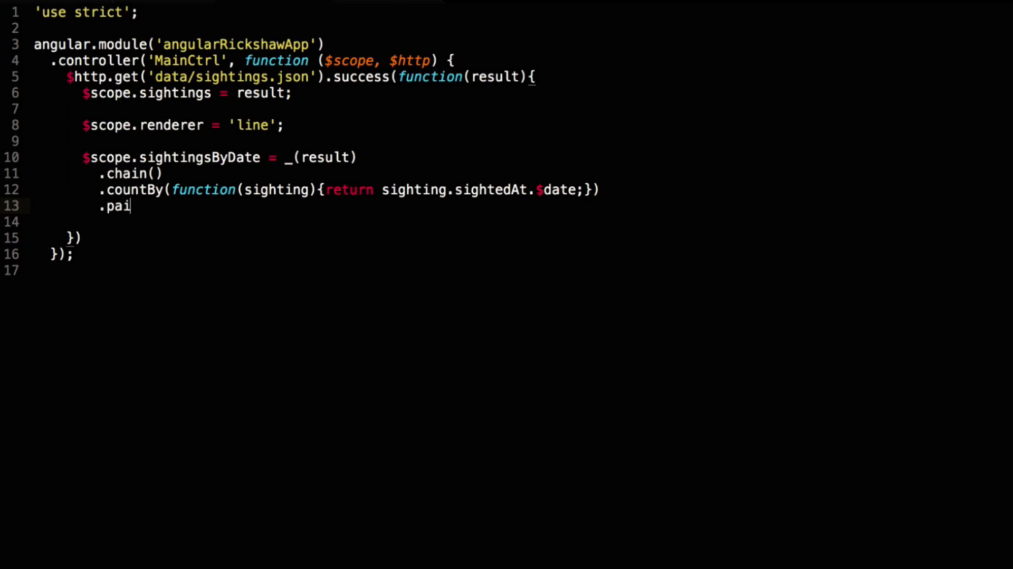
text(rs)
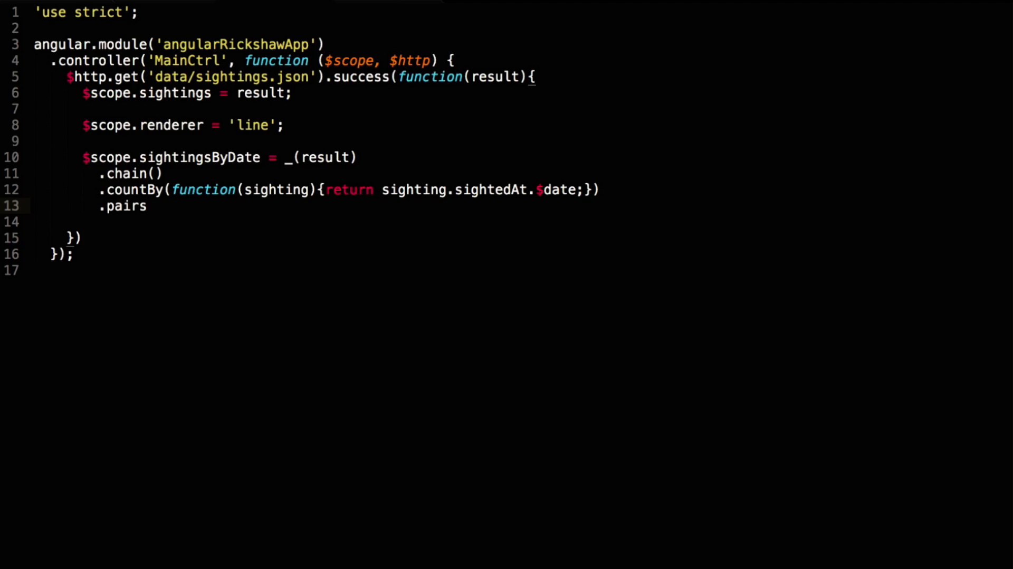
text(())
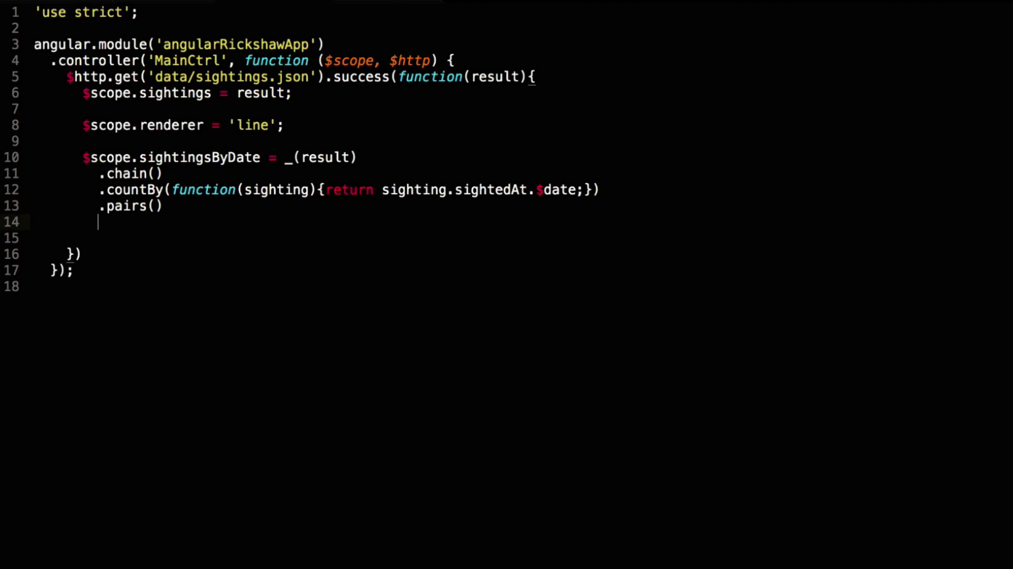
Map each pair to {x: new Date(parseInt(pair[0])).getTime()/1000, y: pair[1]}.
text(.map(fu)
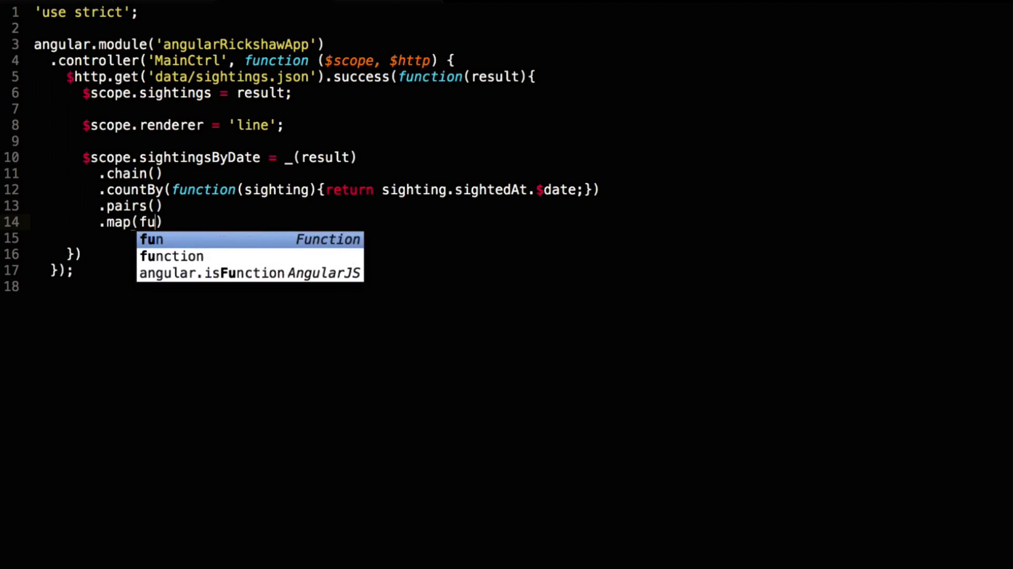
key(Tab)
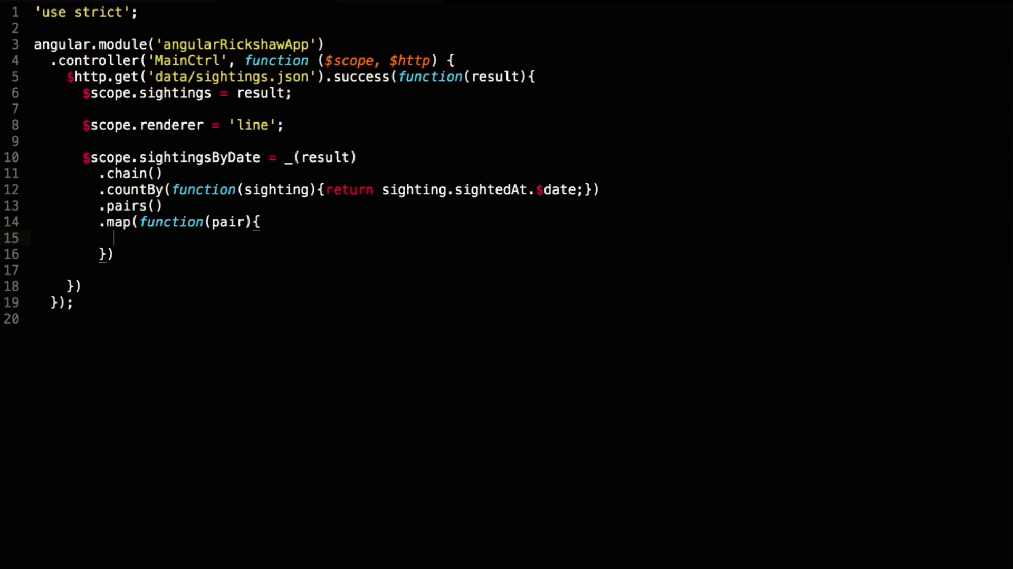
text(return {\n  x:)
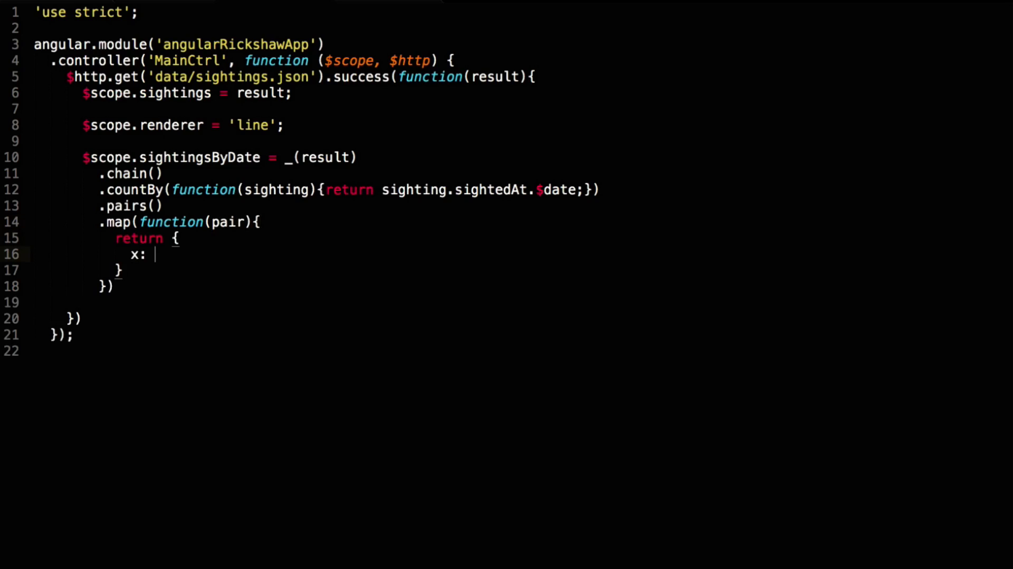
text(new Date())
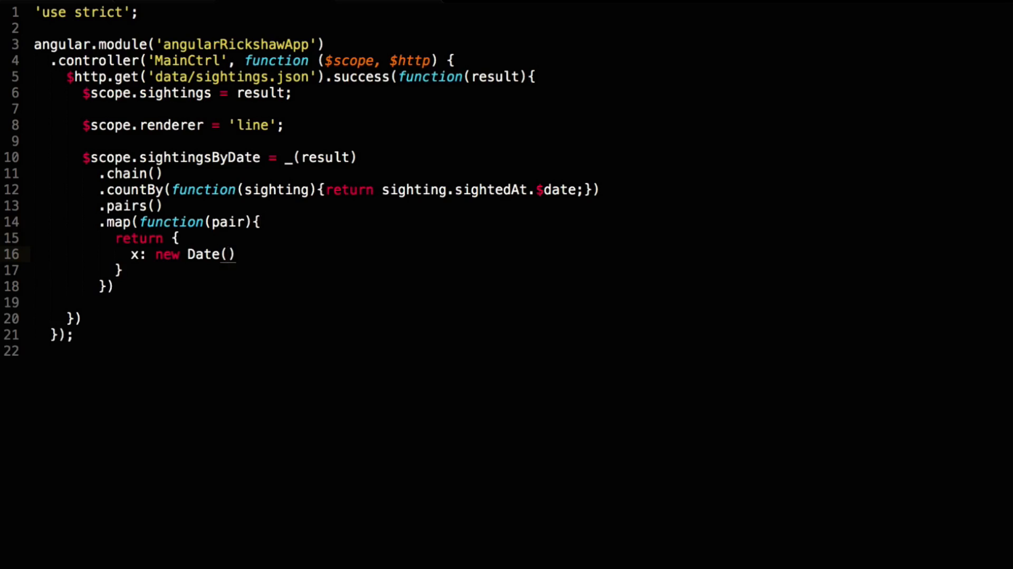
text(parseInt(pair[0)
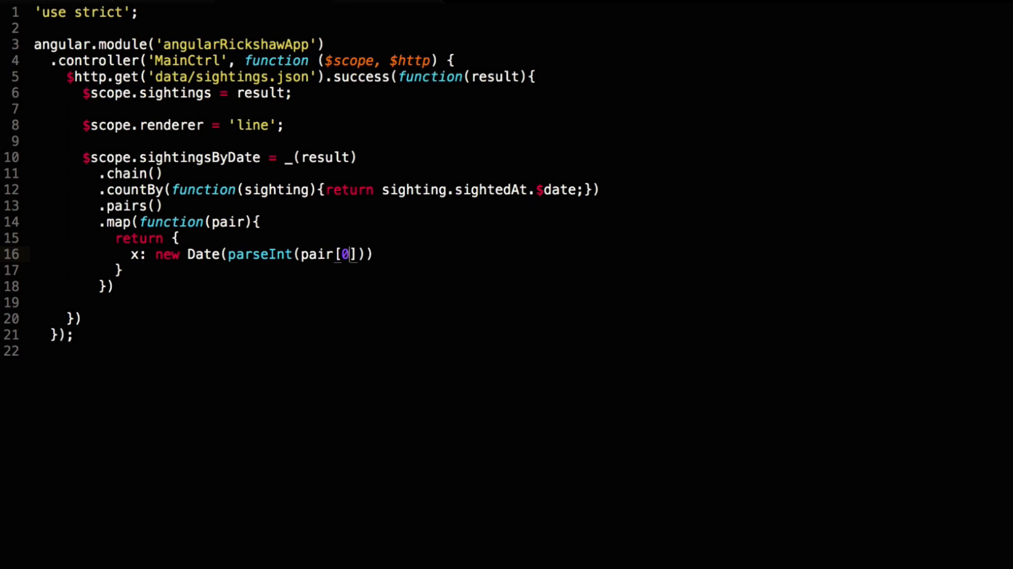
text(.ge)
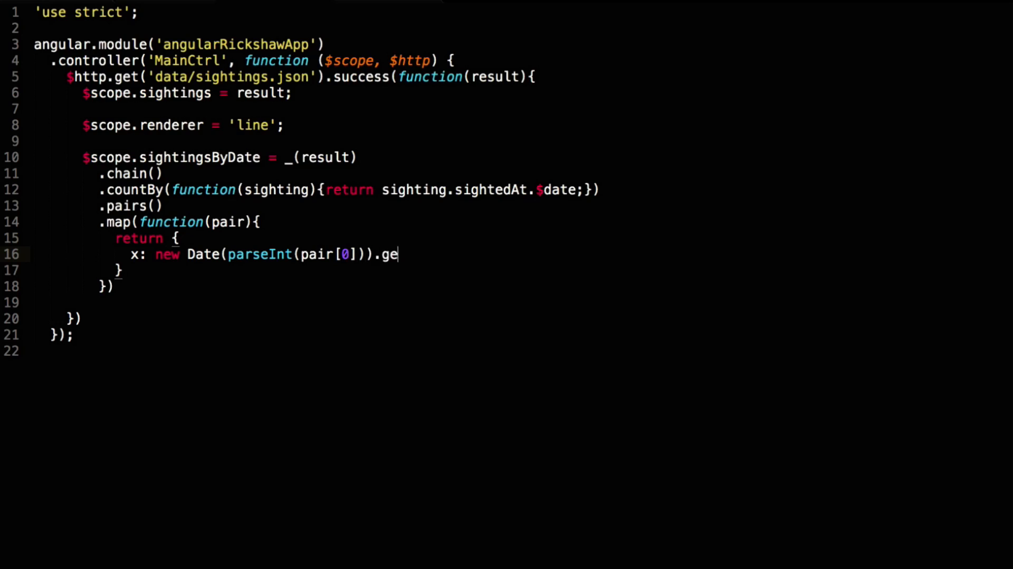
text(tTime()/1000,)
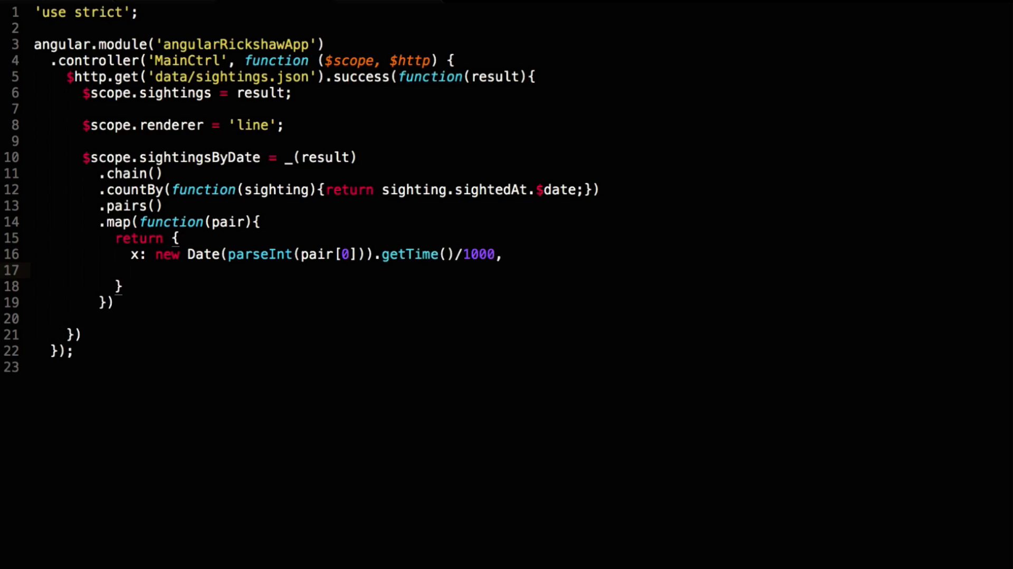
text(y: pair[])
text(.s)
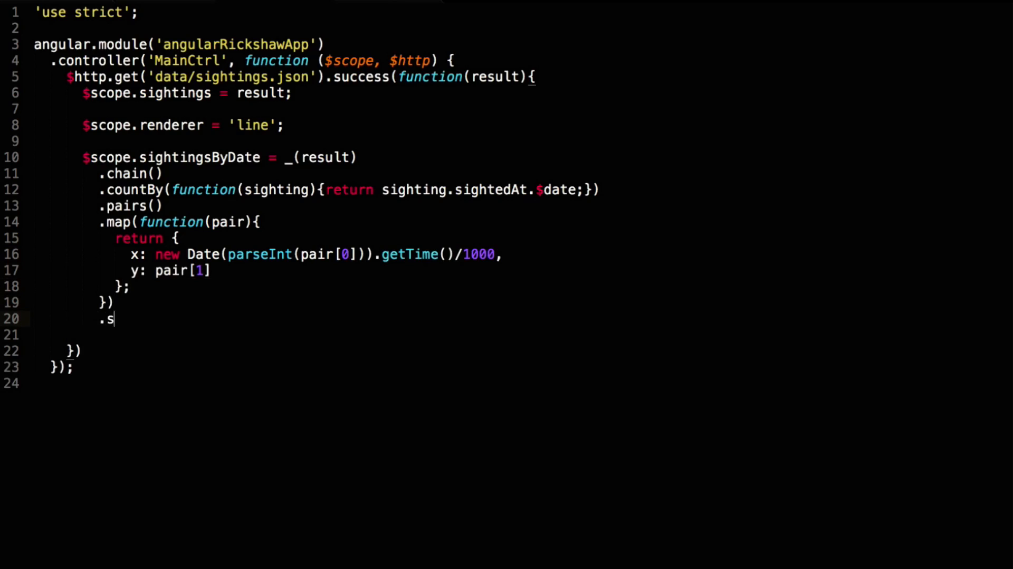
Sort the points by dateCount.x and end the chain with .value();.
text(ortBy())
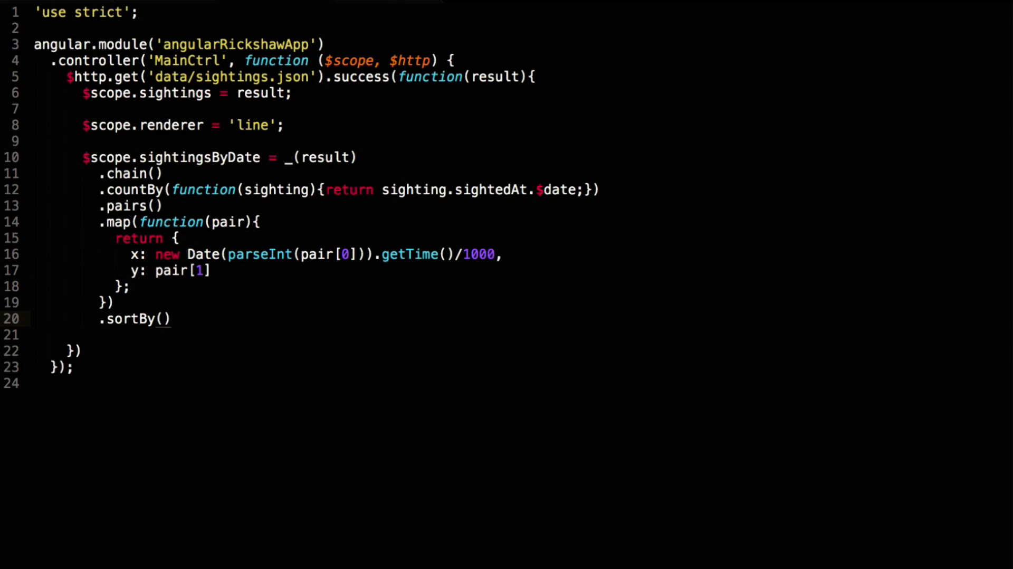
text(function())
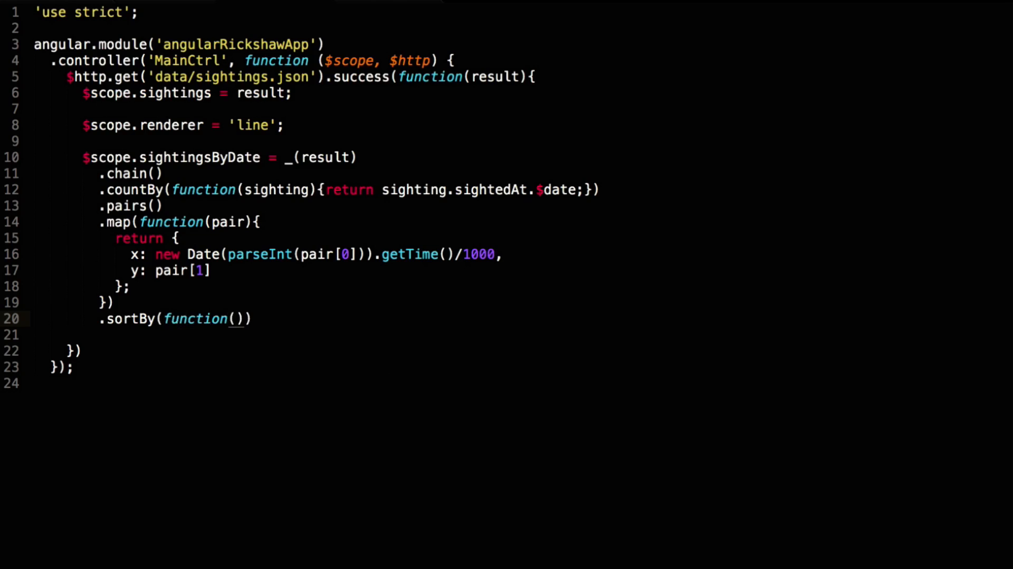
text(dateCount)
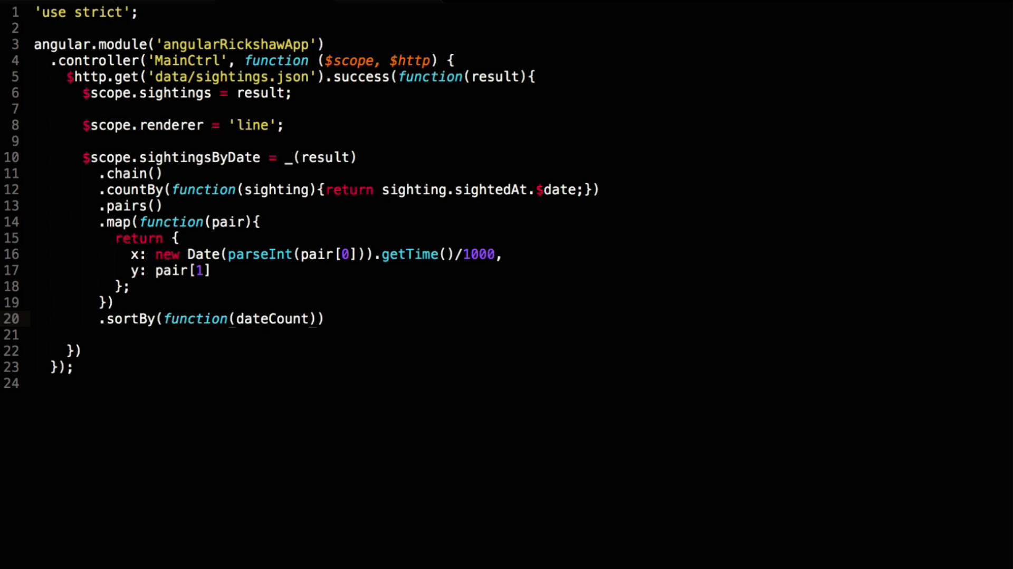
text({return dateCount.x})
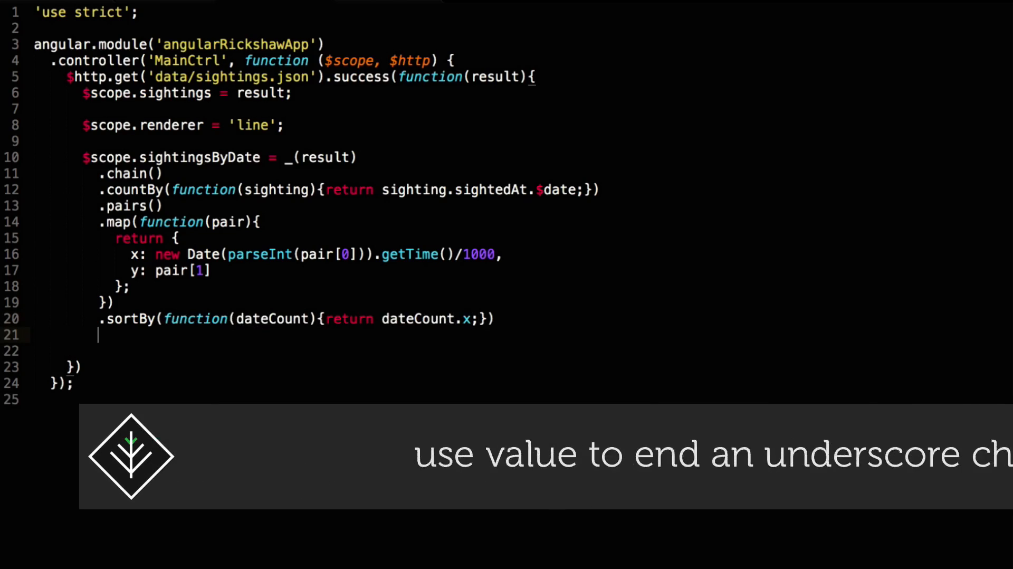
text(.value)
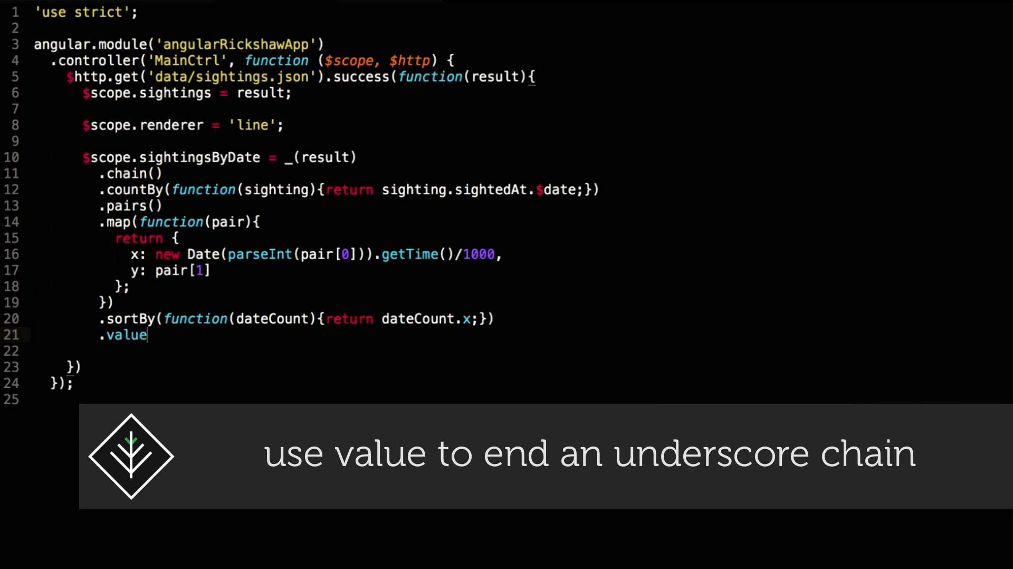
text(();)
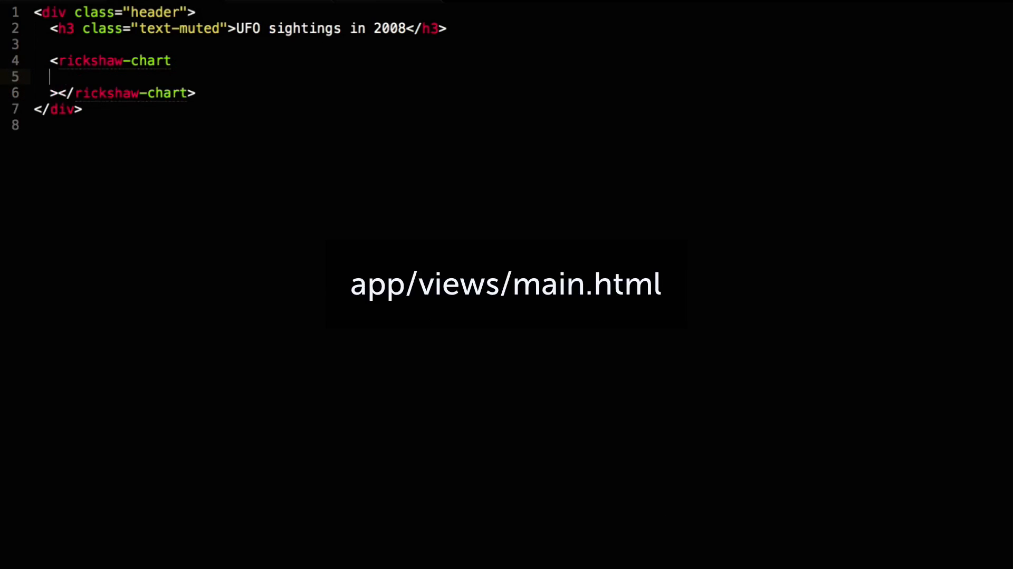
Give rickshaw-chart data="sightingsByDate", color="blue", renderer="renderer" and width="750".
text(data=)
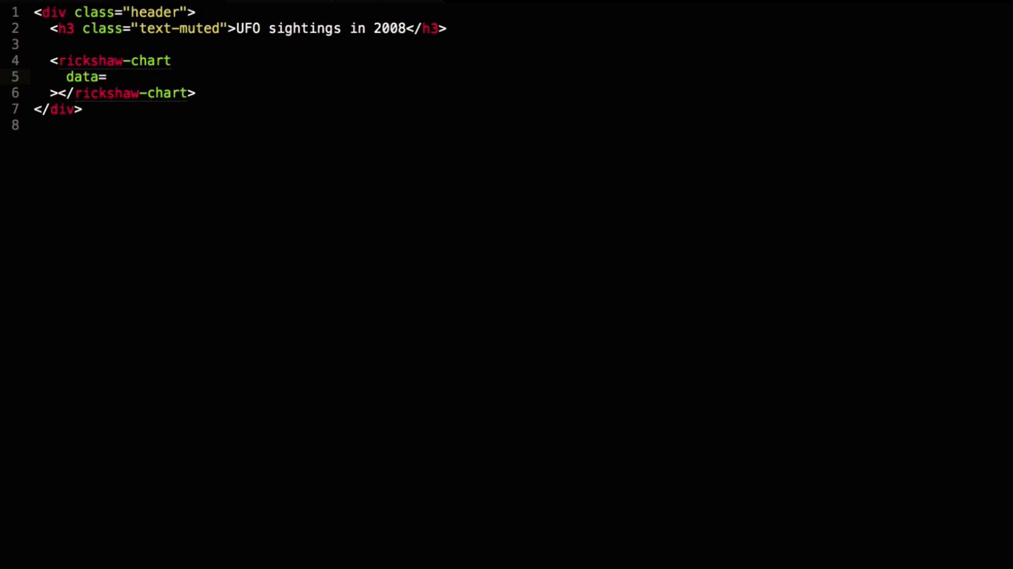
text("sightingsByDate")
text(color=")
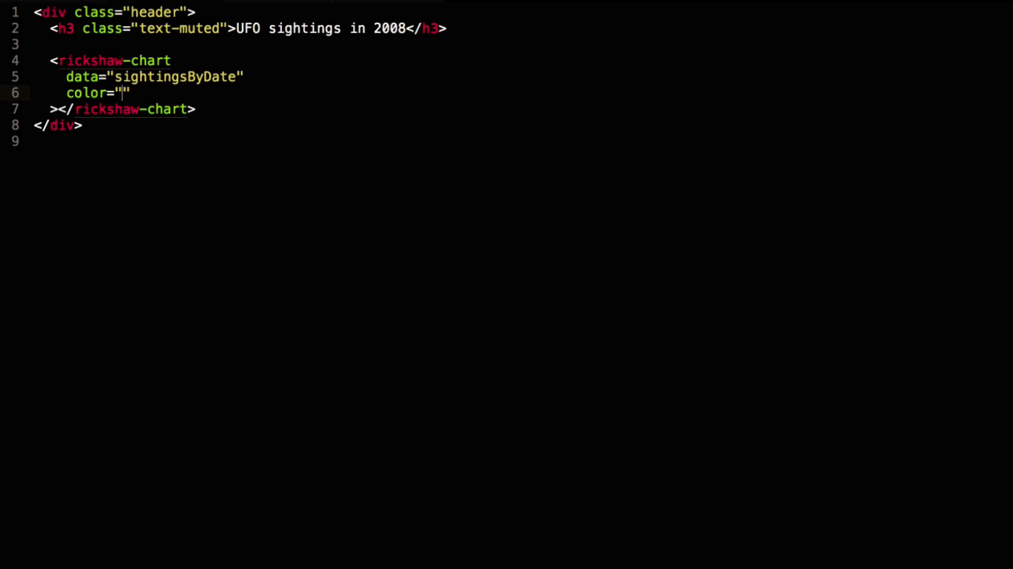
text(blue)
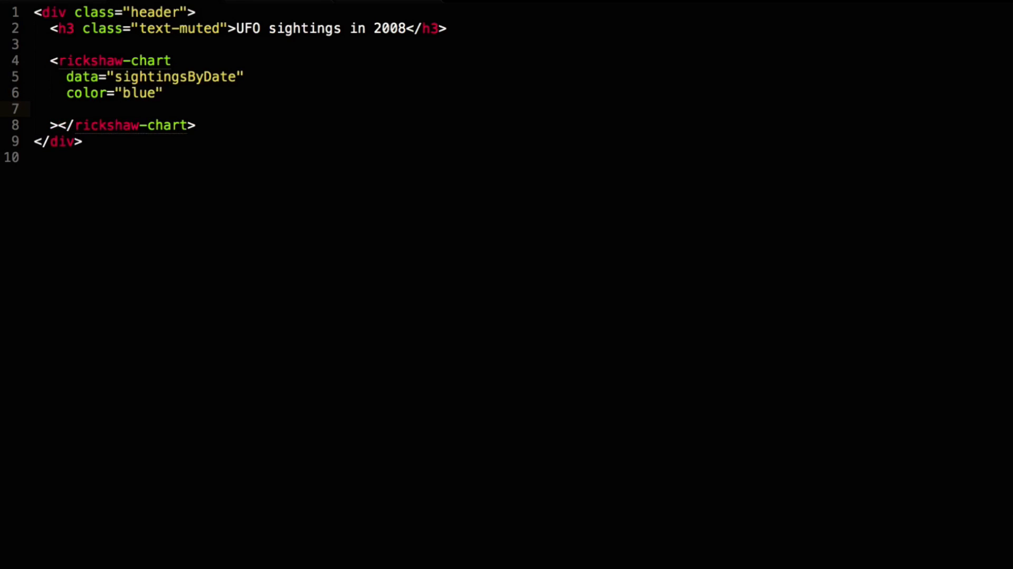
text(rendere)
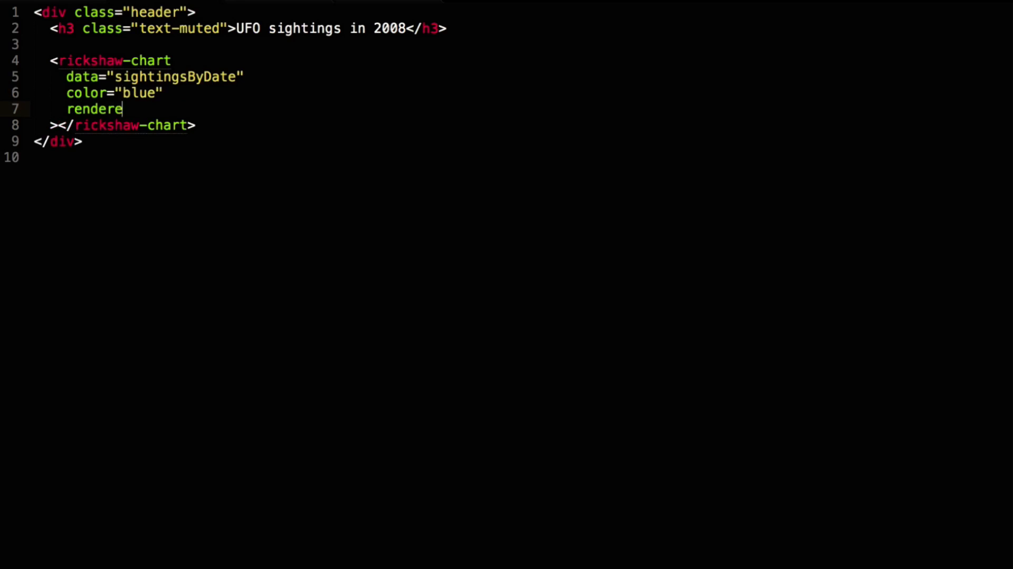
text(r="renderer")
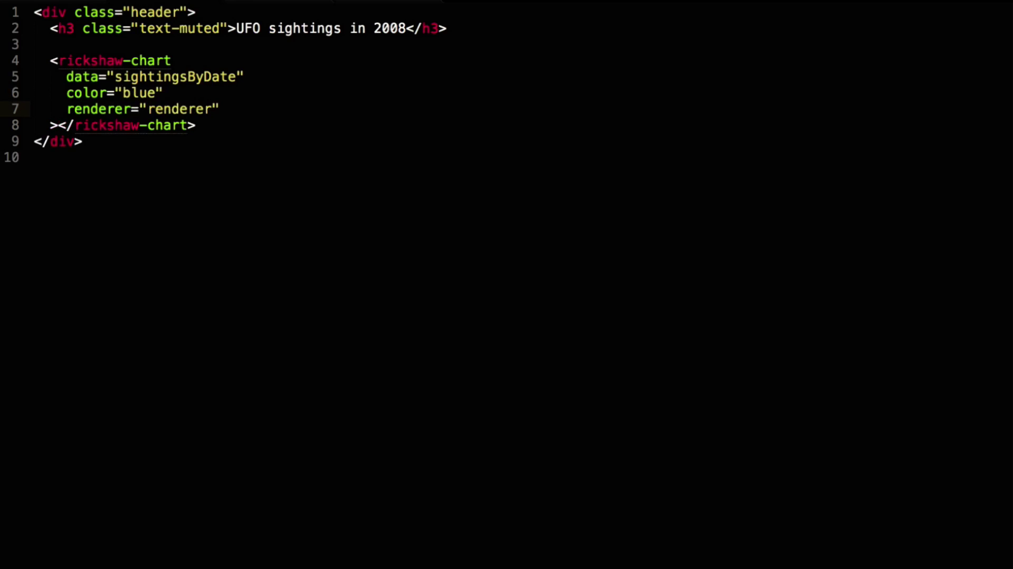
text(width)
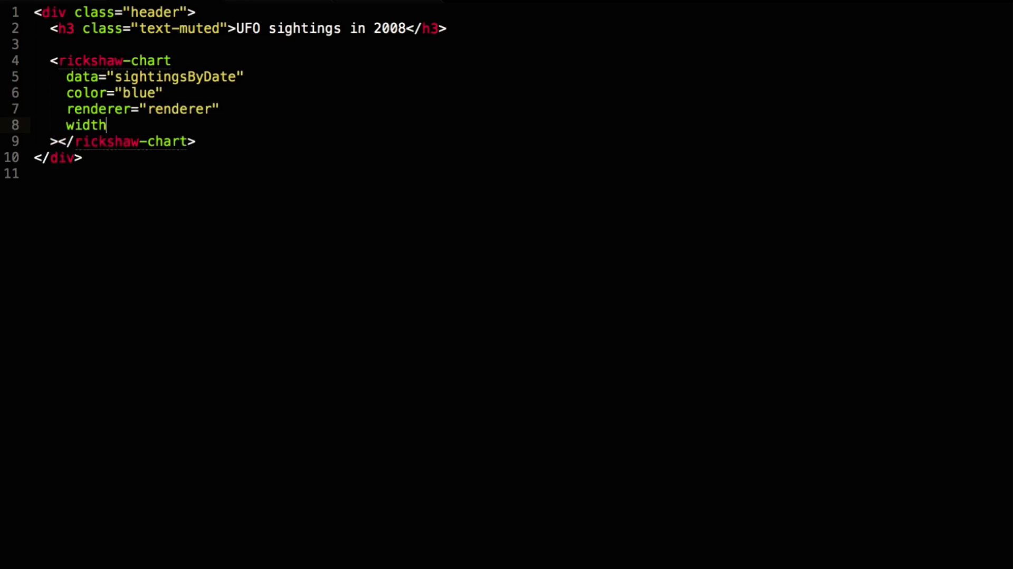
text(="750")
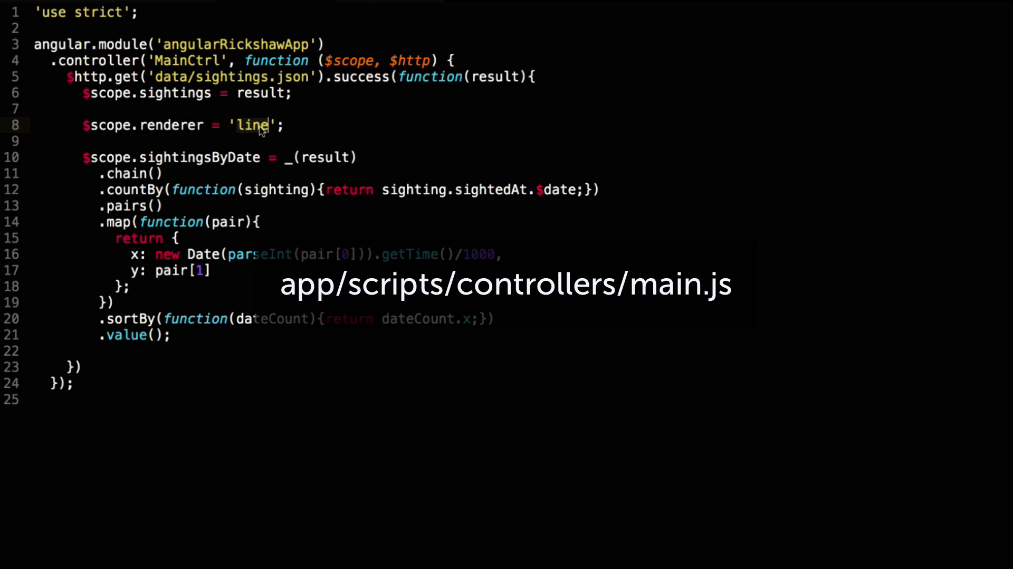
Change $scope.renderer from 'line' to 'bar', then try 'scatterplot'.
text(b)
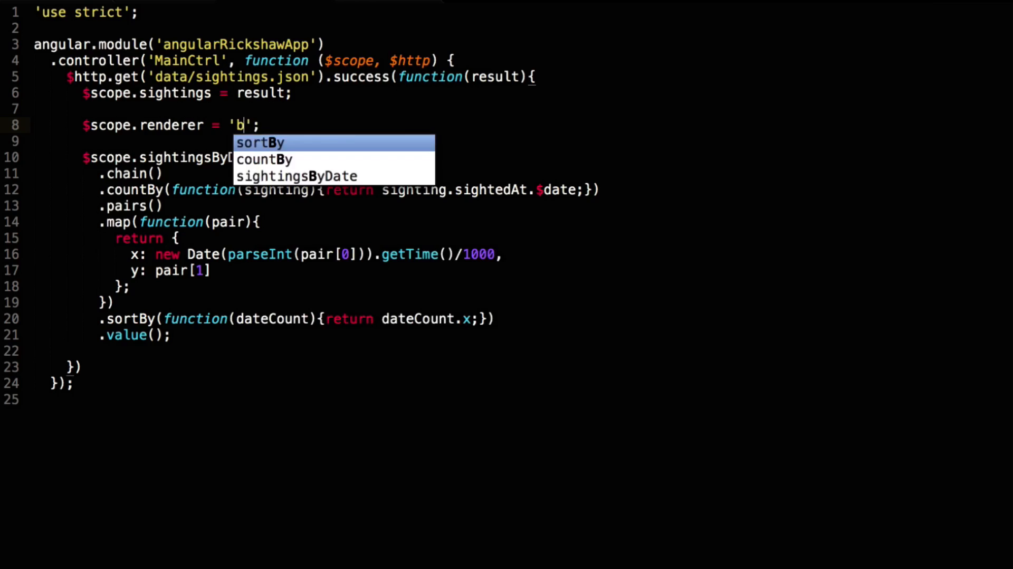
text(ar)
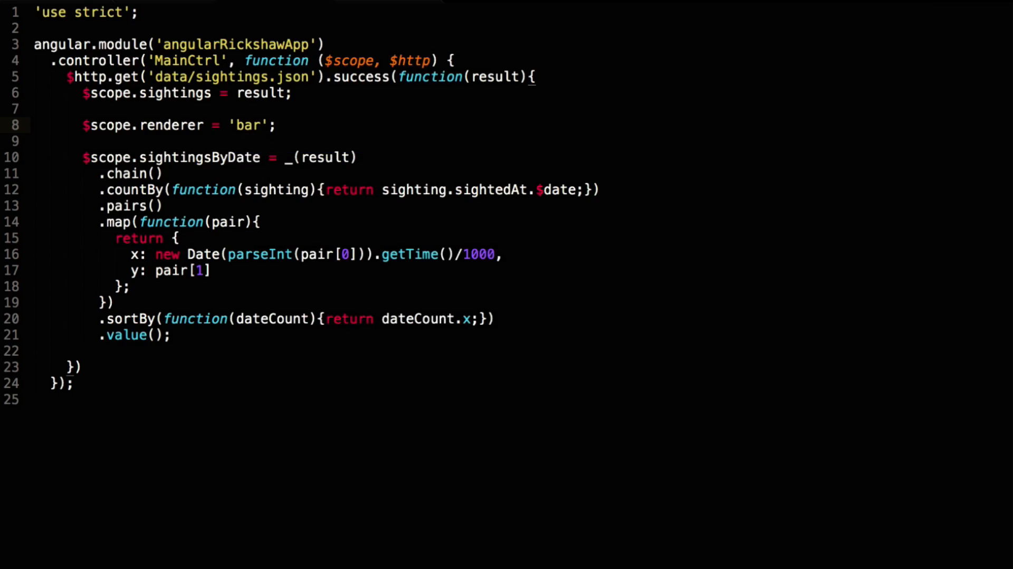
click(263, 125)
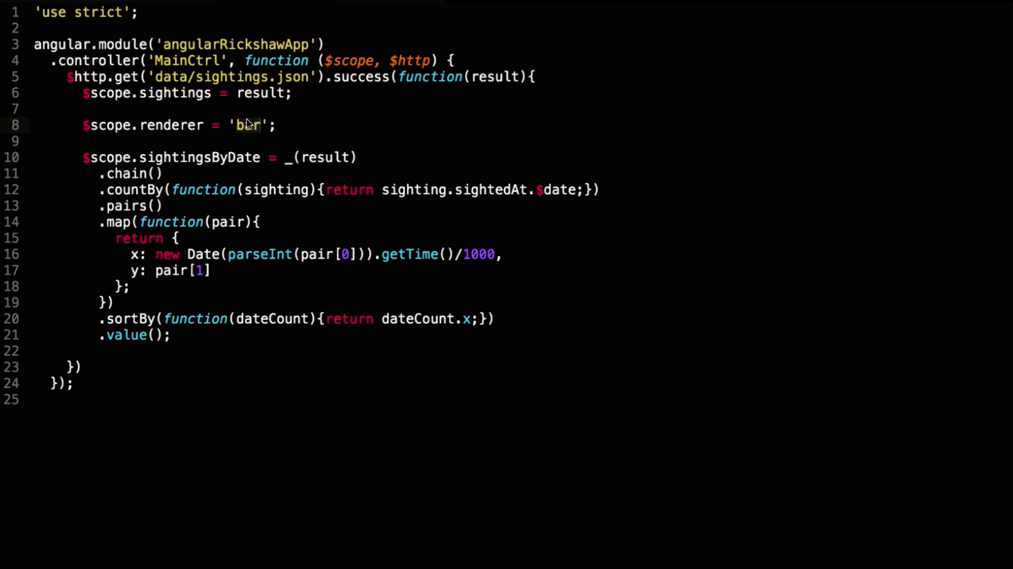
text(scatterplo)
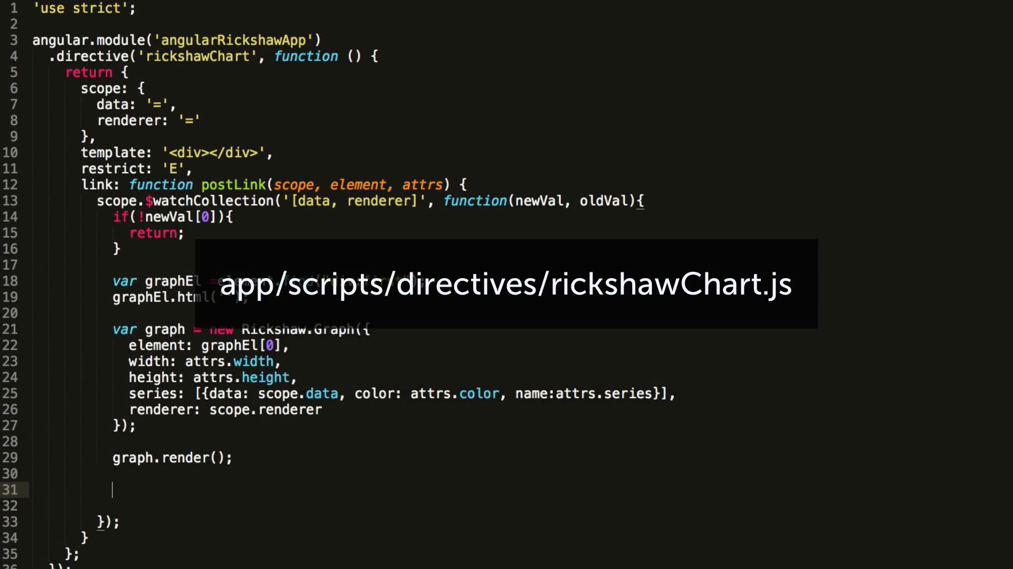
Declare var xAxis = new Rickshaw.Graph.Axis.Time({graph:graph}) and render it after the graph.
text(var xAxis =)
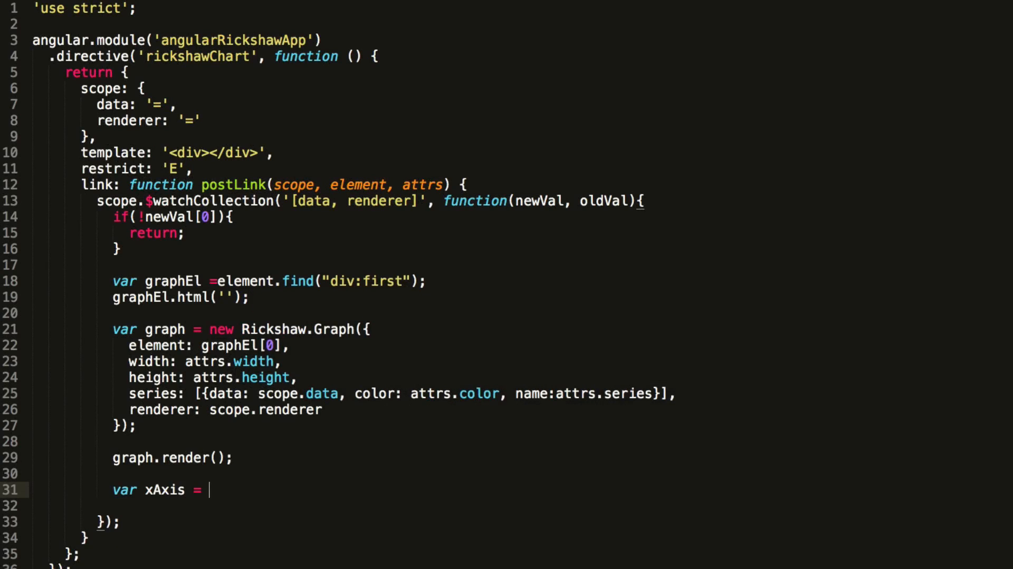
text(new Rickshaw)
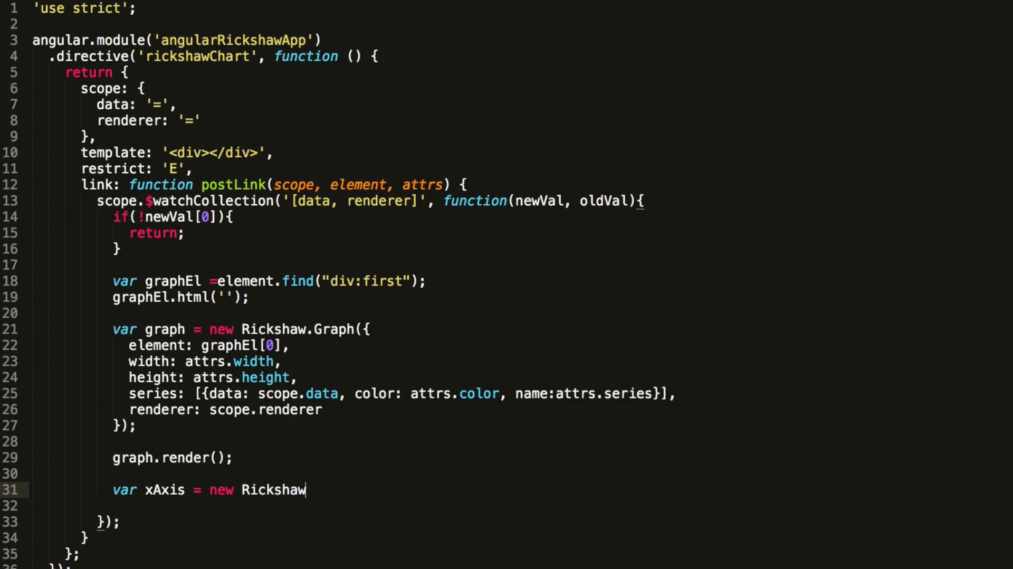
text(.Graph.Axis.Time({)
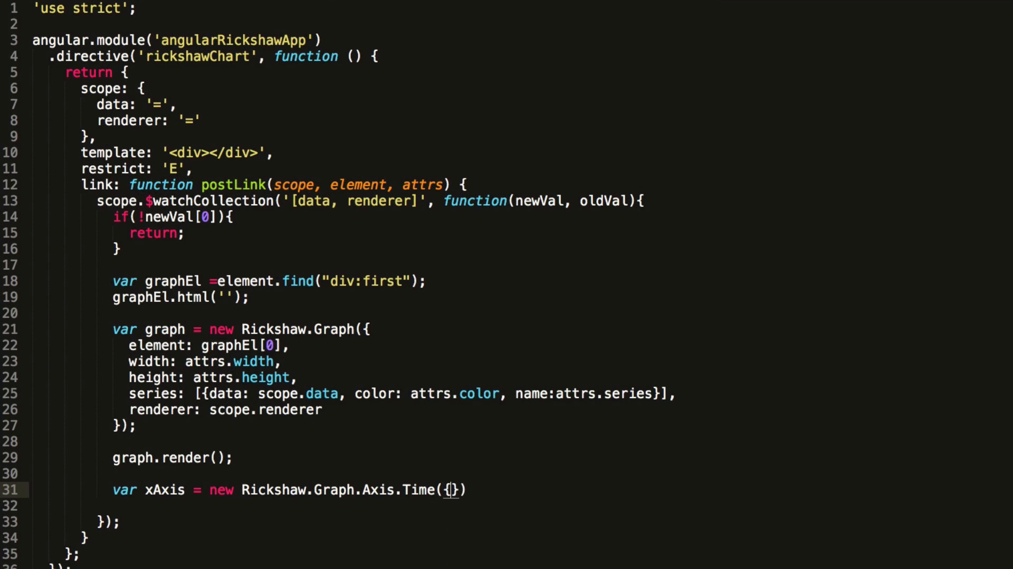
text(gra)
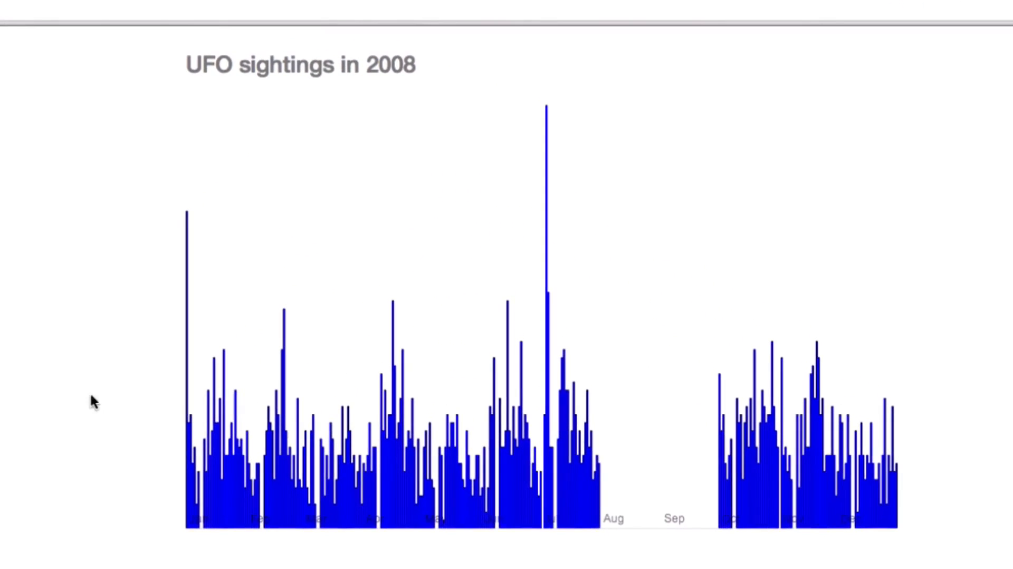
mouse_move(197, 450)
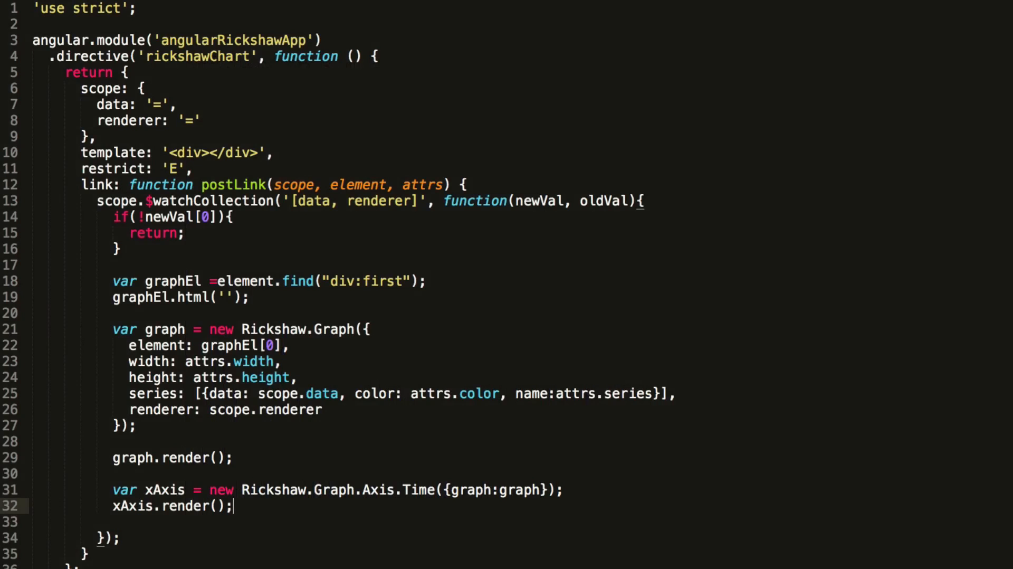
Declare var yAxis = new Rickshaw.Graph.Axis.Y({graph:graph}) and call yAxis.render();.
text(v)
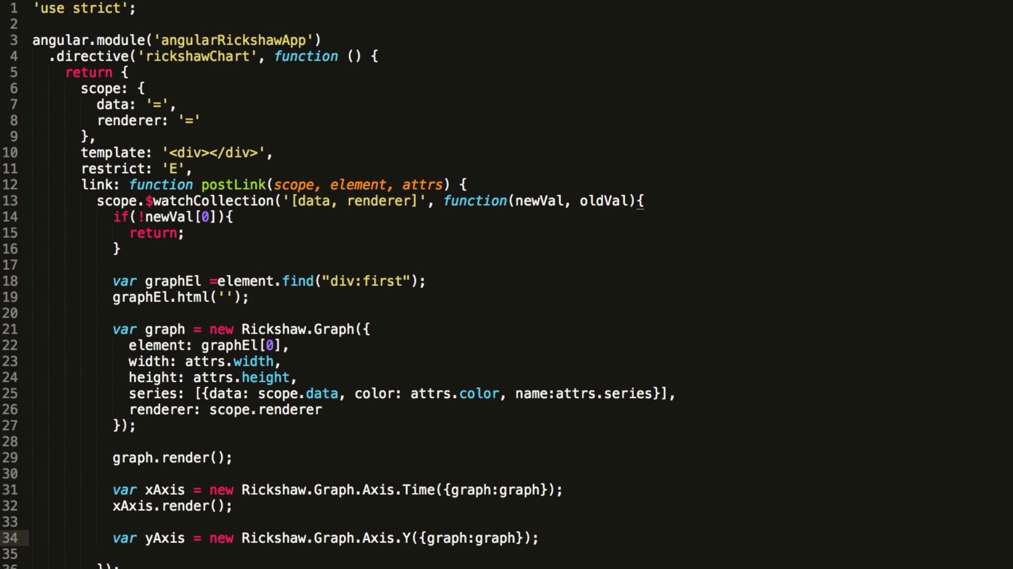
text(yAxis.render()
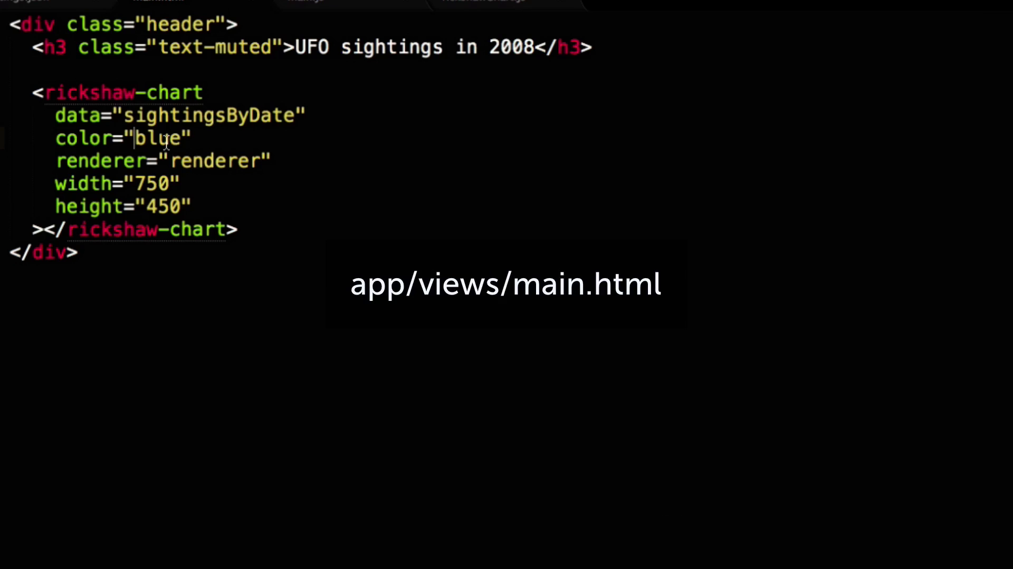
Replace the chart's color attribute value blue with steelblue in main.html.
text(steelb)
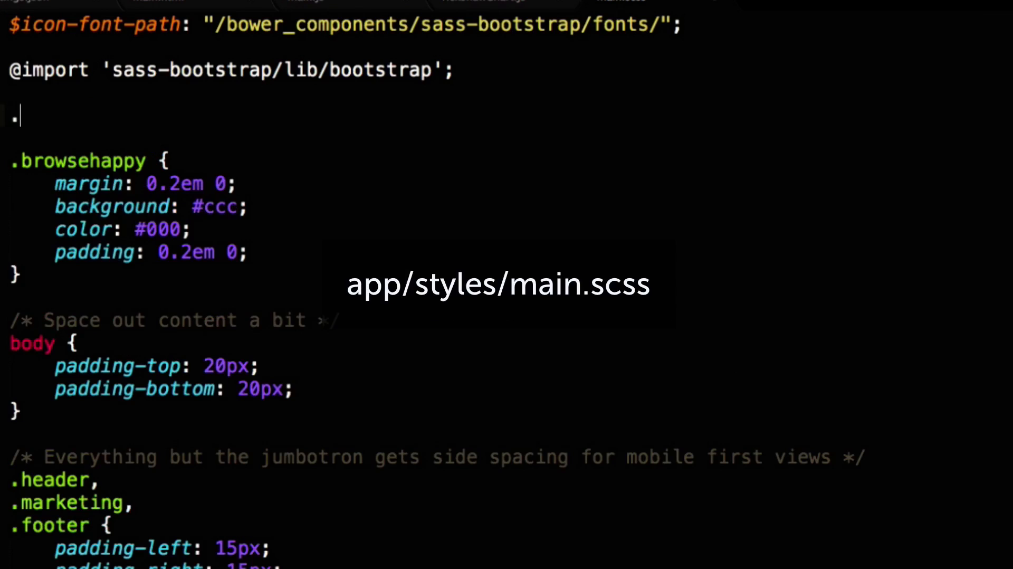
Style .rickshaw_graph .x_tick .title with color #646464, margin-top:10px and opacity: 1 !important.
text(rickshaw_graph)
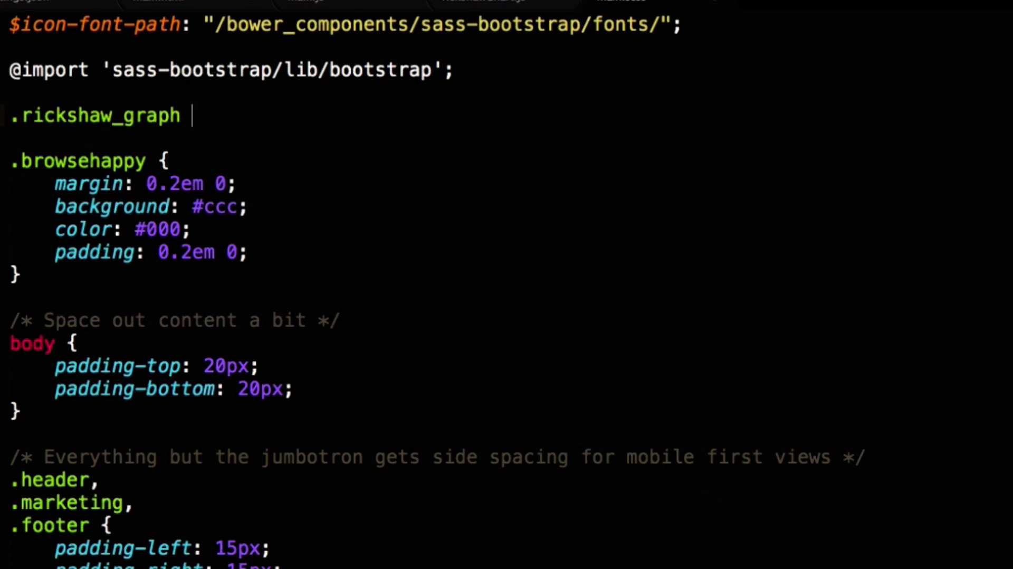
text(.x_tick .title {)
text(color: #)
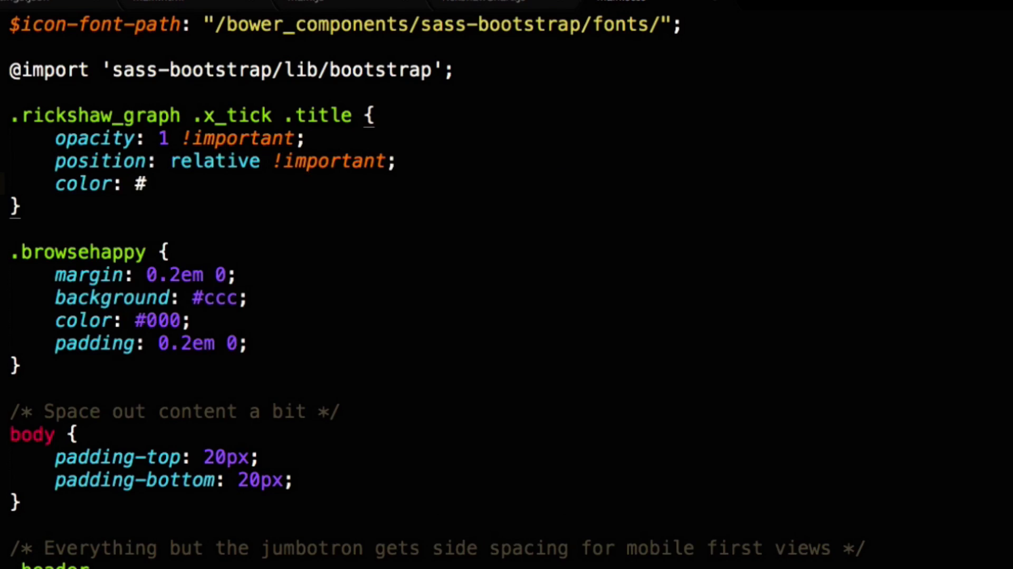
text(646464;)
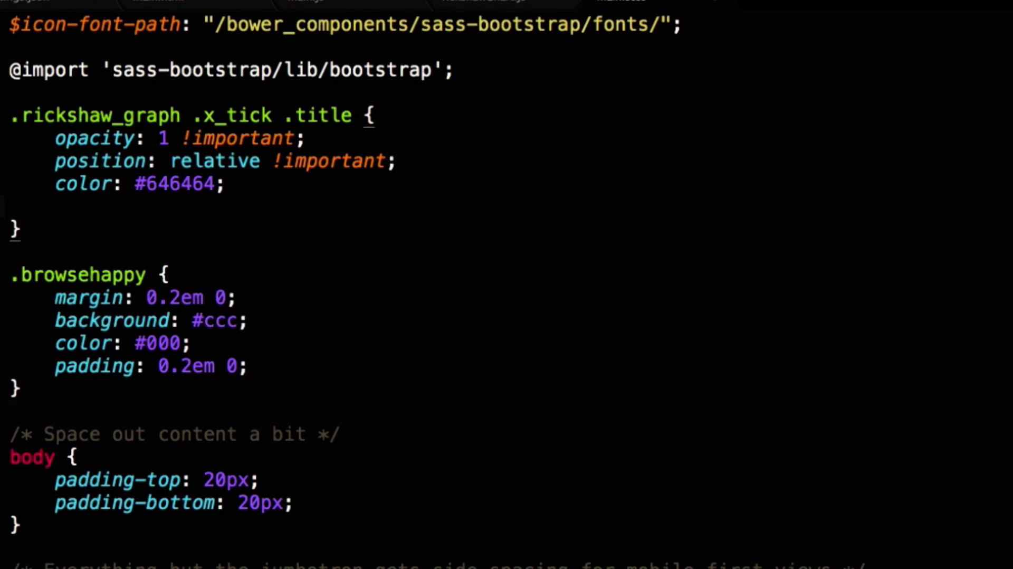
text(margin-top:10px;)
text(.rickshaw_graph .y_ticks text {)
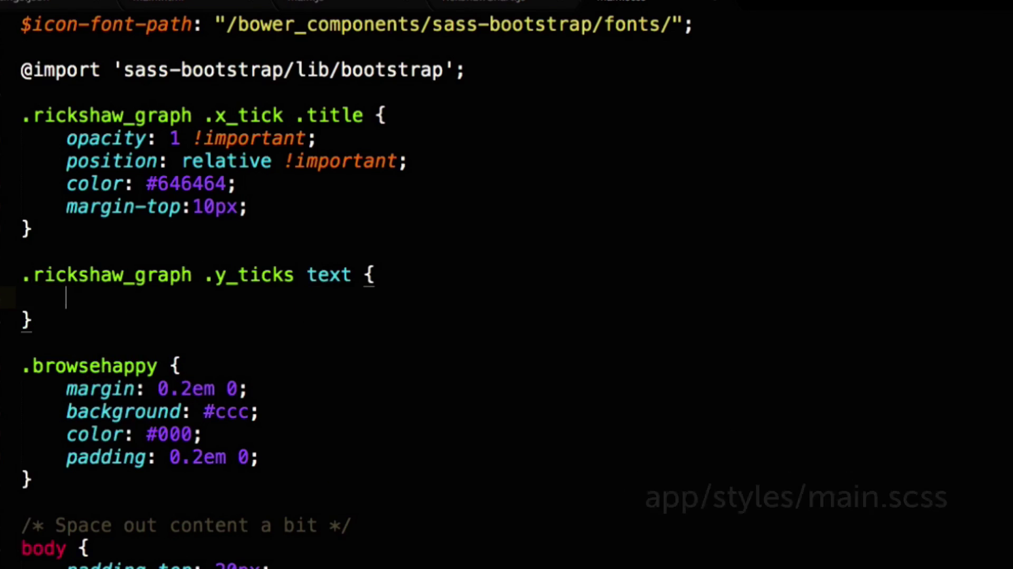
text(opacity: 1 !important;)
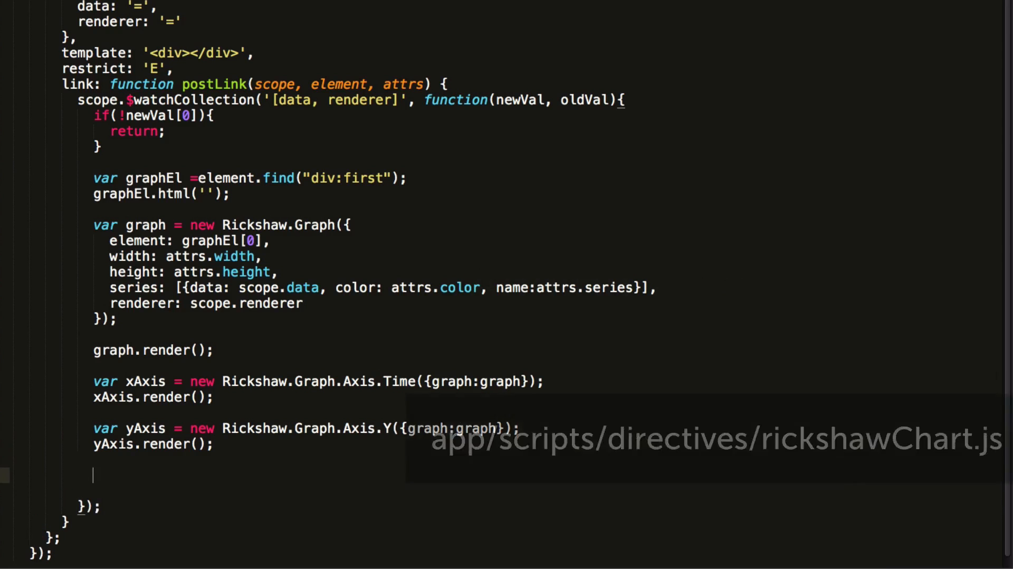
Declare var hoverDetail = new Rickshaw.Graph.HoverDetail({graph: graph, formatter: ...}).
text(var hoverDetail = new Rickshaw.Graph.H)
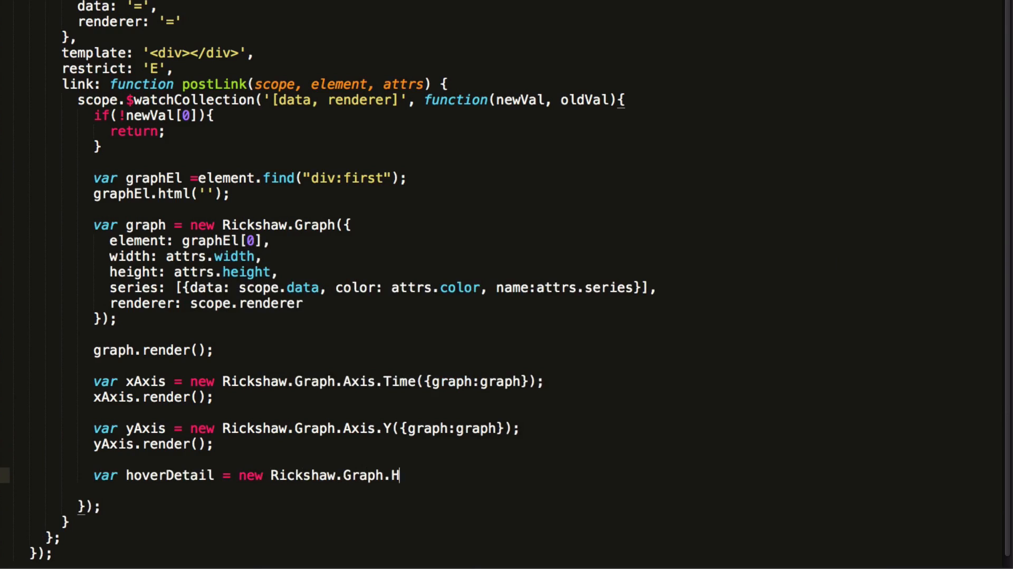
text(overDetail({)
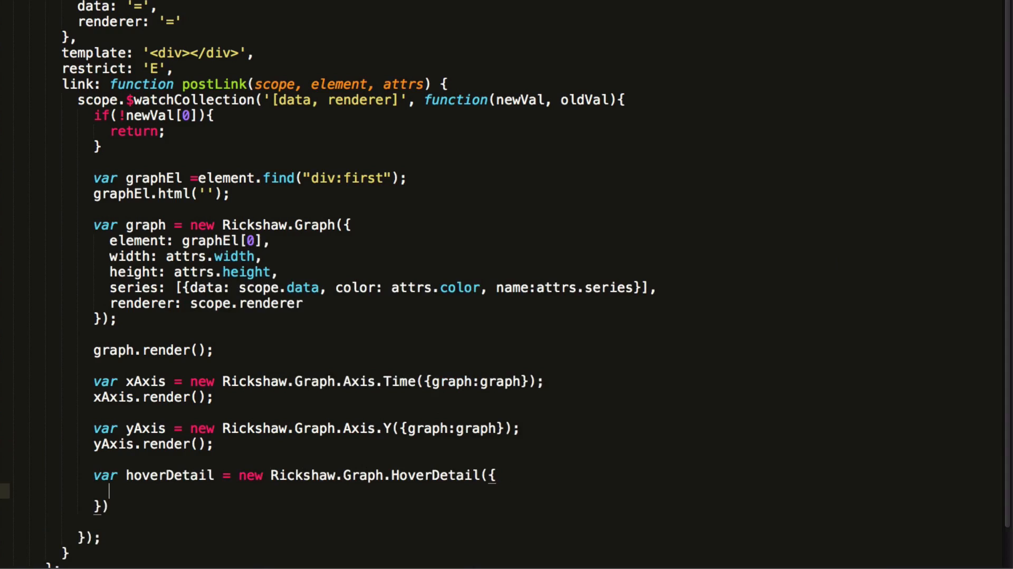
text(;)
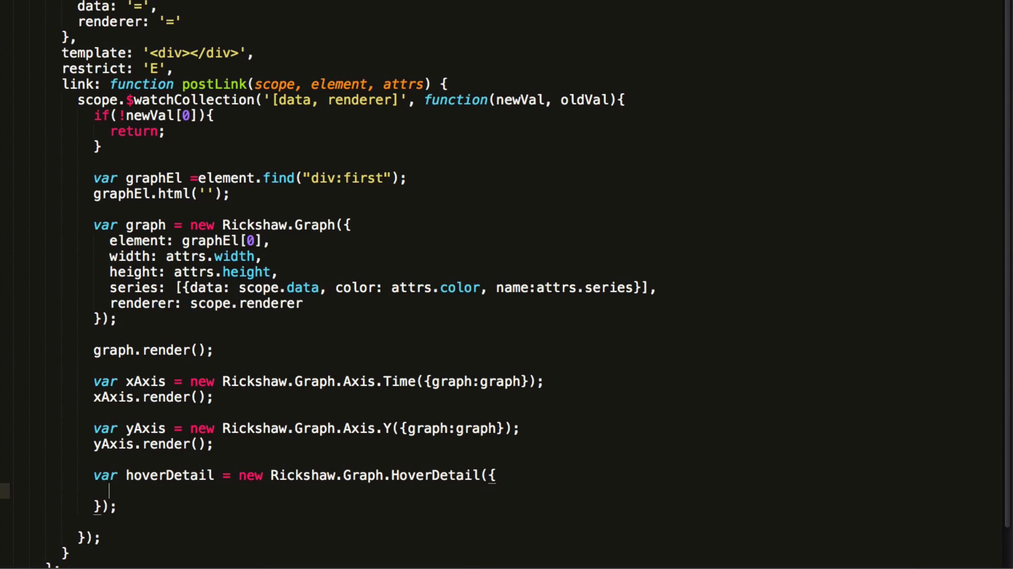
text(graph:)
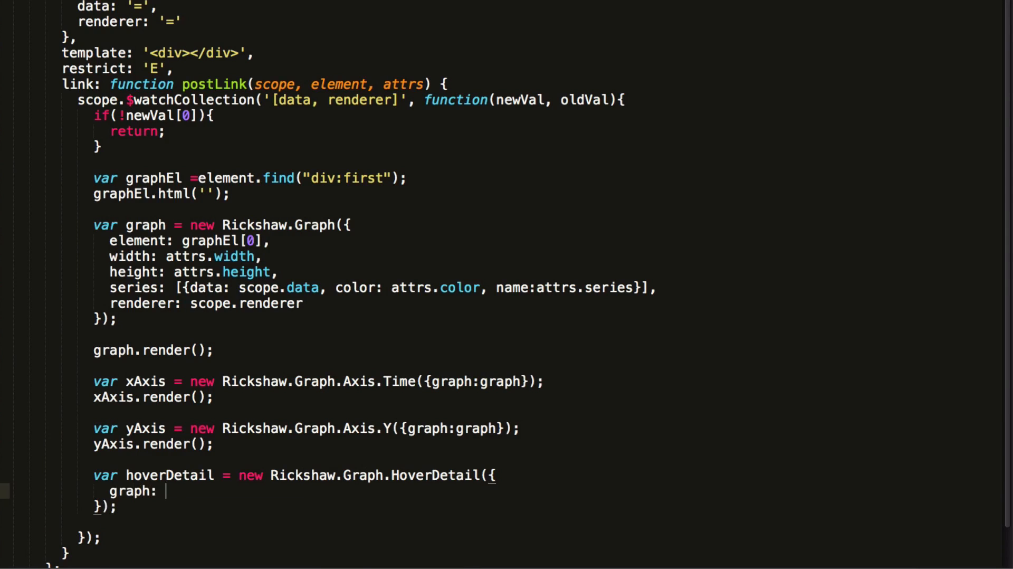
text(graph,)
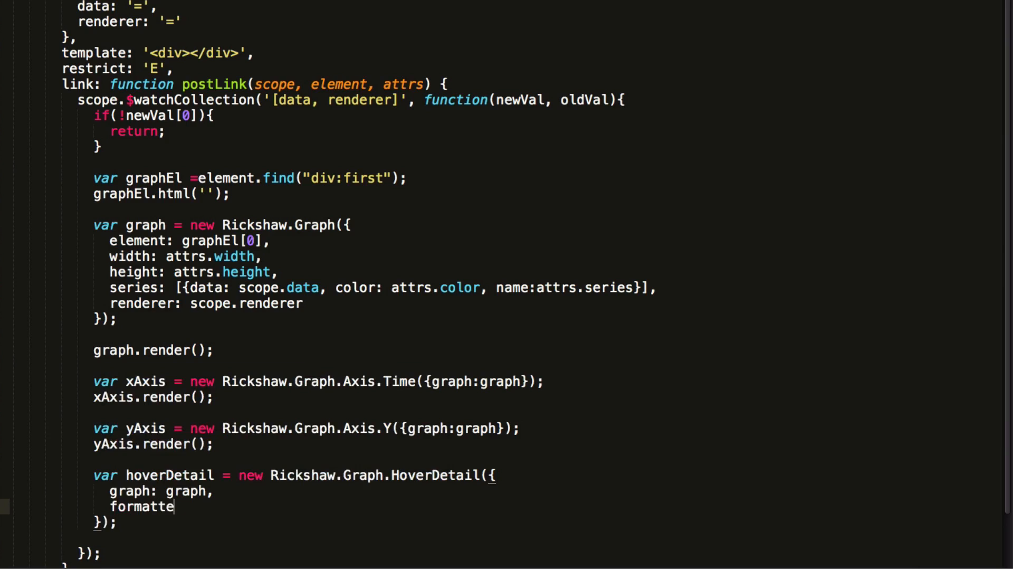
text(r:)
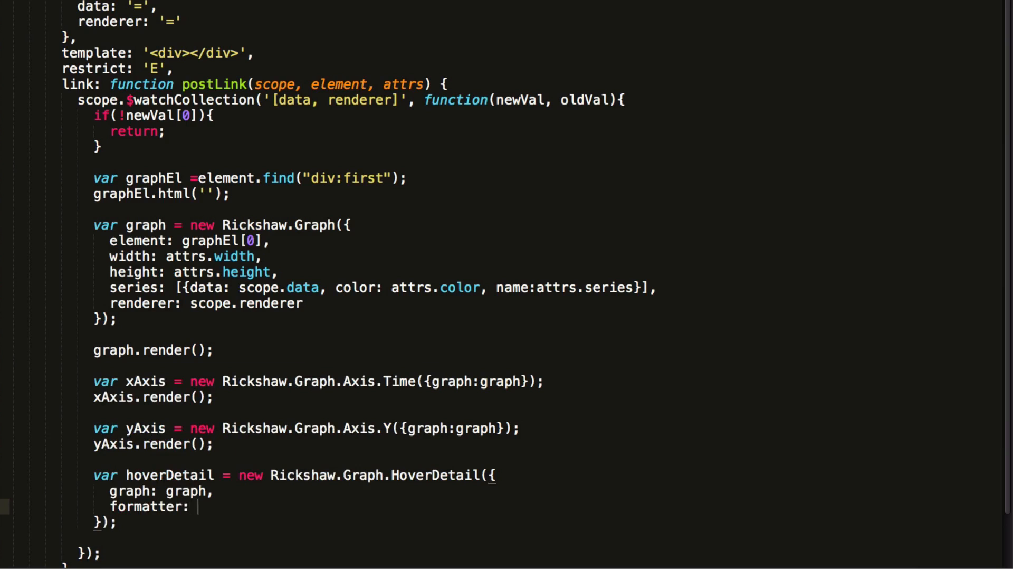
Write the formatter(series, x, y, formattedX, formattedY) returning y + " sightings on " + formattedX.
text(function())
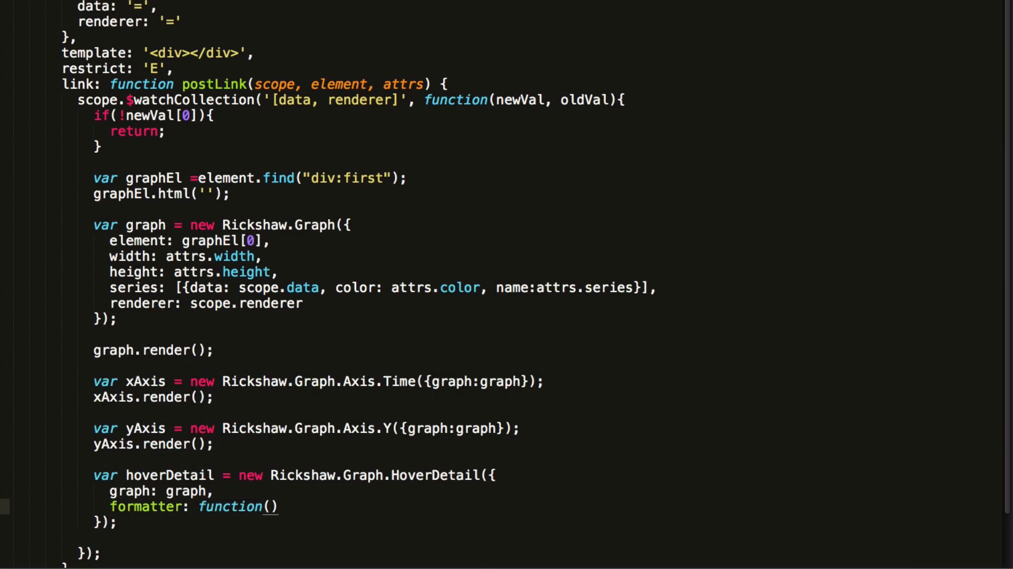
text(series, x, y, formattedX)
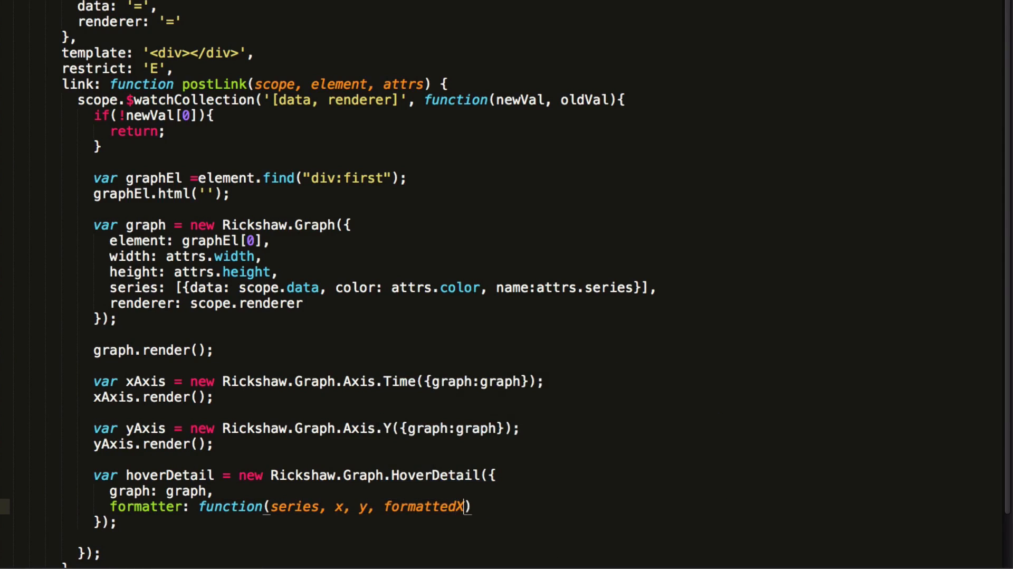
text(, formattedY)
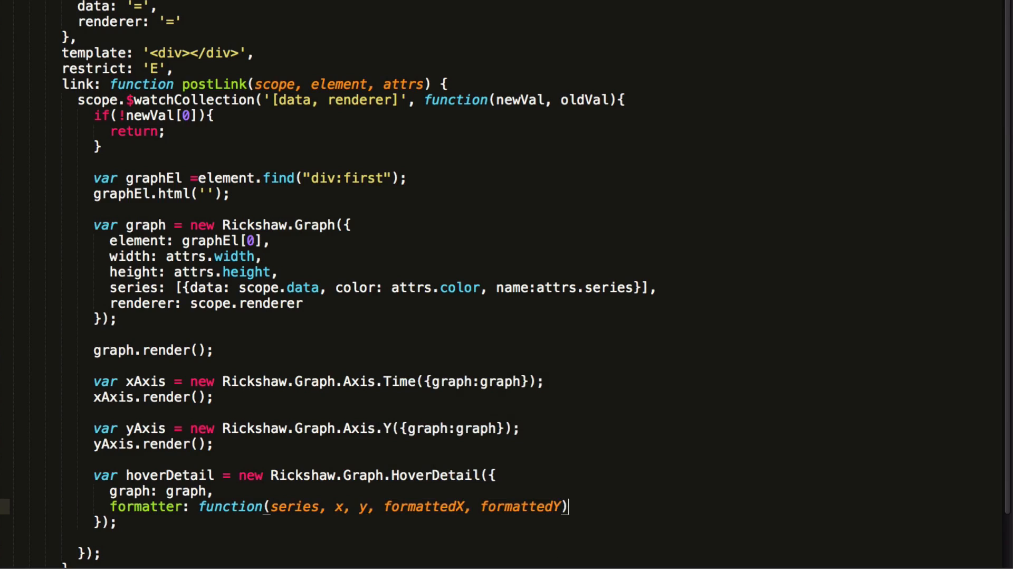
text({)
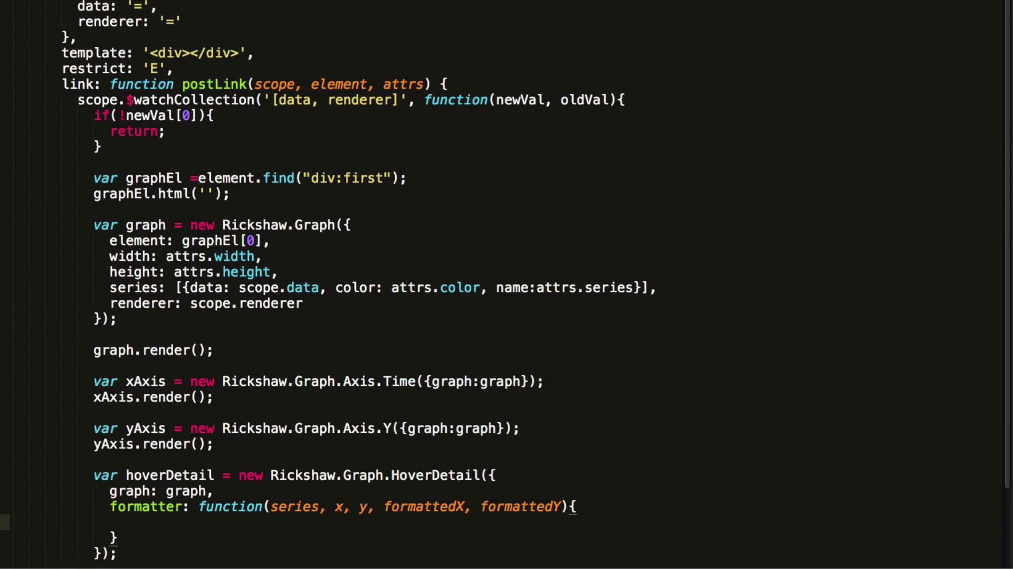
text(return y +)
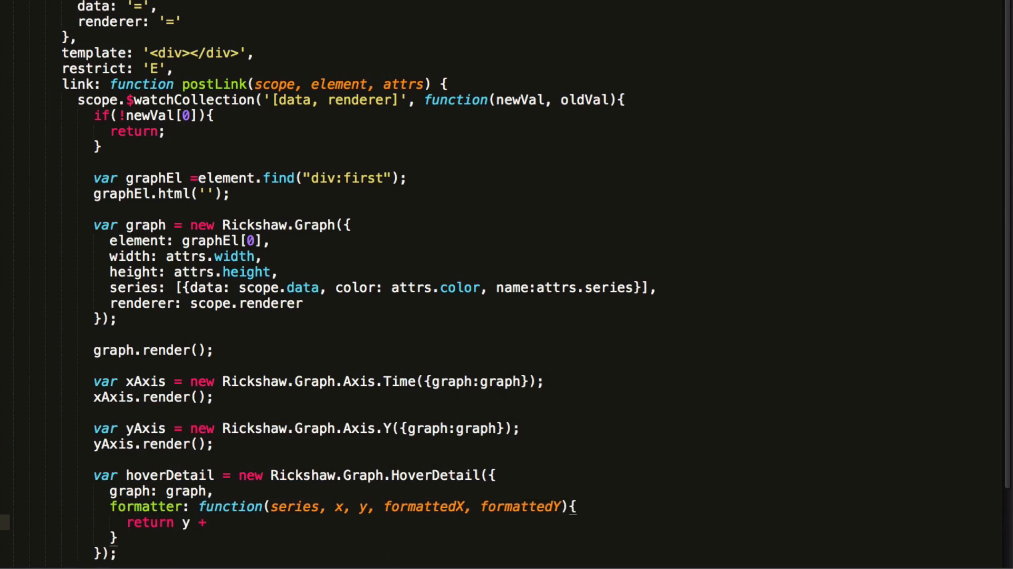
text(" sightings on ")
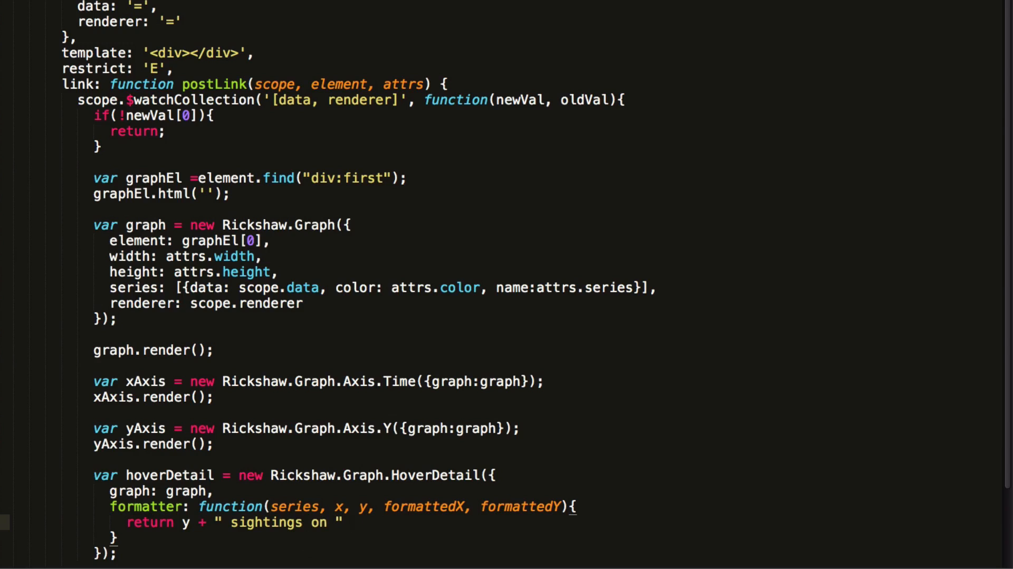
text(+ formattedX;)
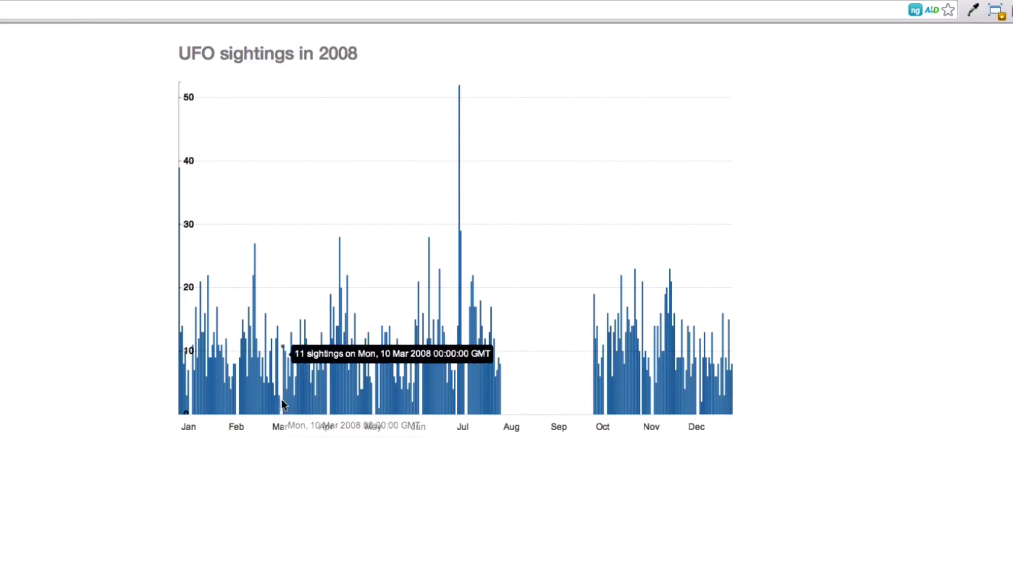
mouse_move(355, 392)
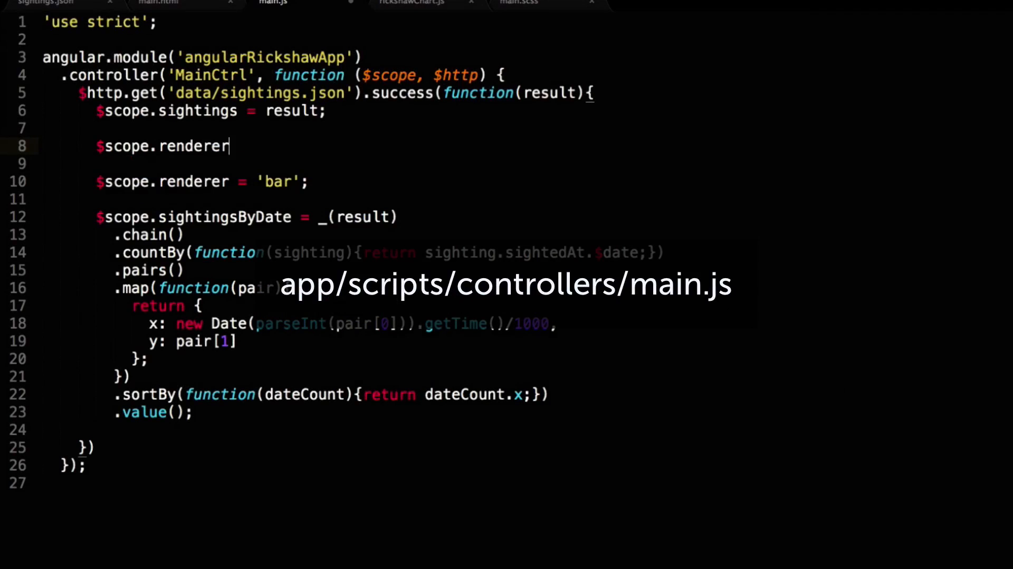
Add $scope.renderers = ['line', 'bar', 'scatterplot', 'area'] above $scope.renderer in main.js.
text(s = [''])
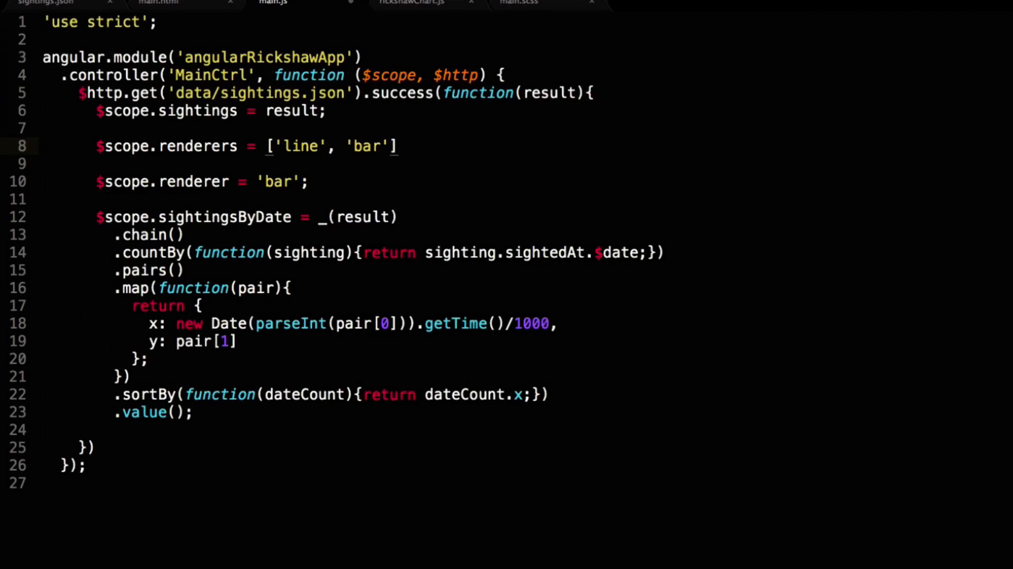
text(, 'scatterplot', 'area)
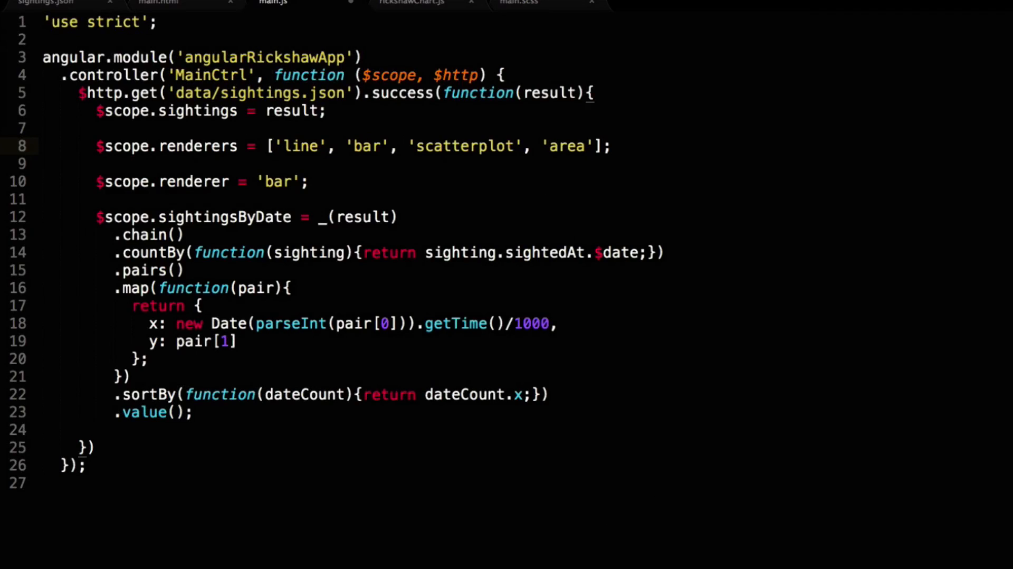
click(158, 4)
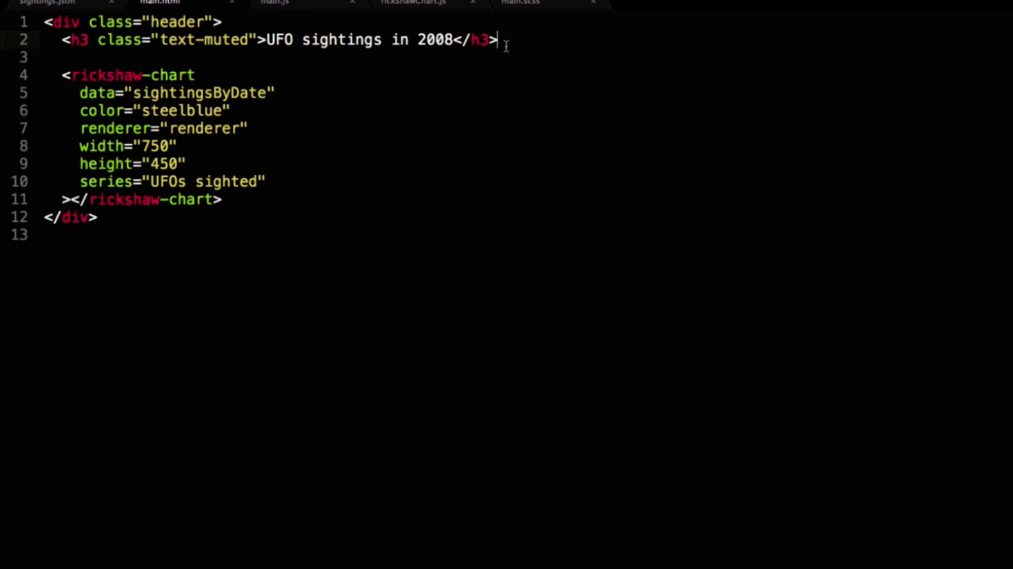
Add a <select> with ng-options="renderer for renderer in renderers" and ng-model="renderer" above the chart.
text(<select ng=-)
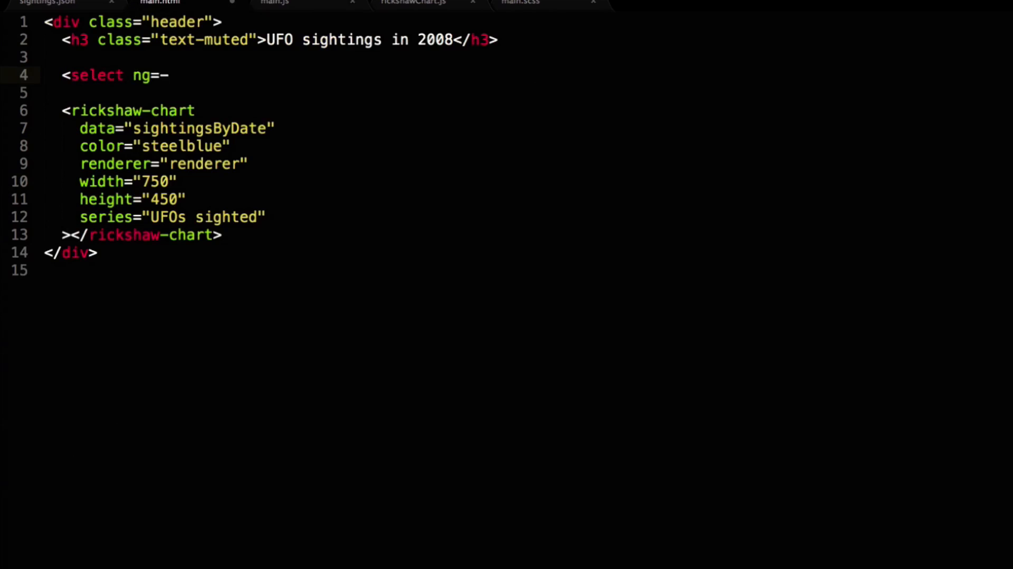
text(options="renderer for r)
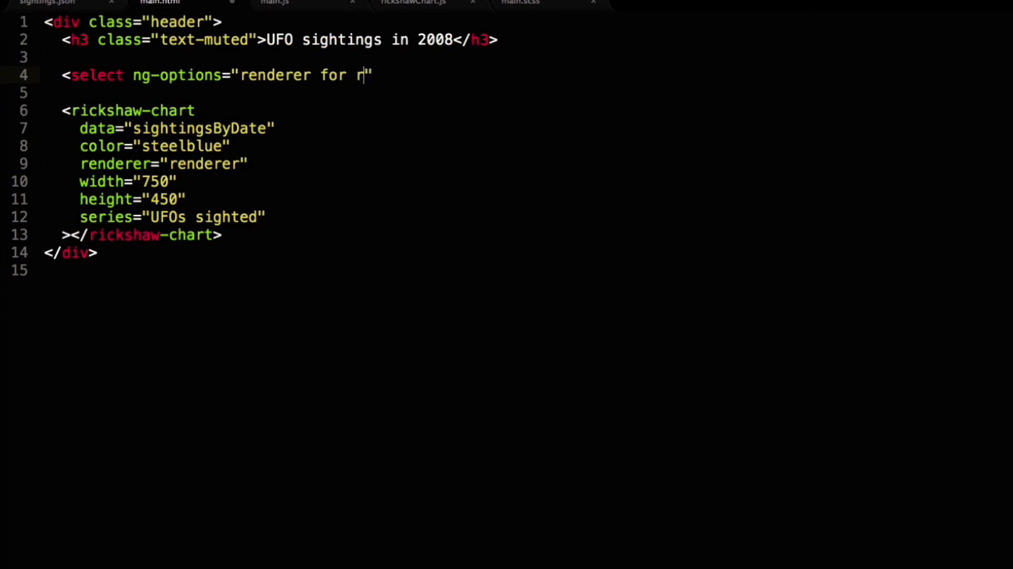
text(enderer in renderers")
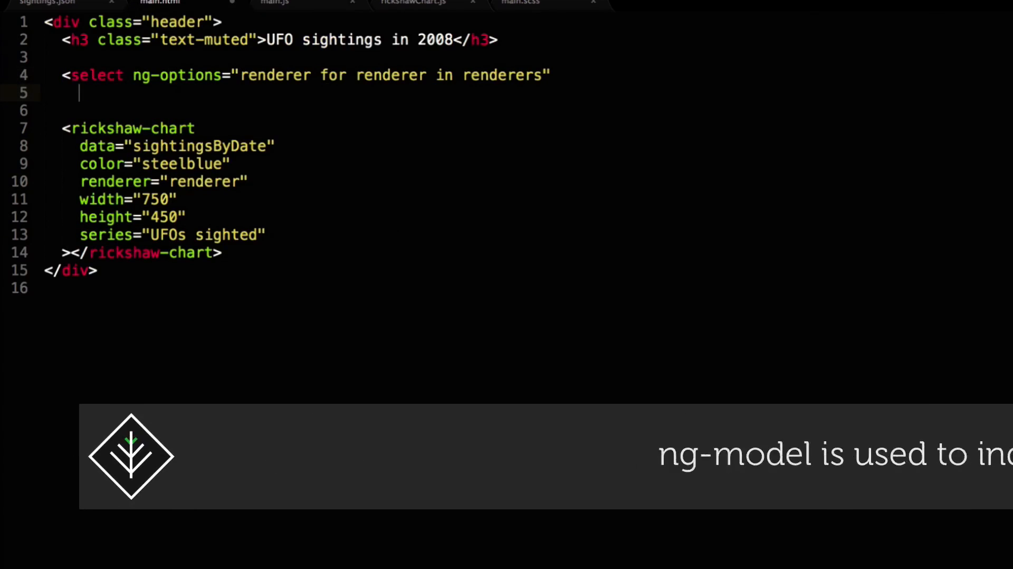
text(ng-model="renderer")
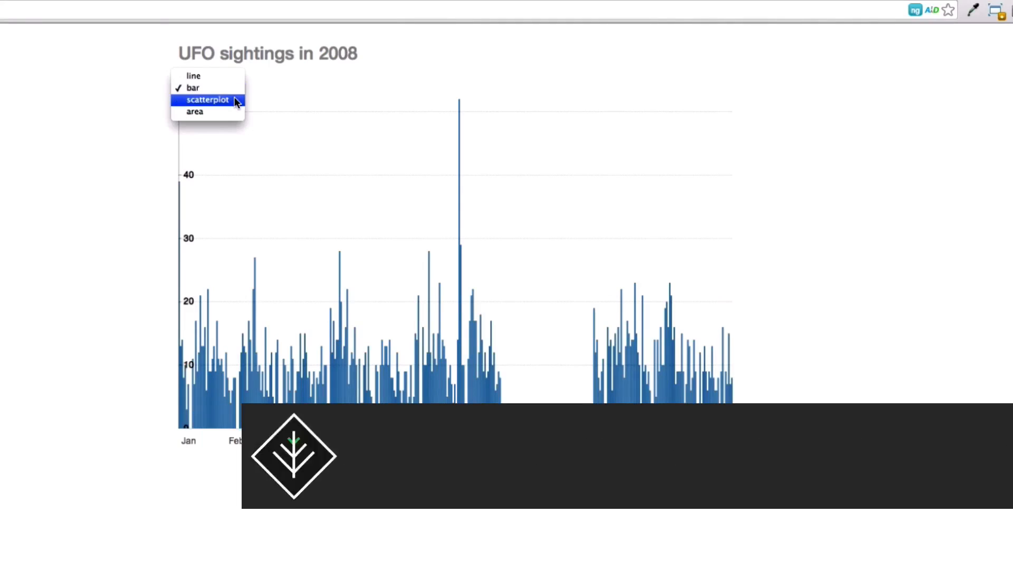
Switch the sightings chart's renderer via the new dropdown, ending on an area chart.
click(194, 87)
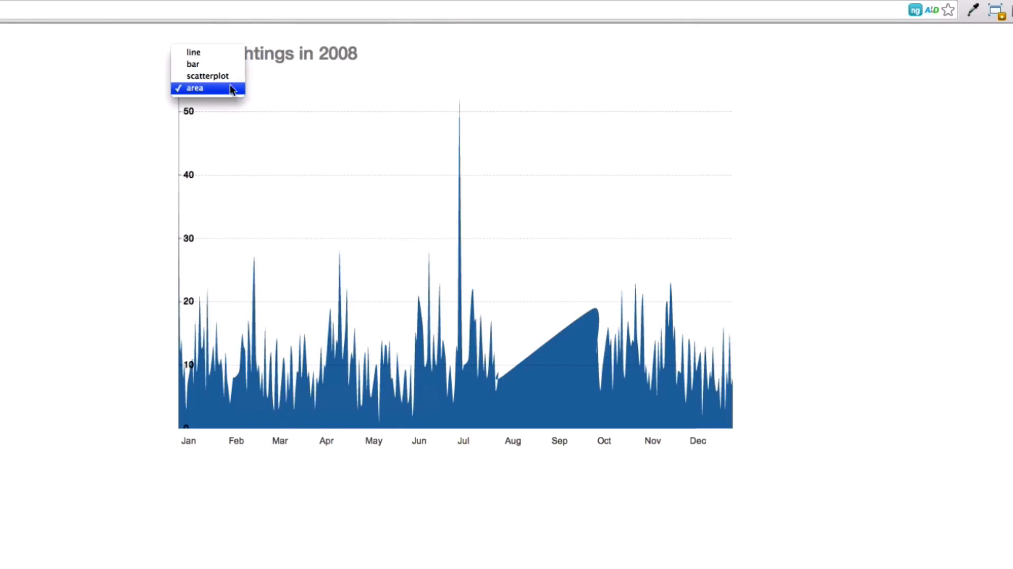
click(193, 63)
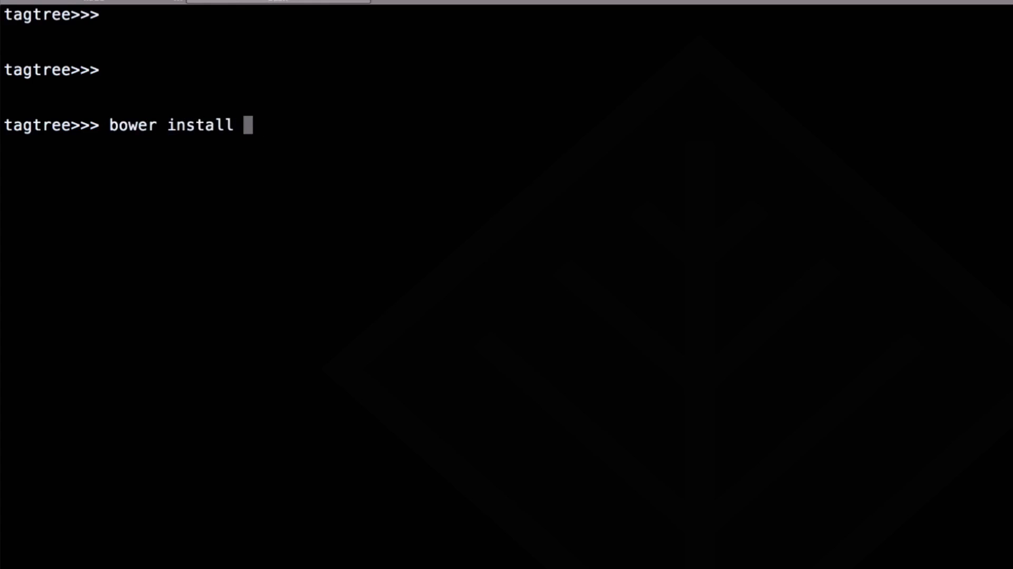
Run bower install jquery-ui to add jQuery UI as a project dependency.
text(jquery-ui/ui/jquery.ui.slider.js"></script>)
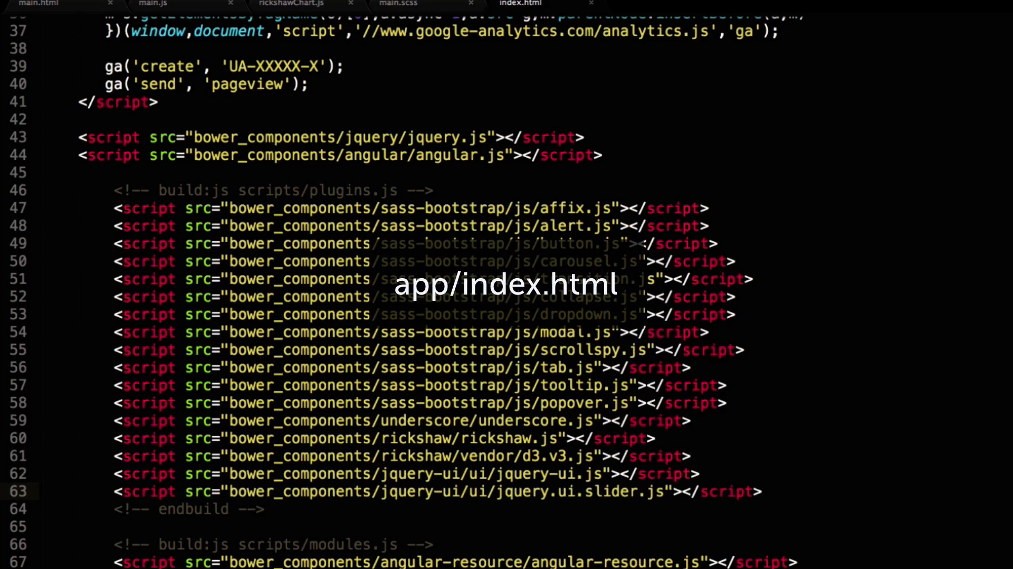
Link bower_components/jquery-ui/themes/base/jquery-ui.css as a stylesheet in index.html's head.
scroll(up, 3)
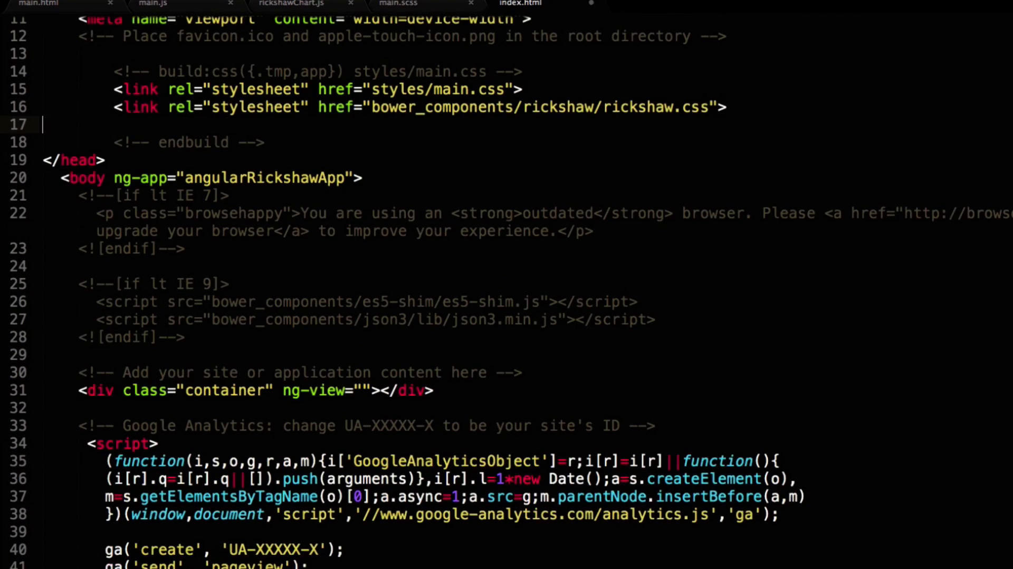
text(<link rel="stylesheet" href="bower_components/jquery-ui/themes/base/jquery-ui.css">)
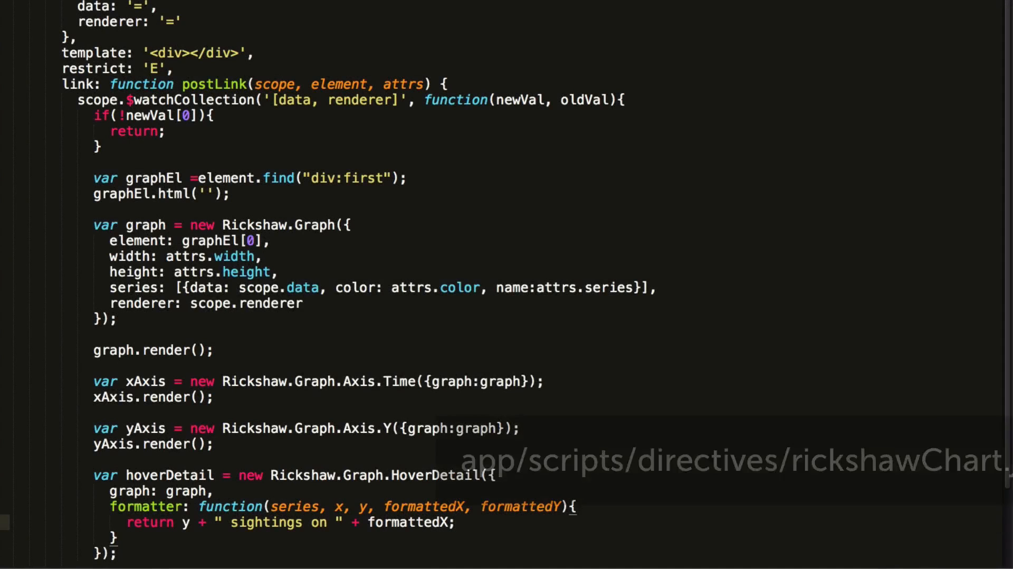
Build a Rickshaw.Graph.RangeSlider on element.find(".slider") and add <div class="slider"> to the template.
scroll(down, 3)
text(var slider =)
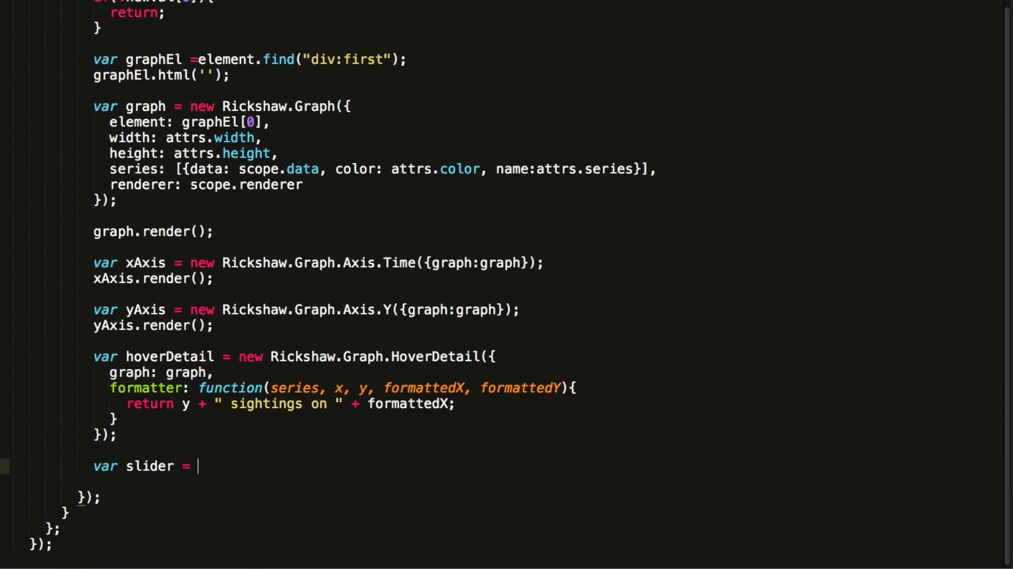
text(new Rickshaw.Graph.RangeSlider({)
text(graph: graph,)
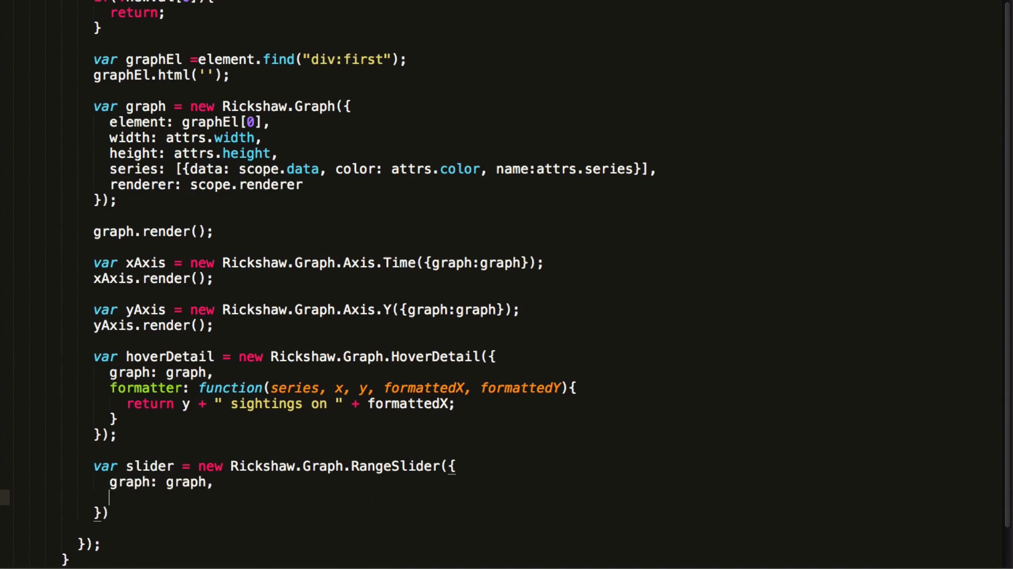
text(element:)
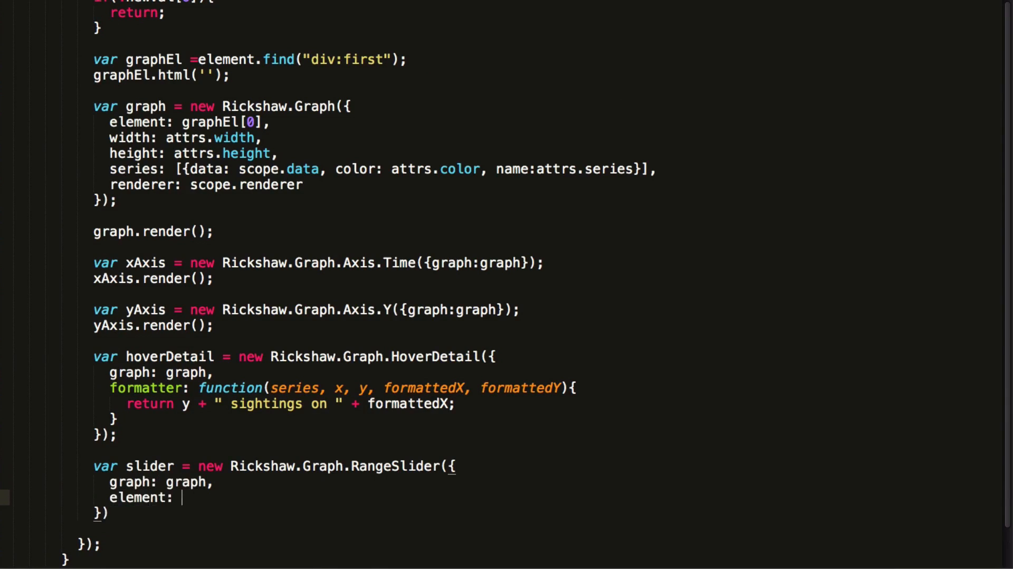
text(element.find)
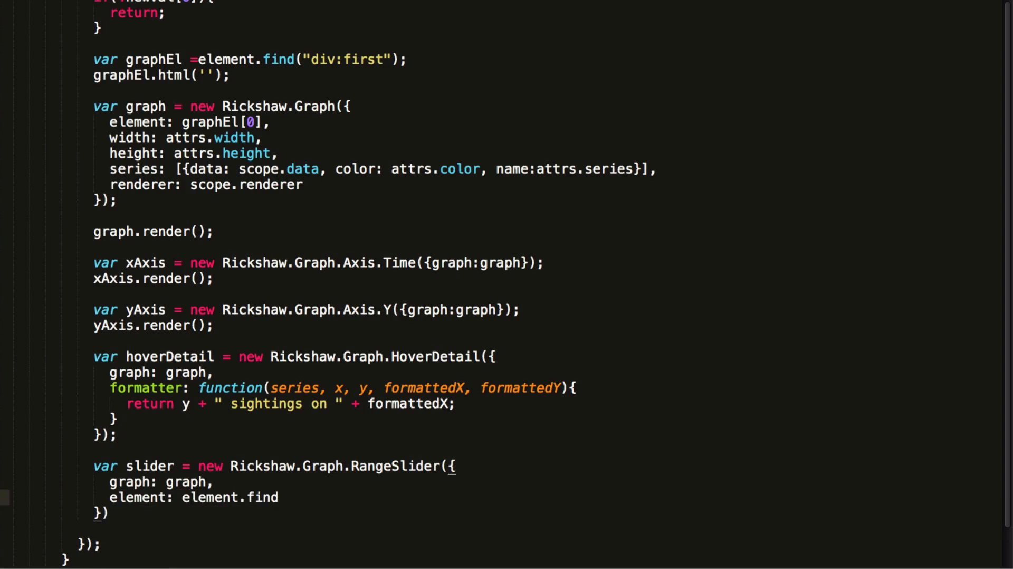
text((".slider");)
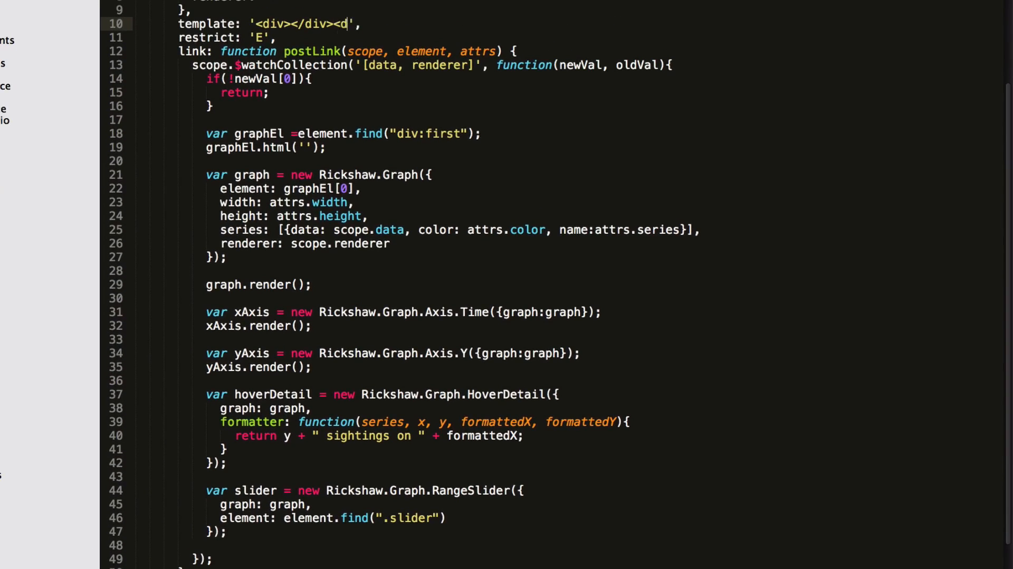
text(iv class="slider")
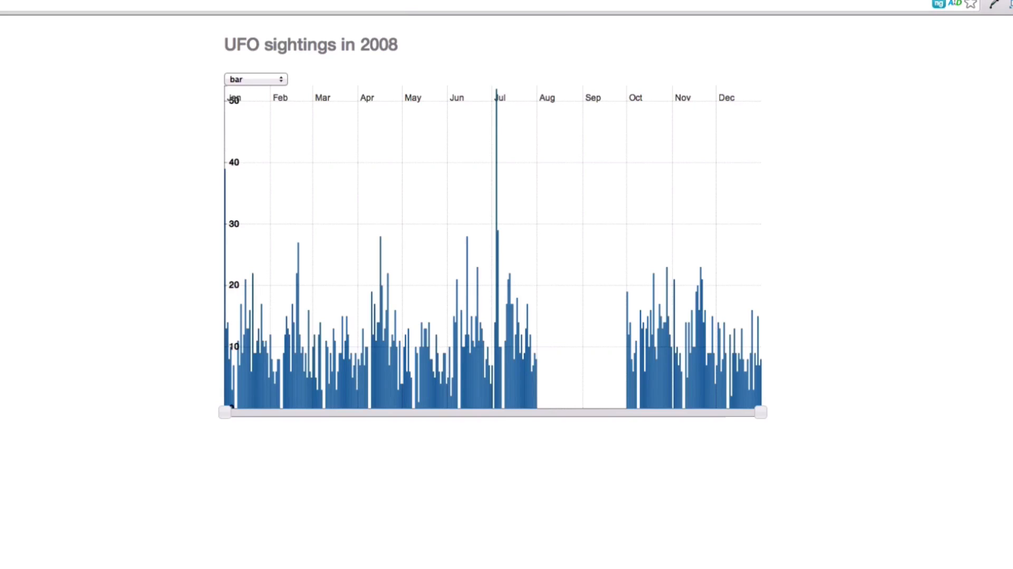
mouse_move(346, 392)
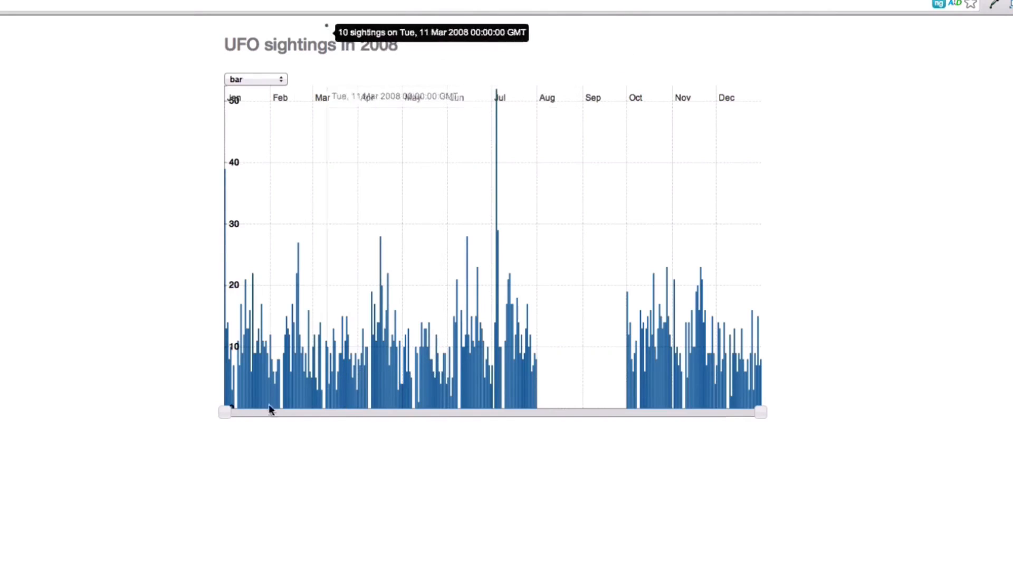
Drag the range slider's left handle to narrow the chart to August through December.
drag(223, 412, 356, 411)
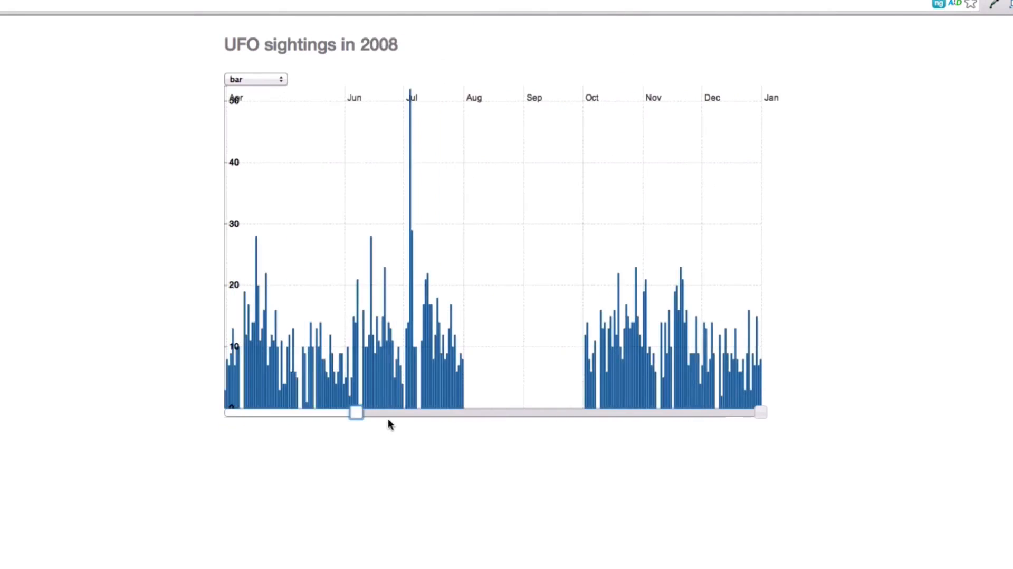
drag(356, 413, 254, 412)
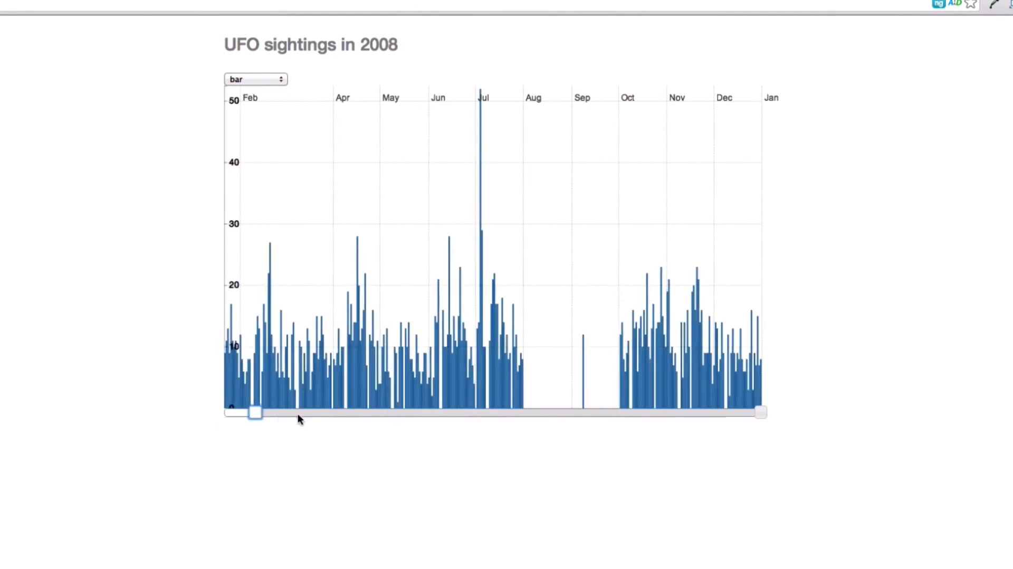
drag(254, 412, 529, 412)
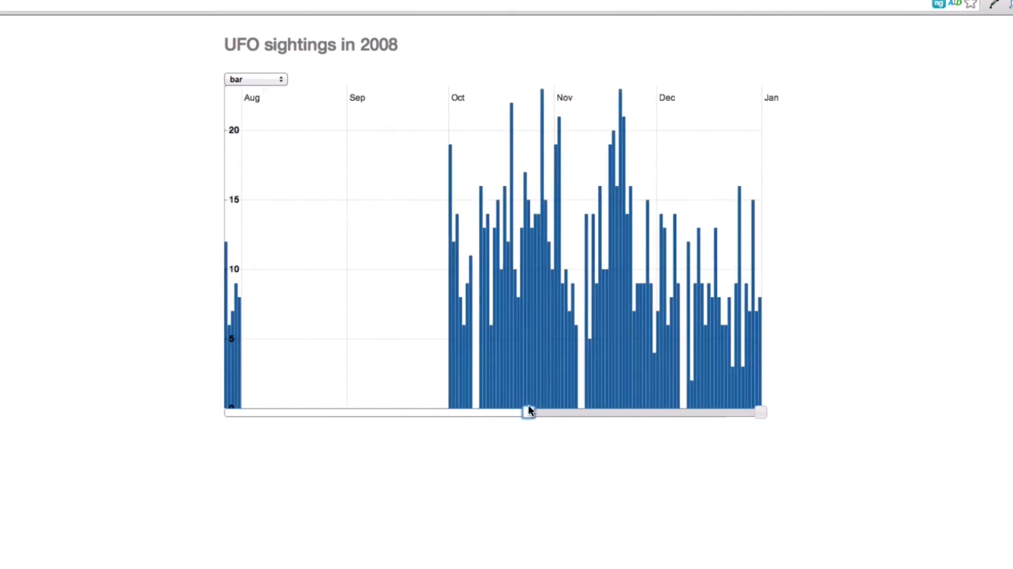
drag(529, 412, 535, 412)
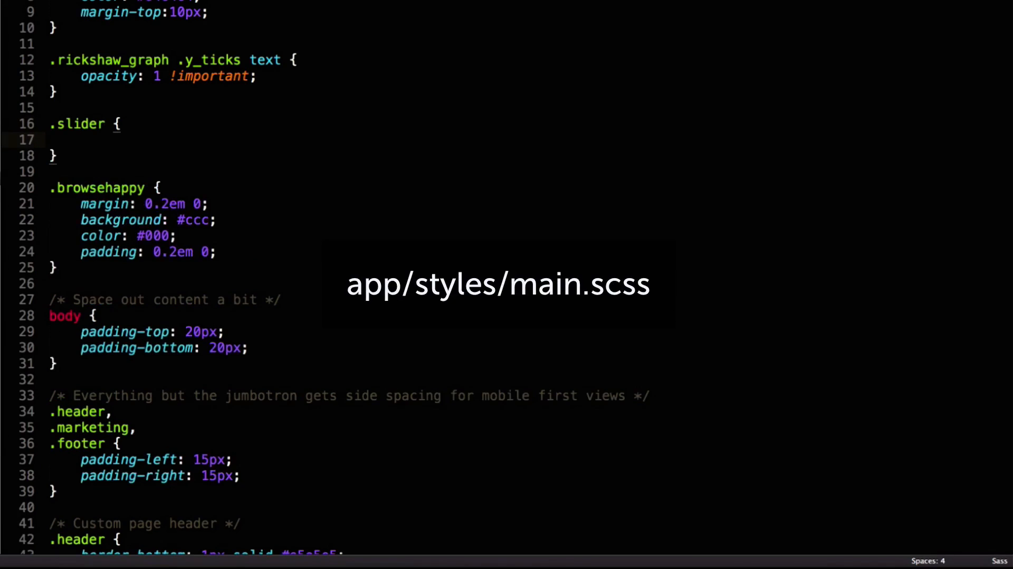
Give the .slider rule in main.scss margin-top: 20 to space it below the chart.
text(margin-top: 20)
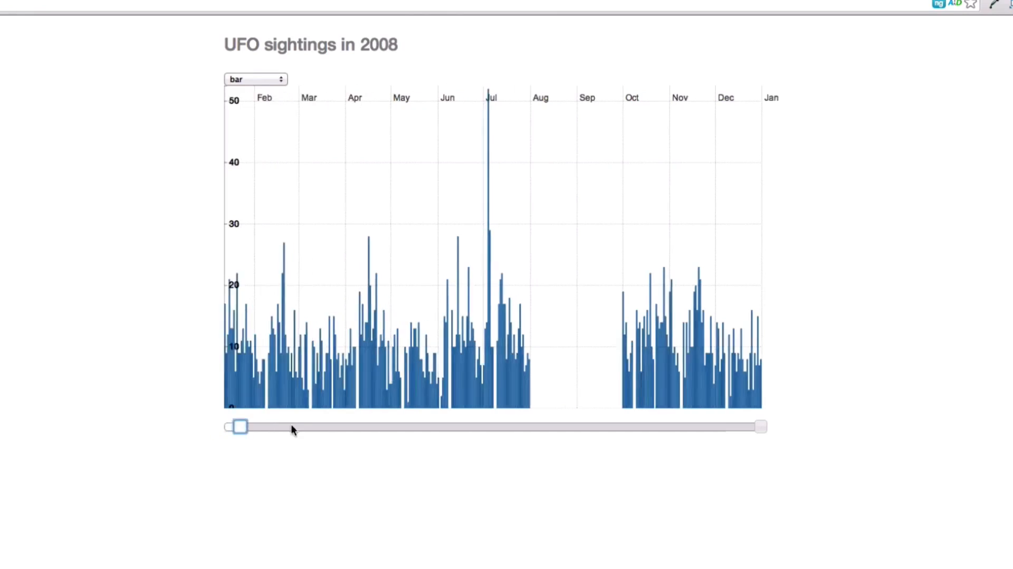
Drag the spaced slider's start handle to June, then back so the chart shows March onward.
drag(239, 426, 431, 426)
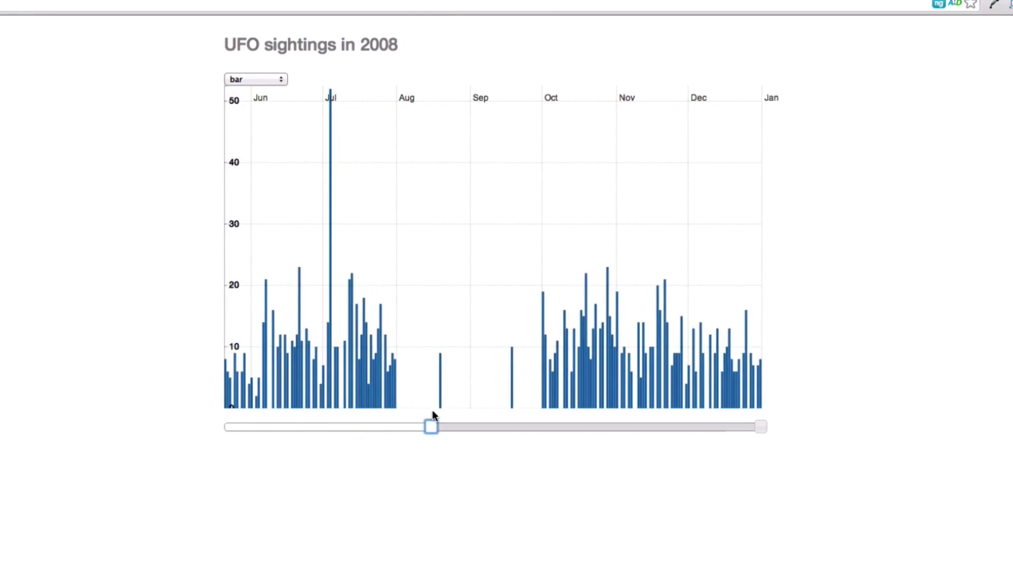
drag(431, 426, 285, 426)
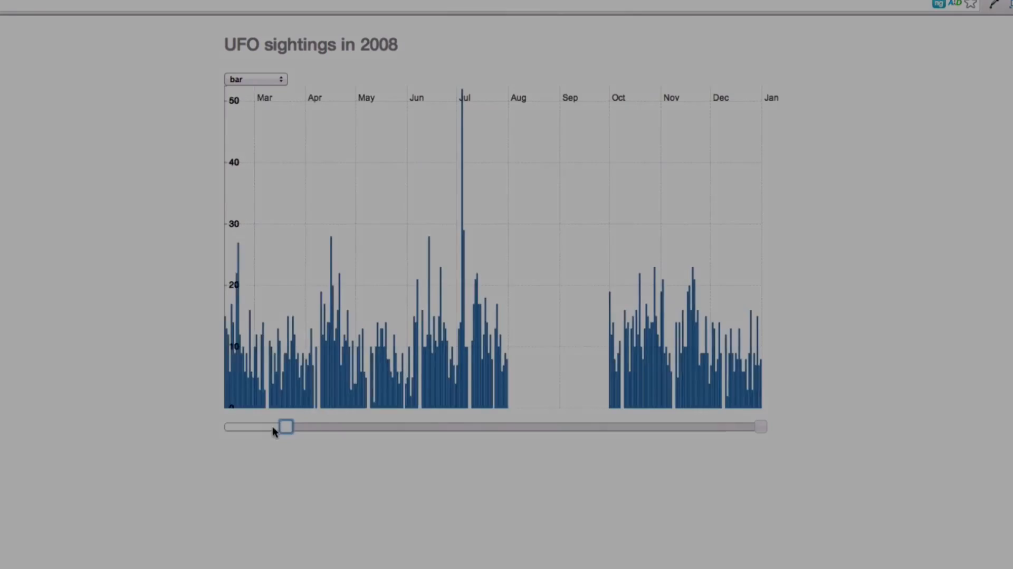